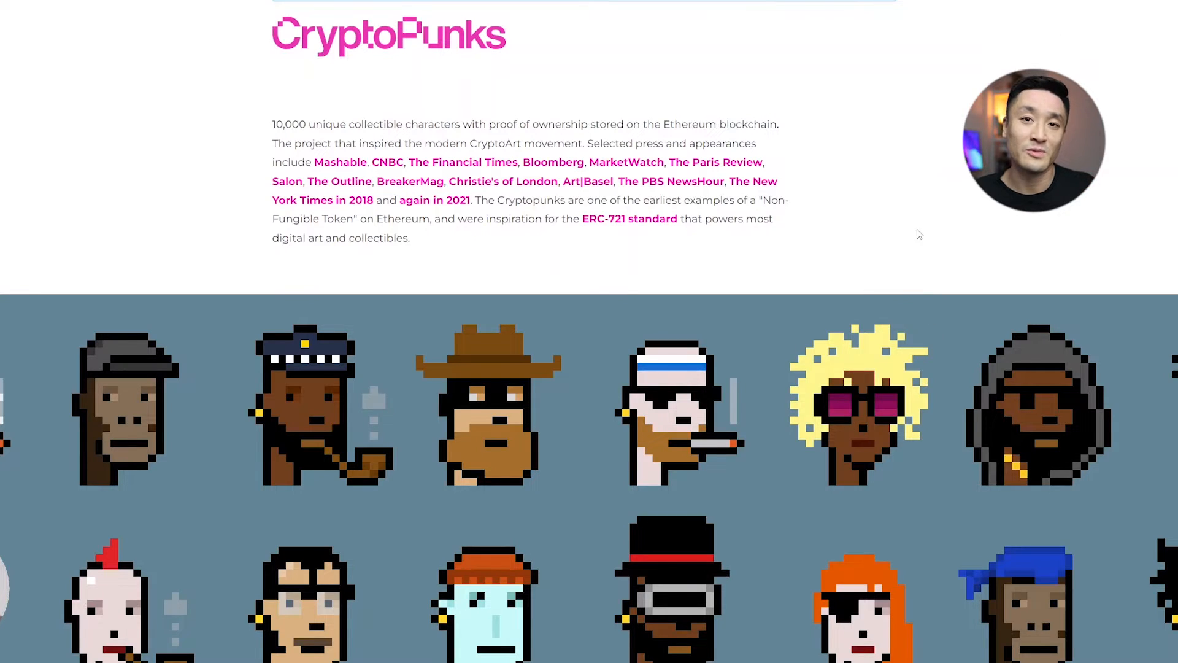
- Run Deep analyze in the Raptor ULTRA Generator panel and confirm analysing 5400 combinations
scroll(down, 3)
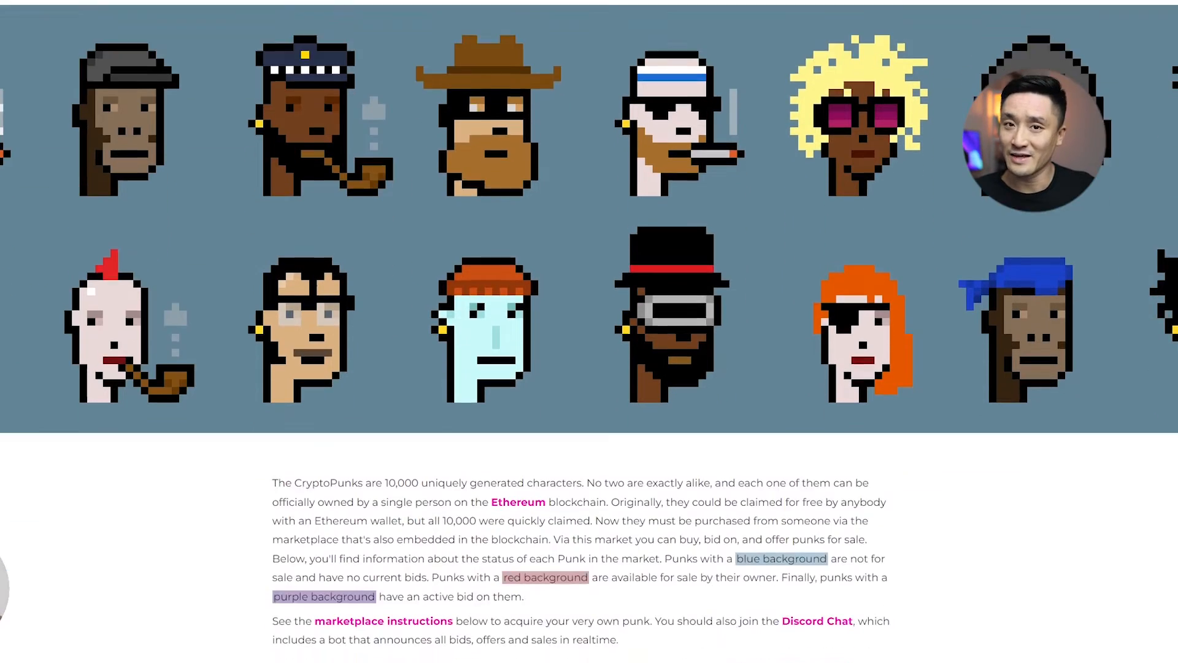
scroll(down, 3)
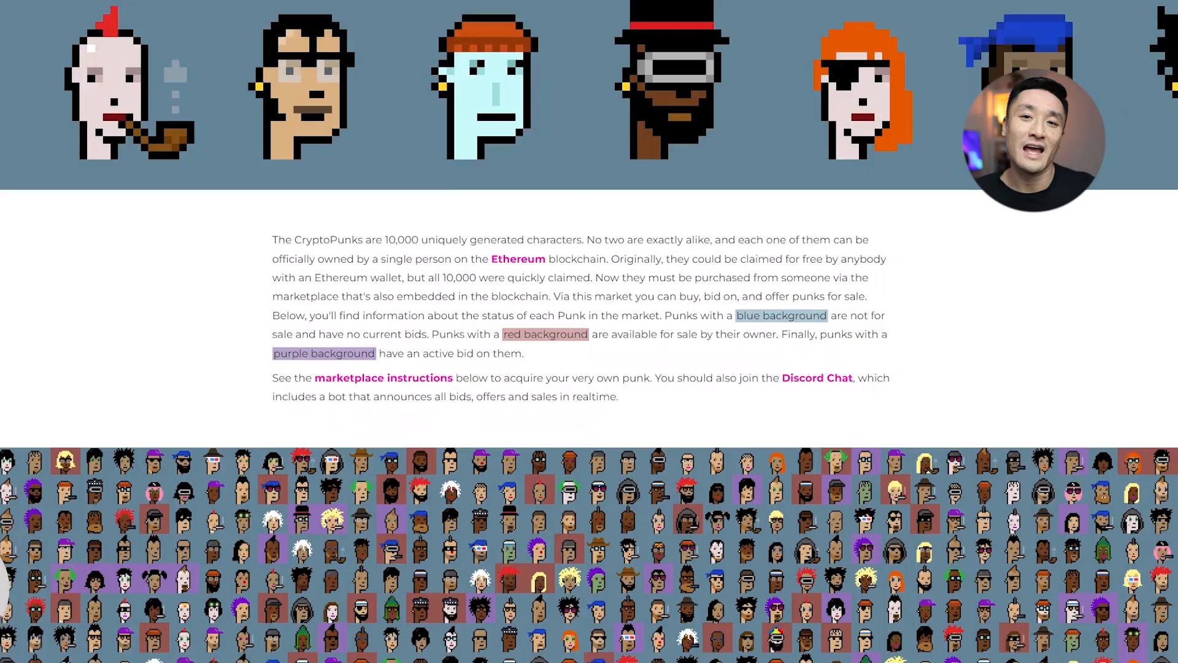
scroll(down, 3)
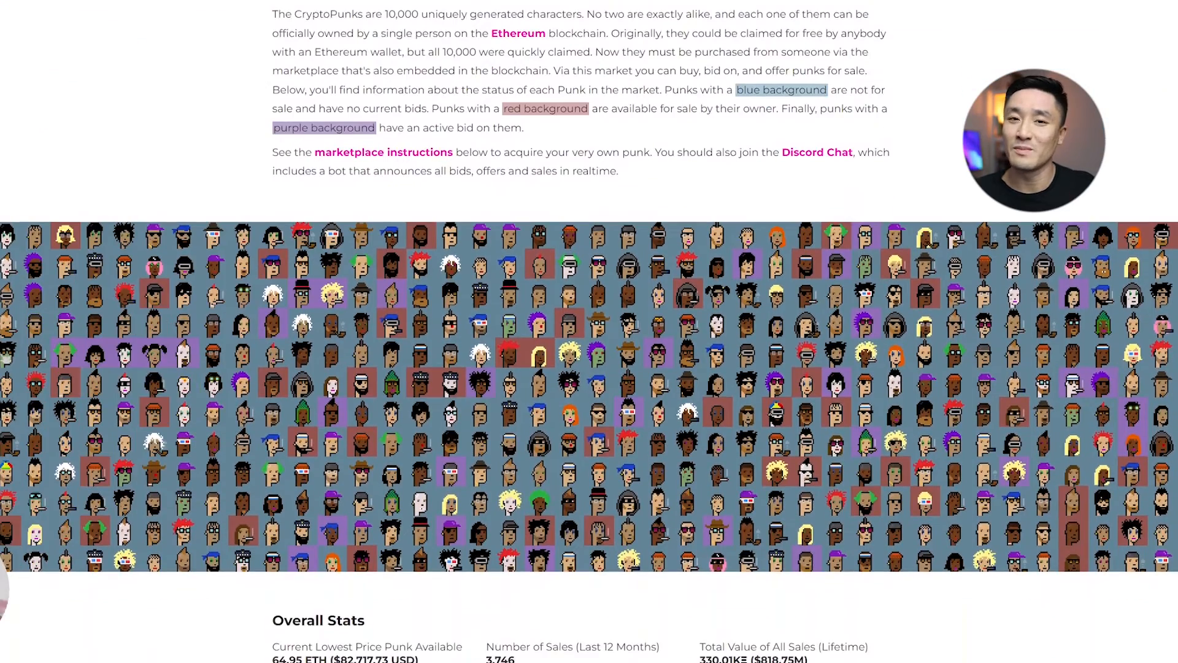
scroll(down, 3)
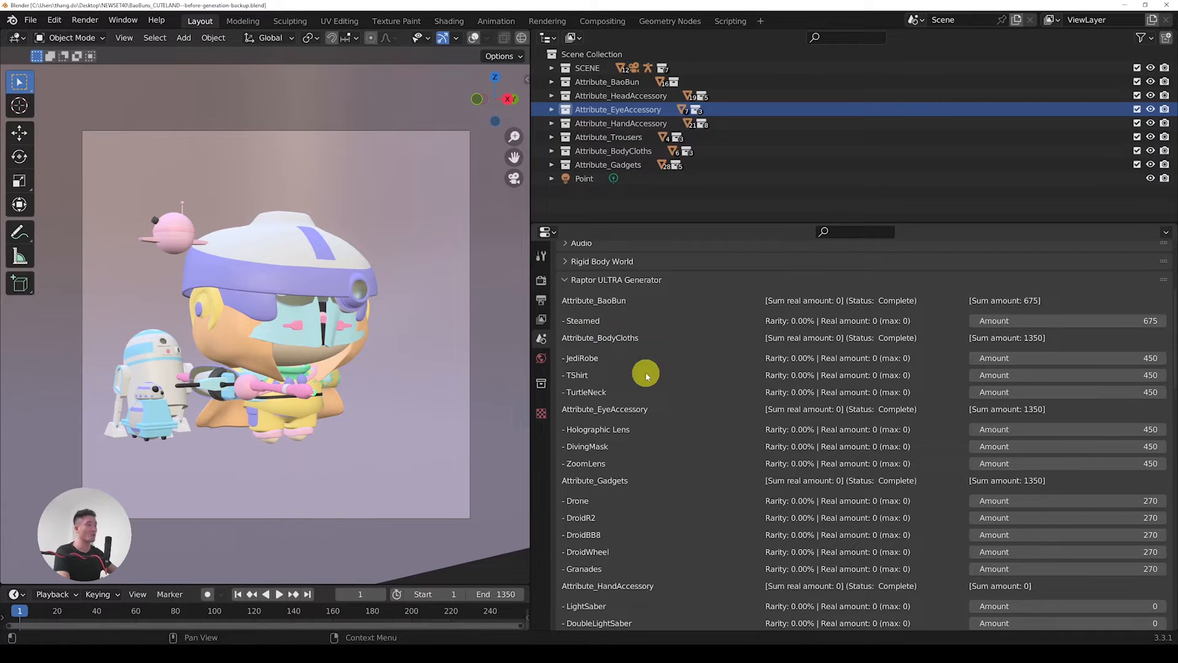
scroll(down, 3)
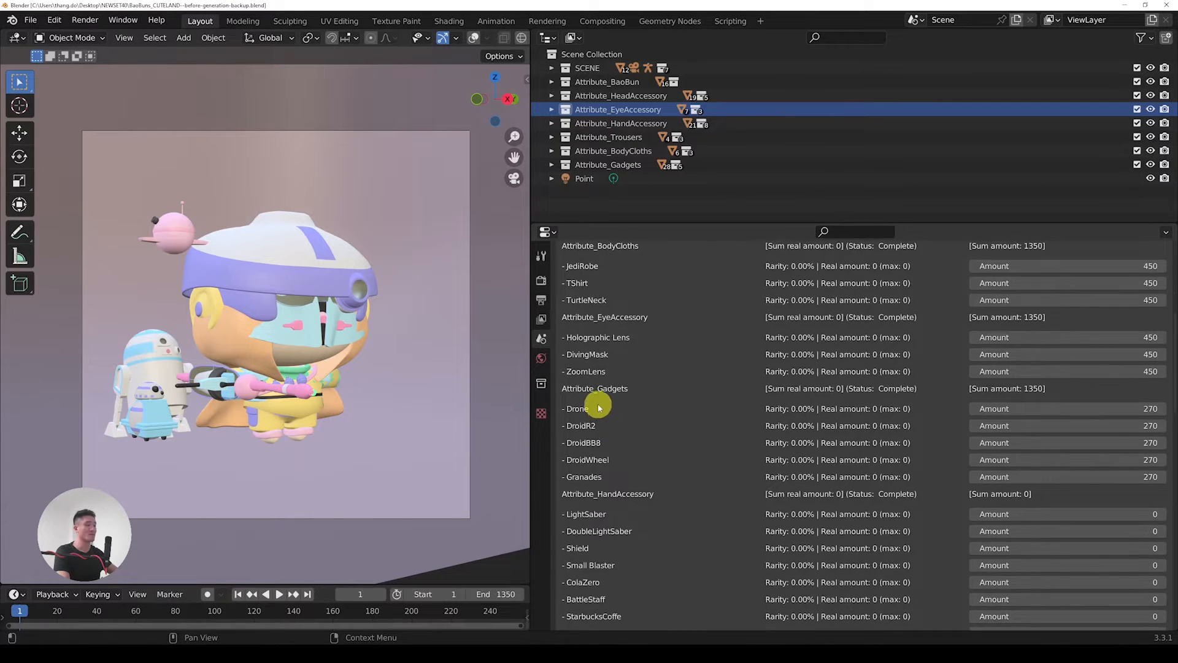
scroll(down, 3)
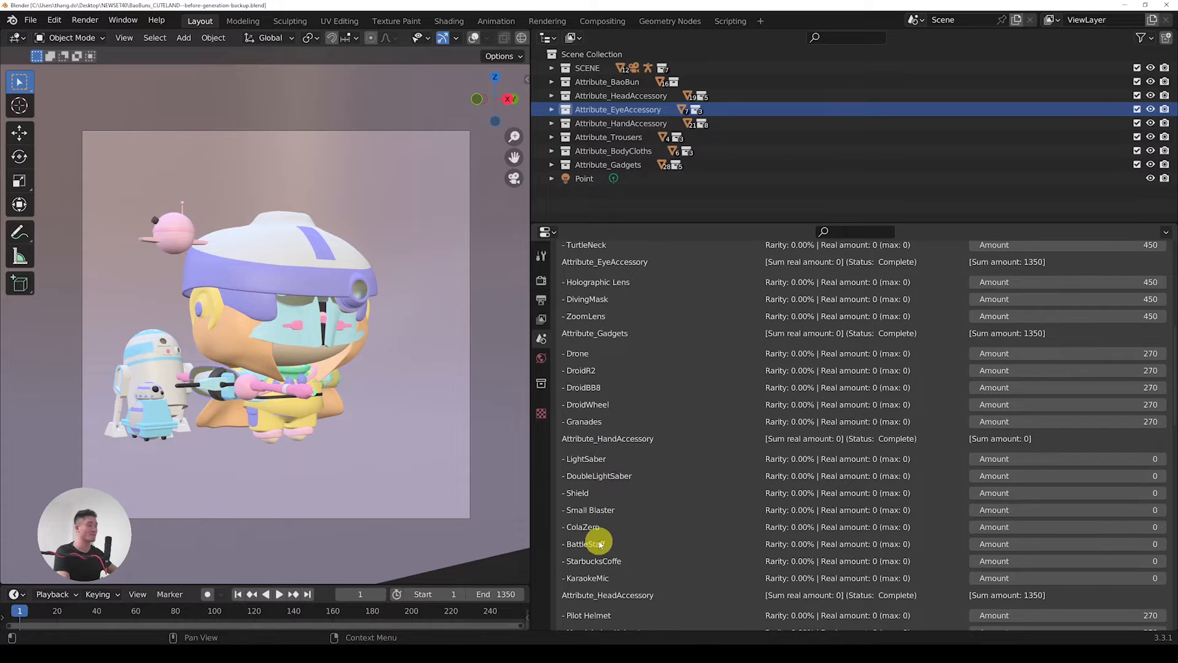
mouse_move(643, 485)
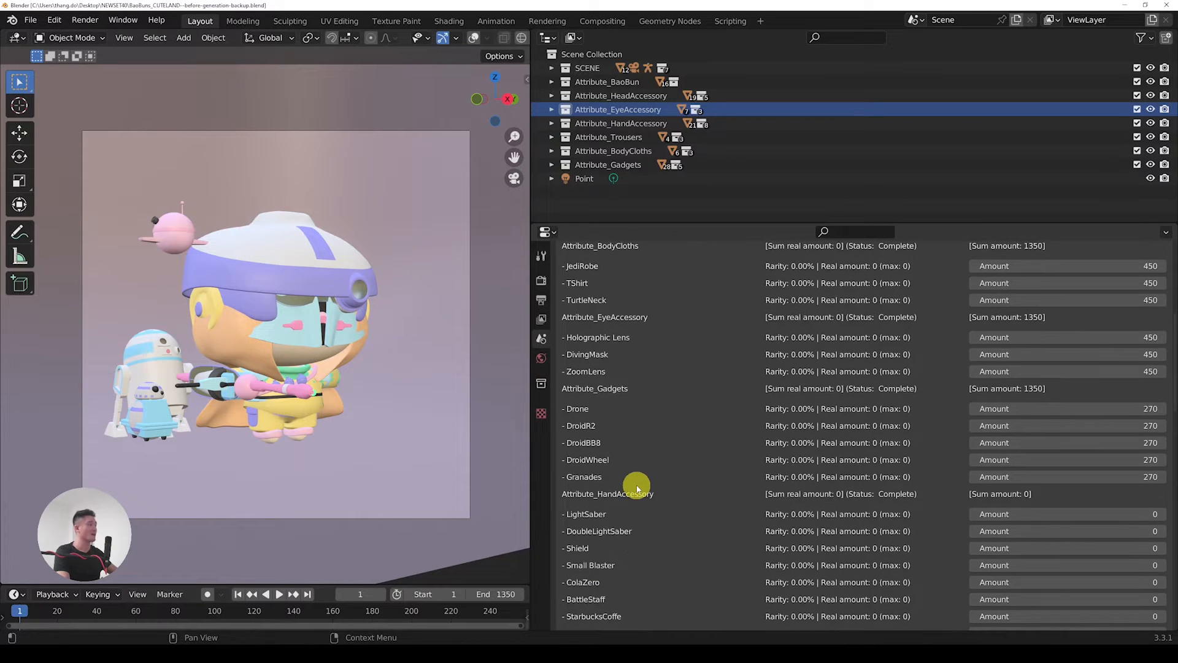
scroll(down, 3)
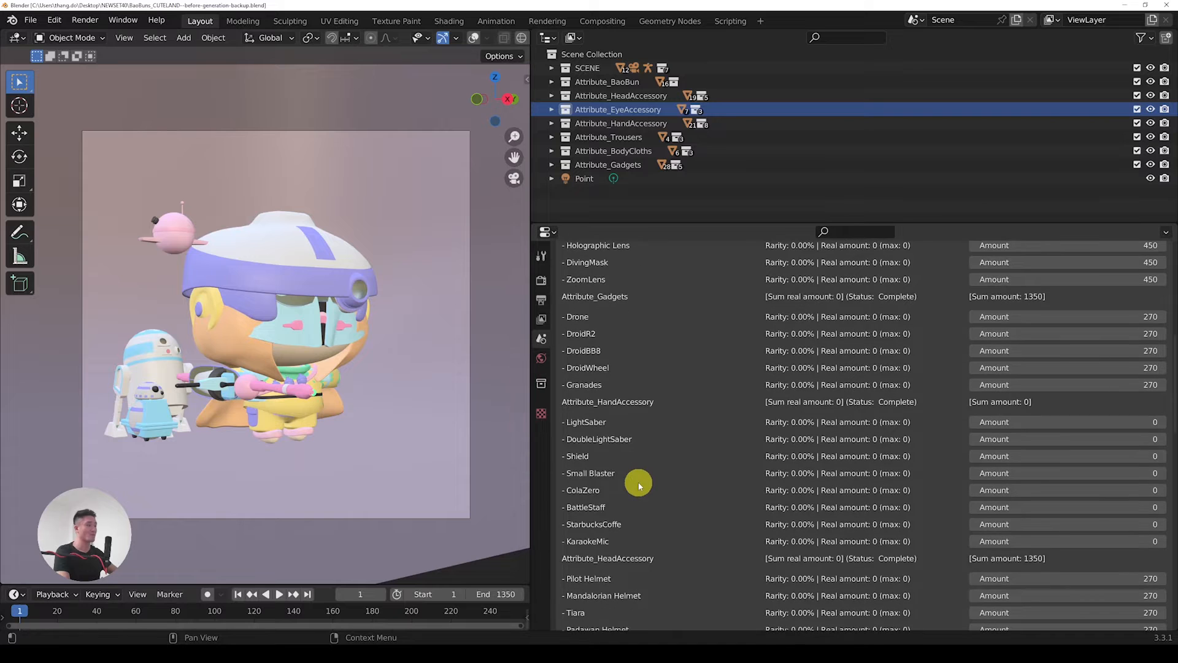
scroll(down, 3)
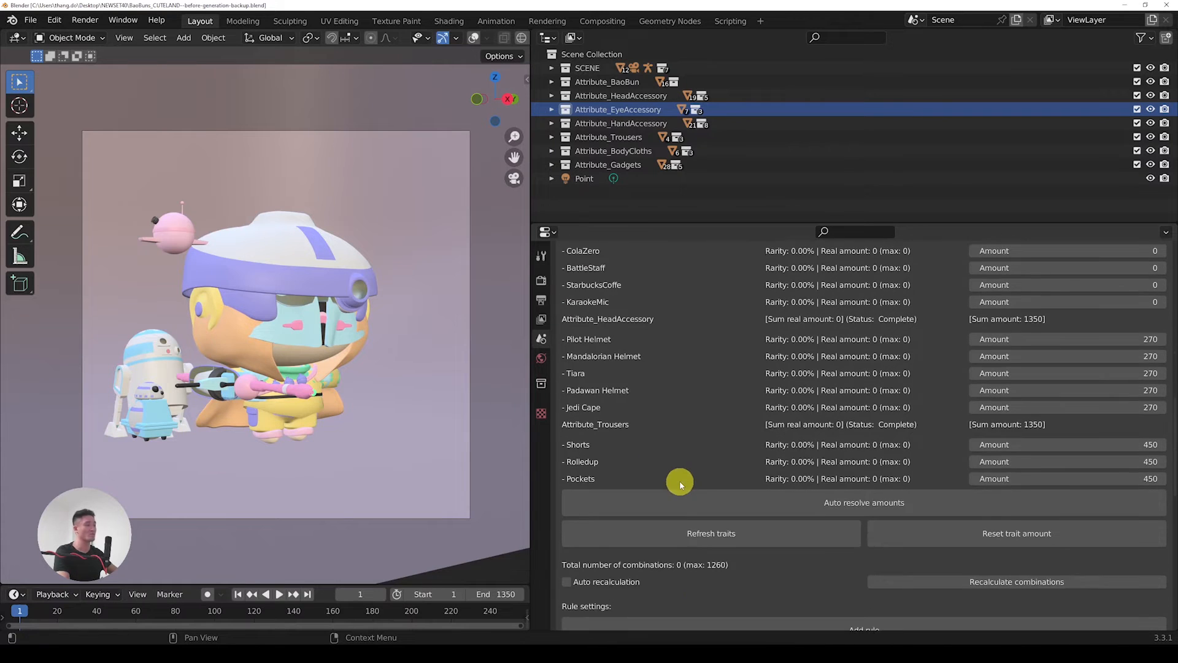
mouse_move(727, 421)
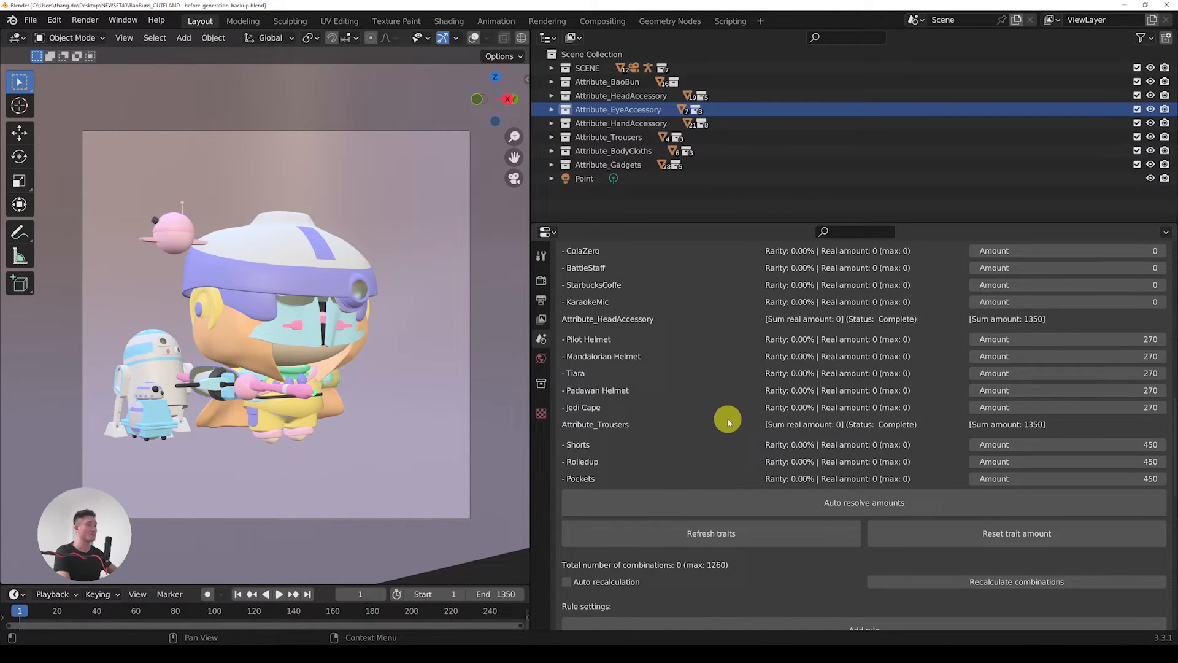
scroll(down, 3)
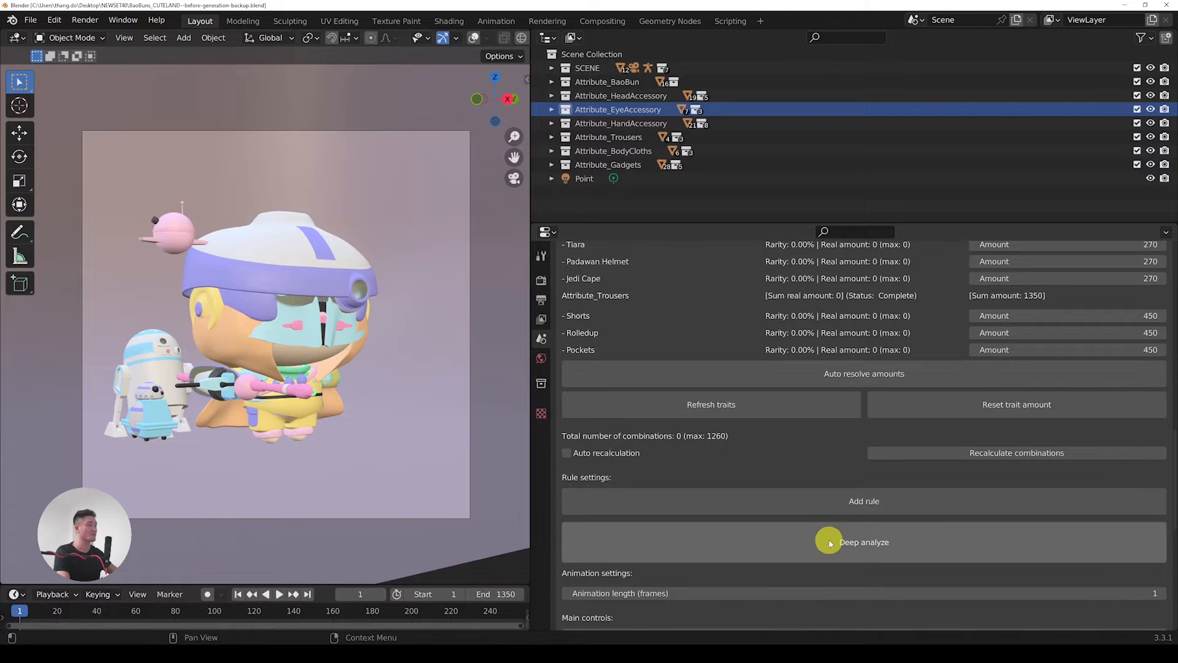
click(863, 542)
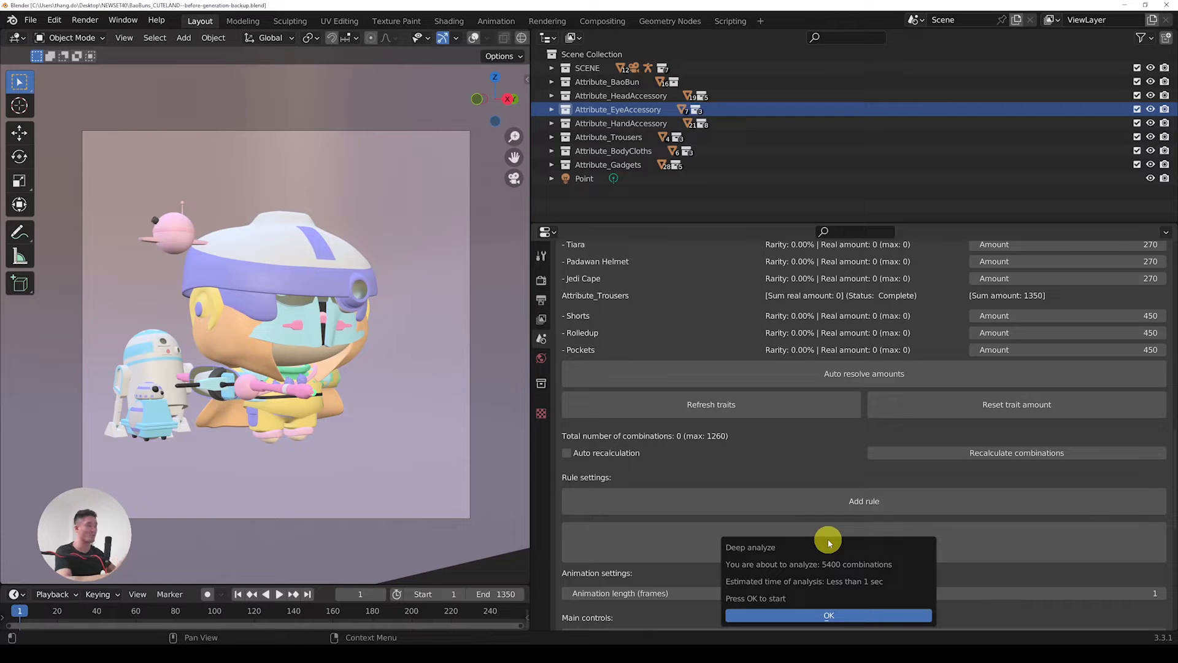
mouse_move(827, 615)
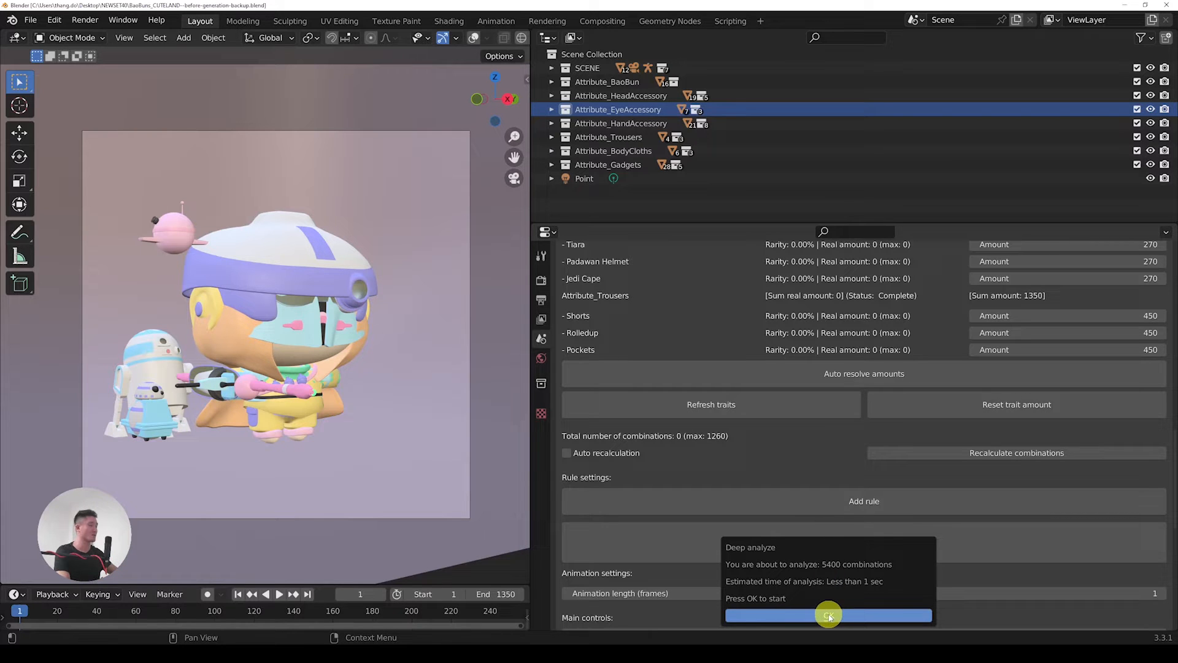
mouse_move(811, 580)
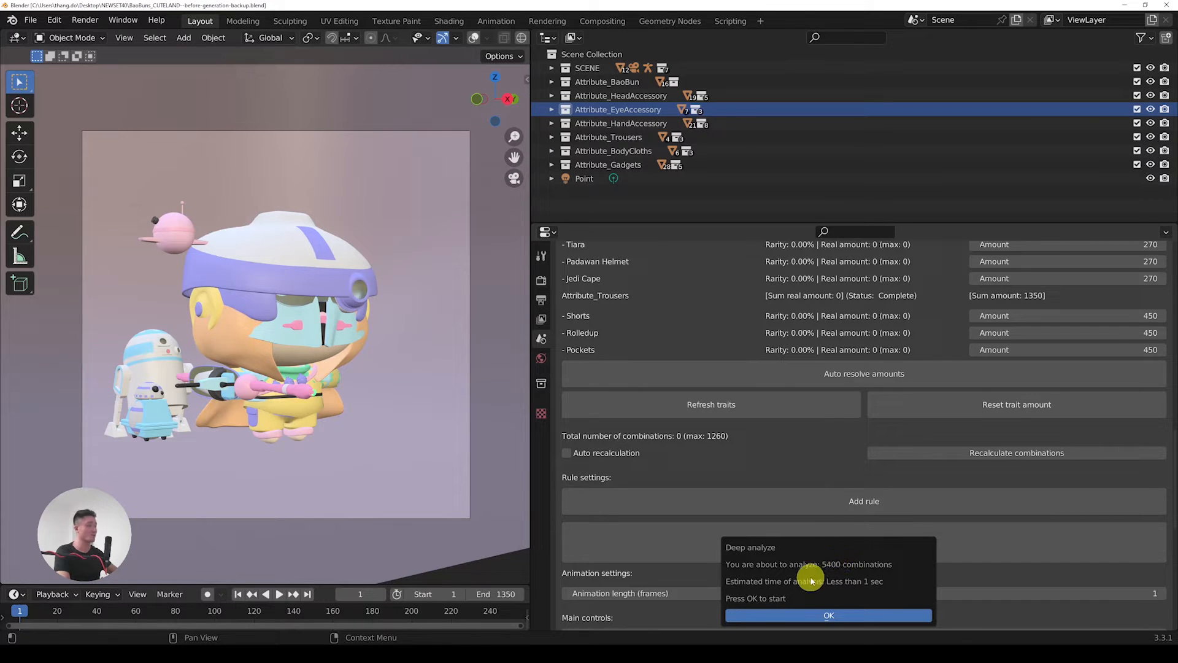
click(827, 615)
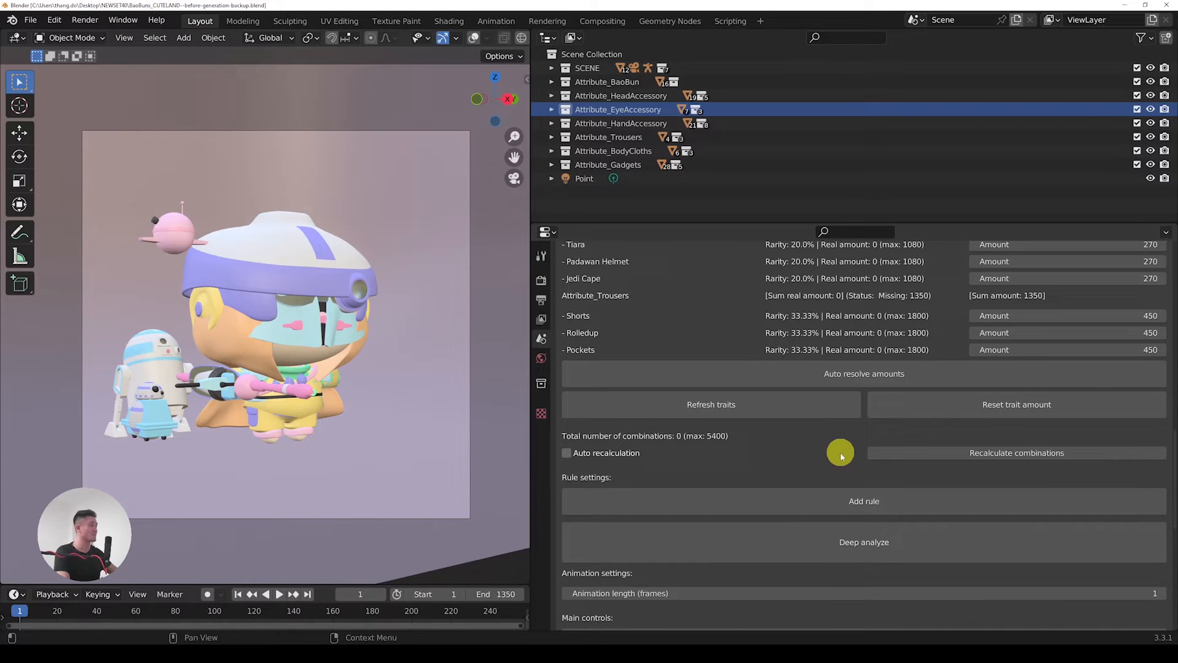
mouse_move(703, 443)
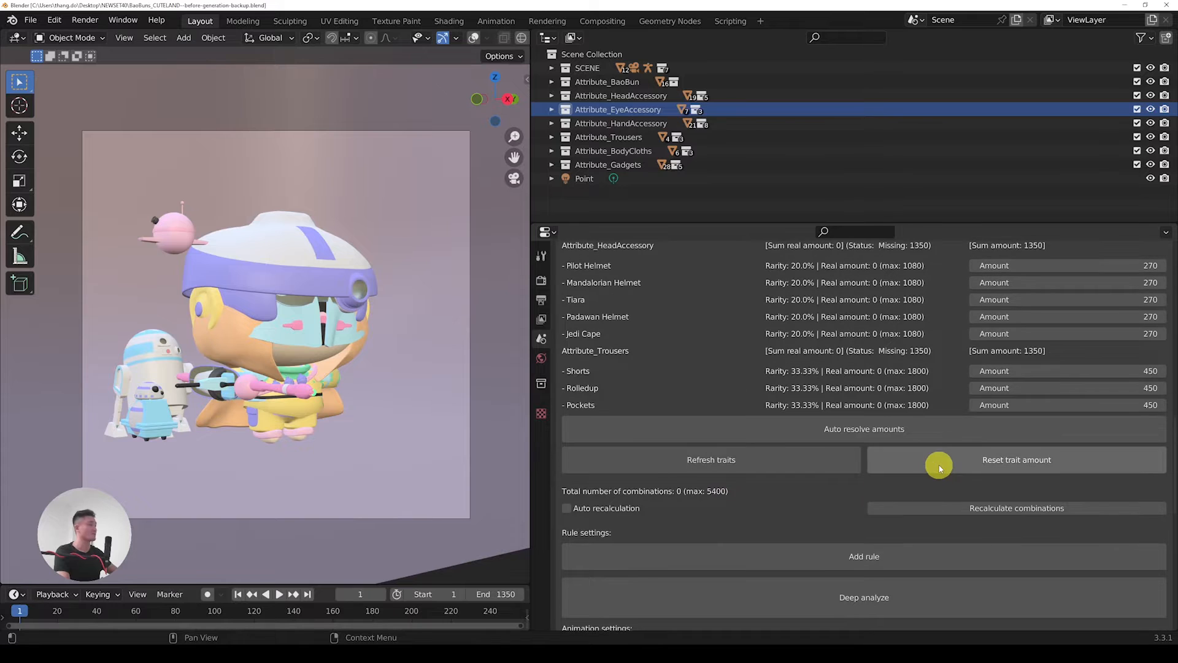
- Scroll down the analysed trait list toward the Auto resolve amounts control
scroll(down, 3)
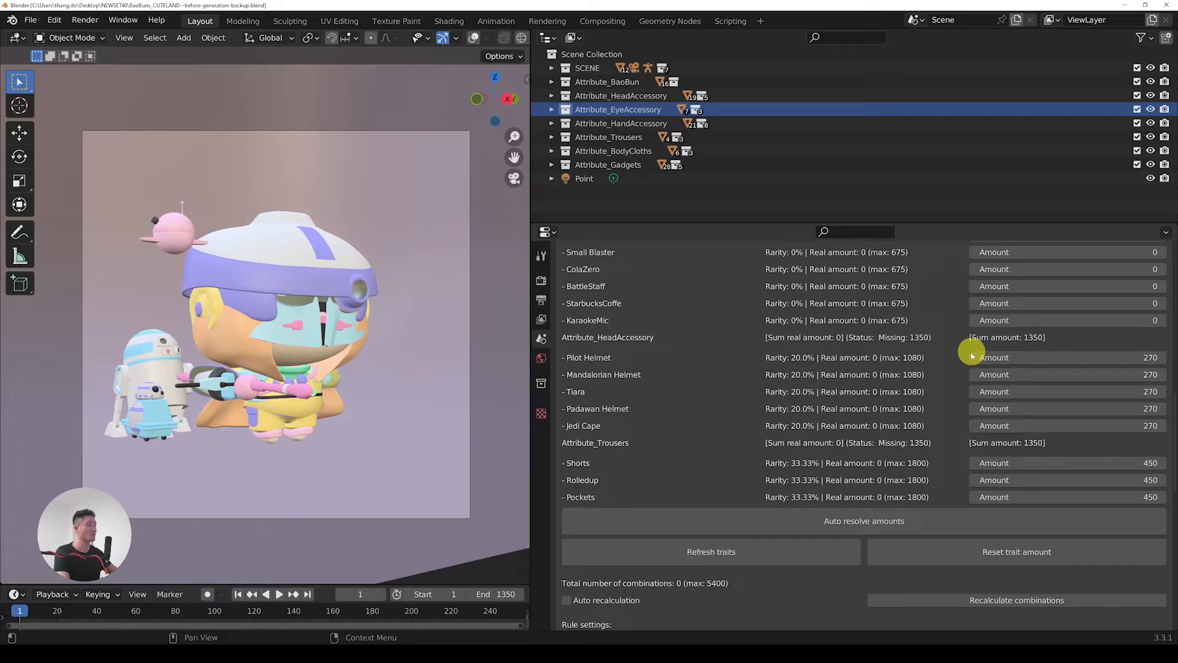
mouse_move(931, 563)
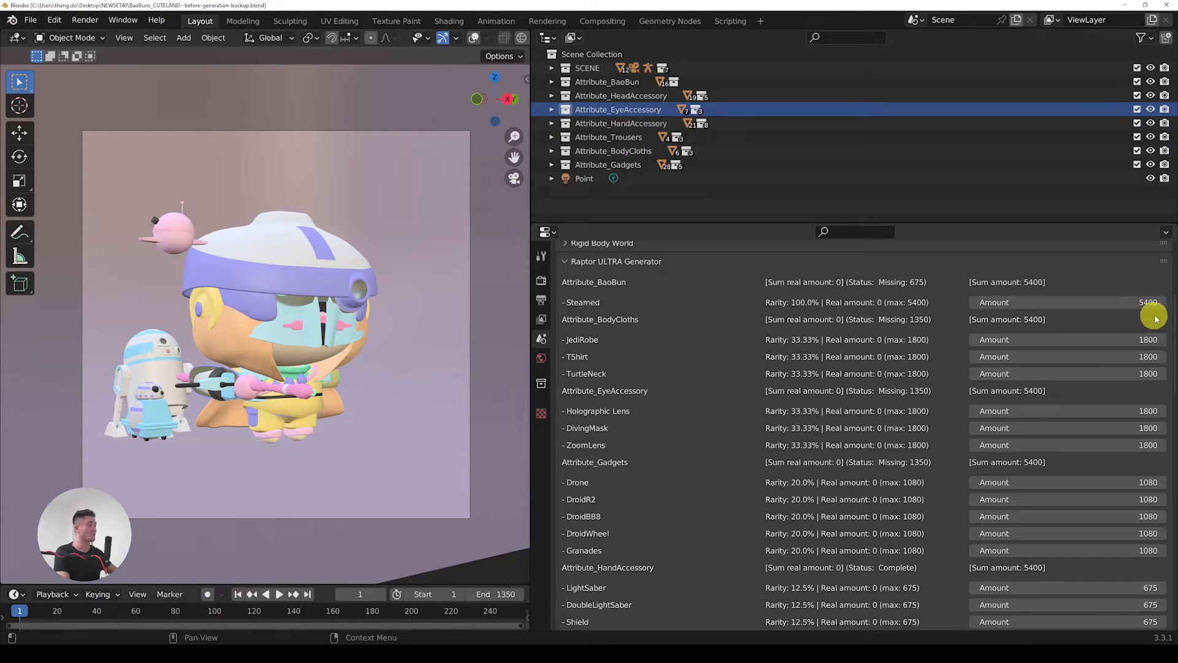
mouse_move(652, 323)
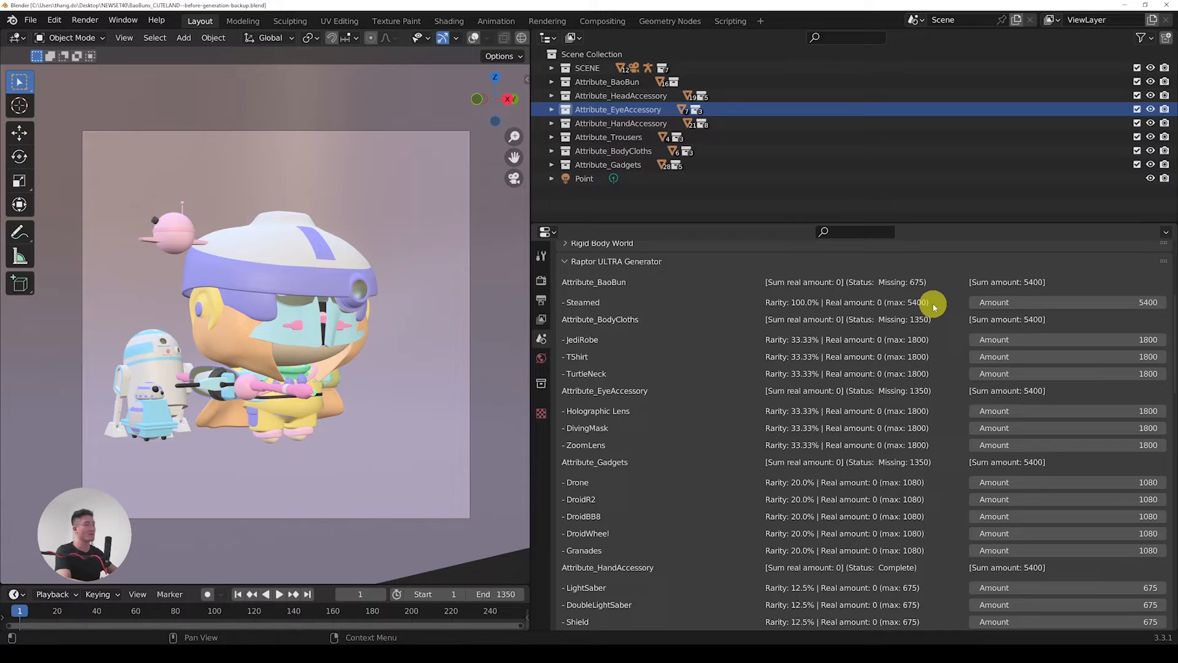
mouse_move(1005, 284)
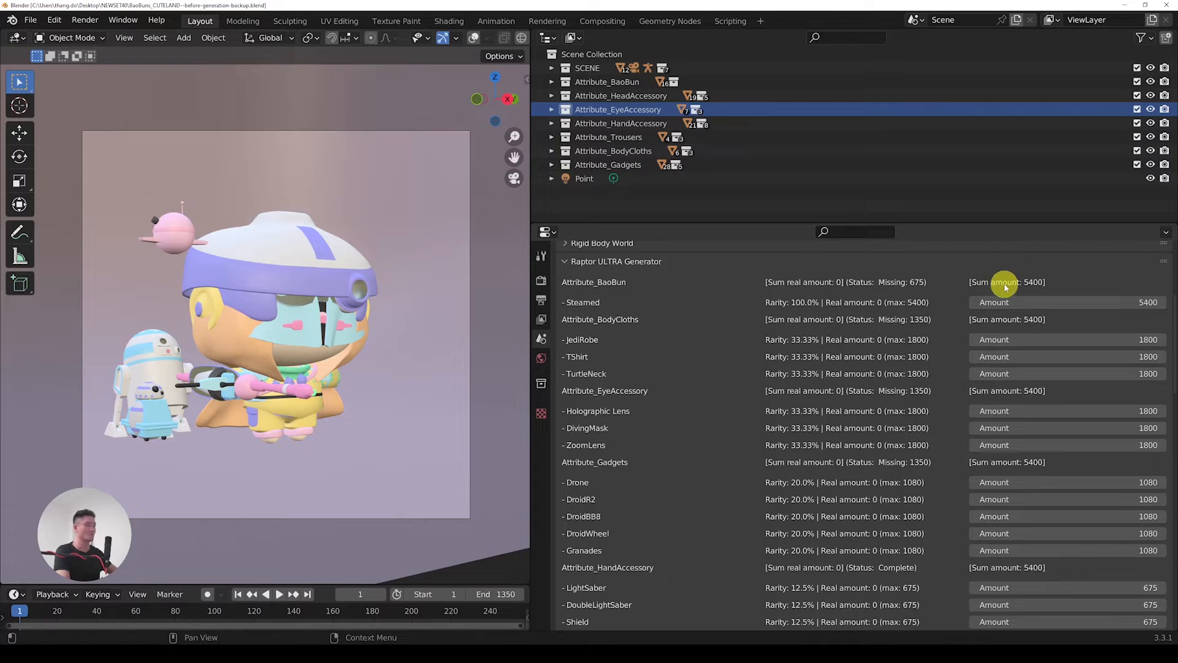
mouse_move(827, 344)
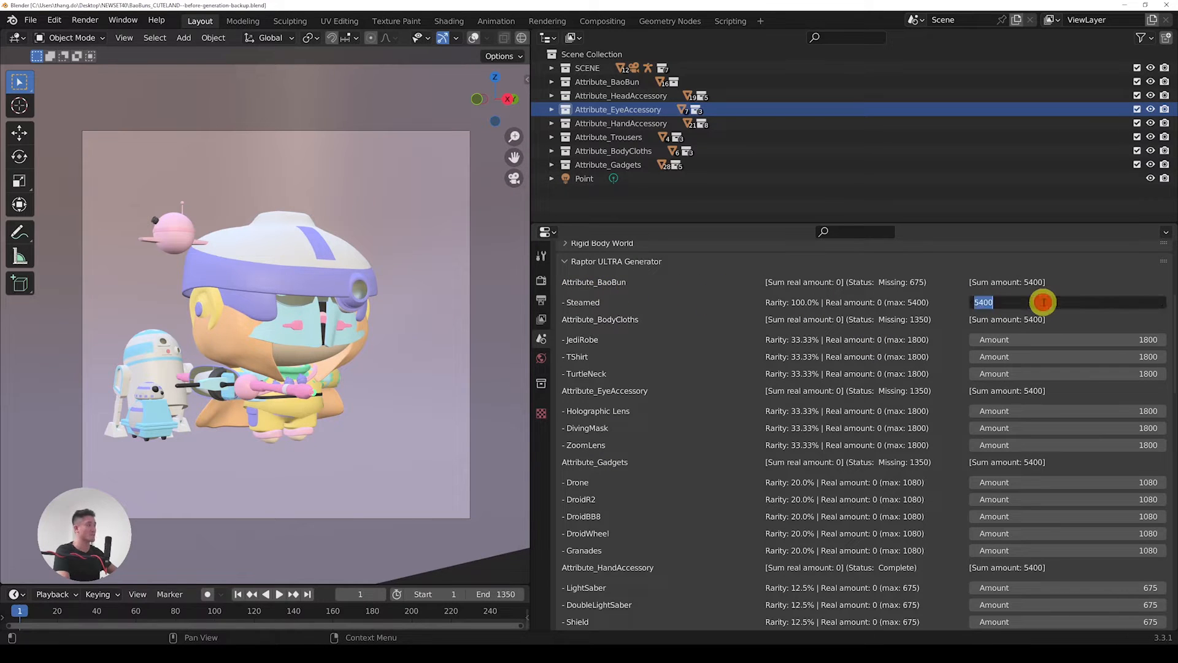
- Enter Steamed 100 and 33/33/34 splits for body cloths and eye accessories
text(100)
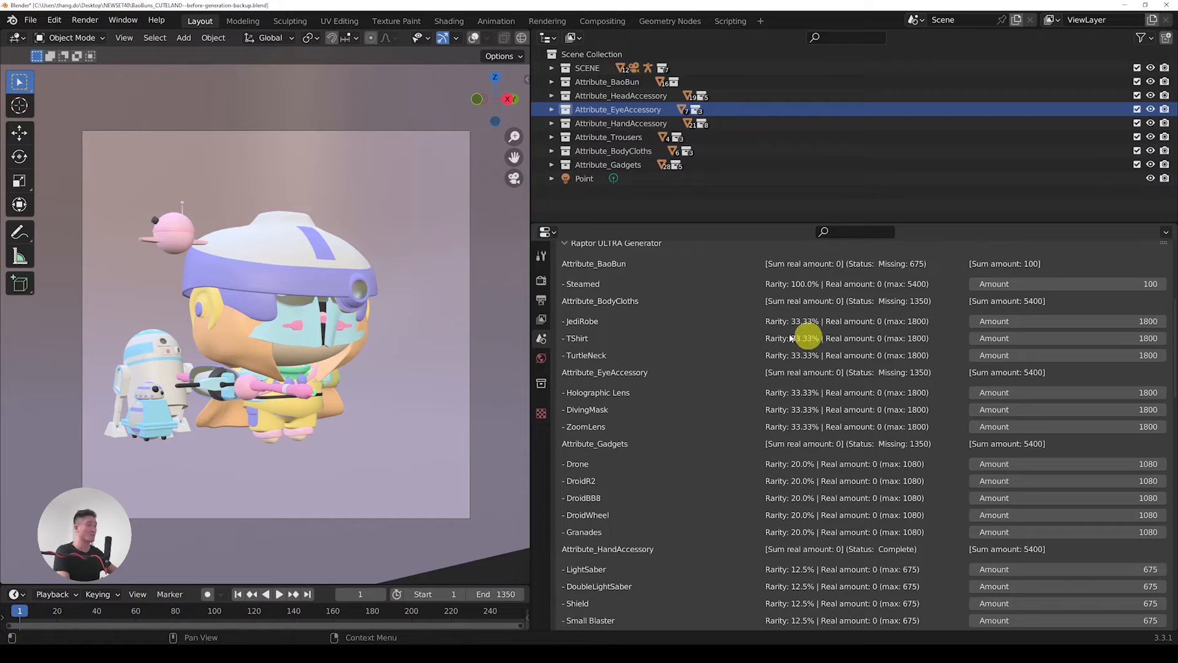
mouse_move(567, 306)
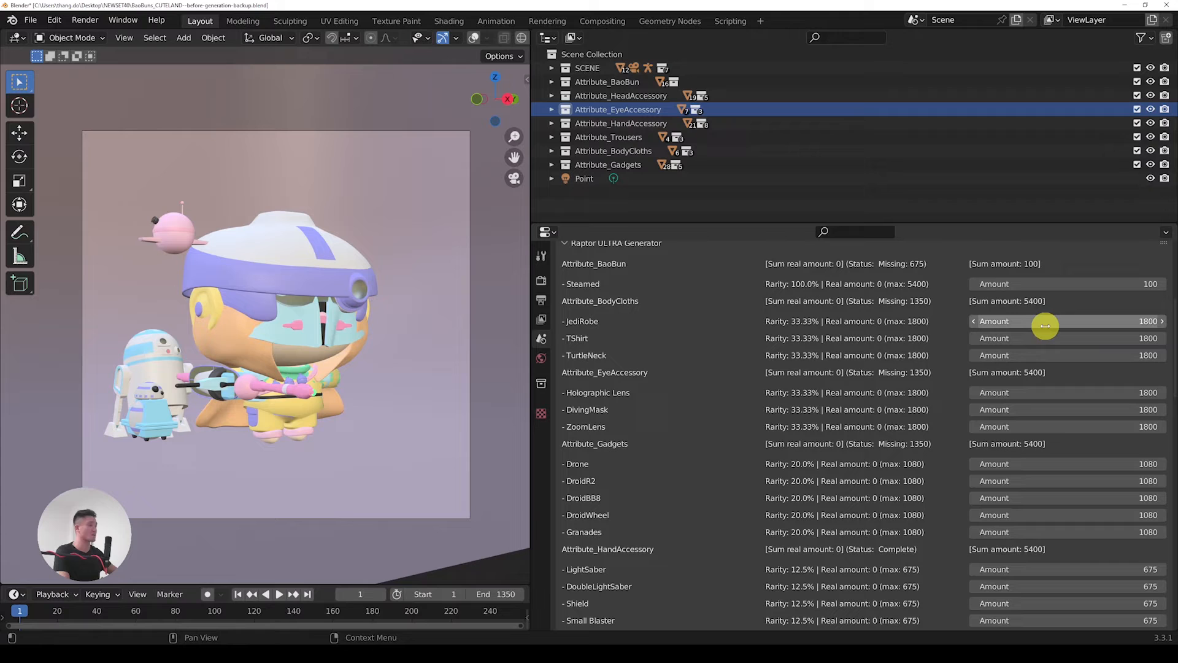
mouse_move(1045, 325)
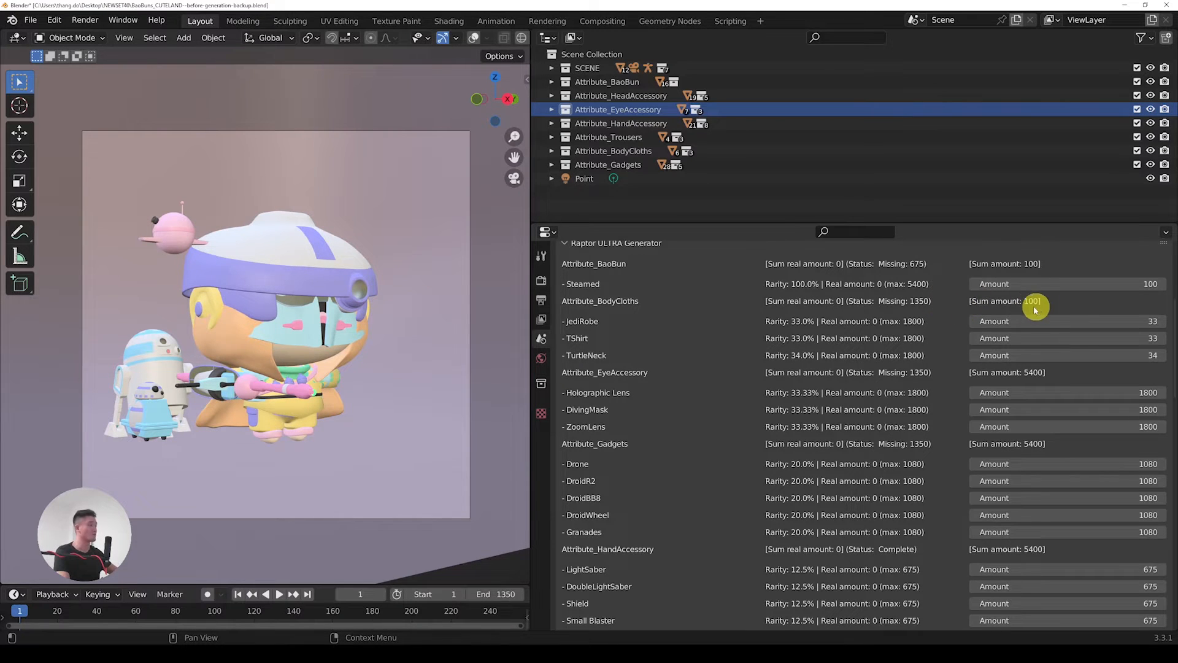
scroll(down, 3)
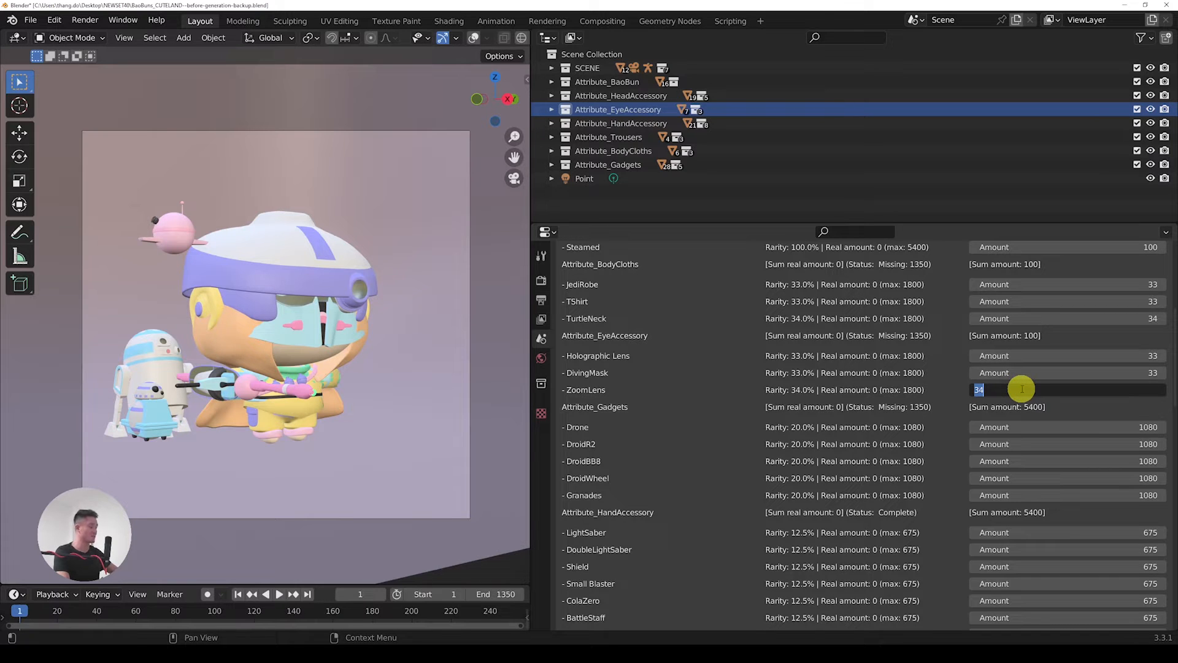
text(30)
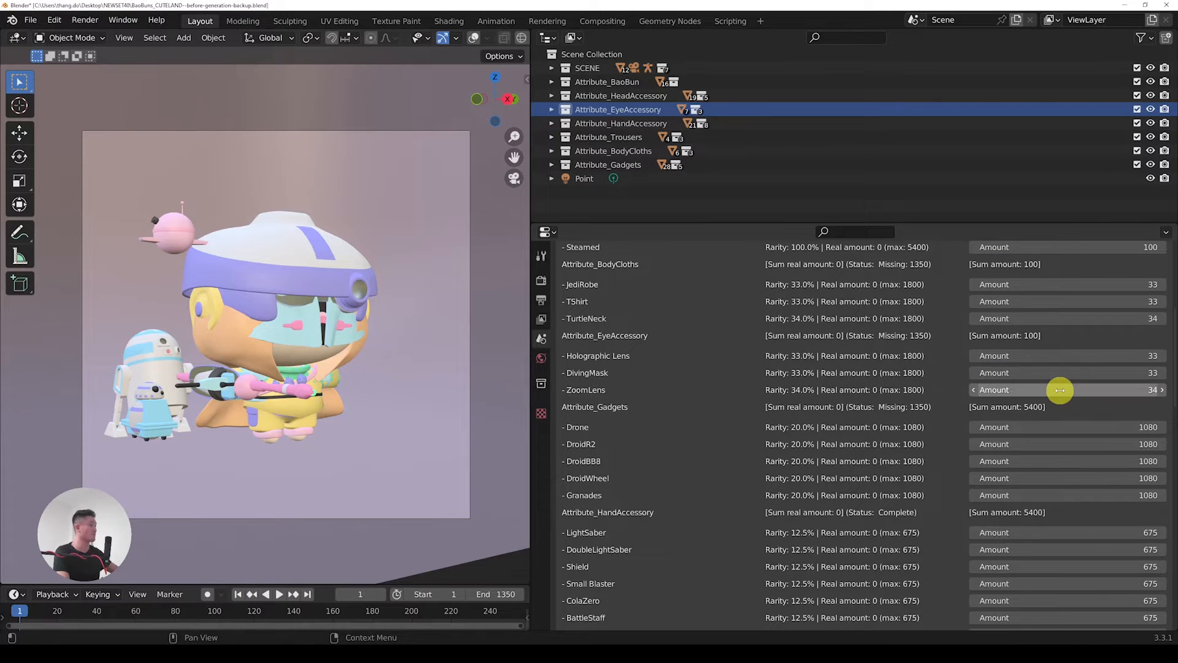
- Re-weight Gadgets amounts: confirm DroidWheel, set DroidR2 to 5 and Drone to 30
scroll(down, 3)
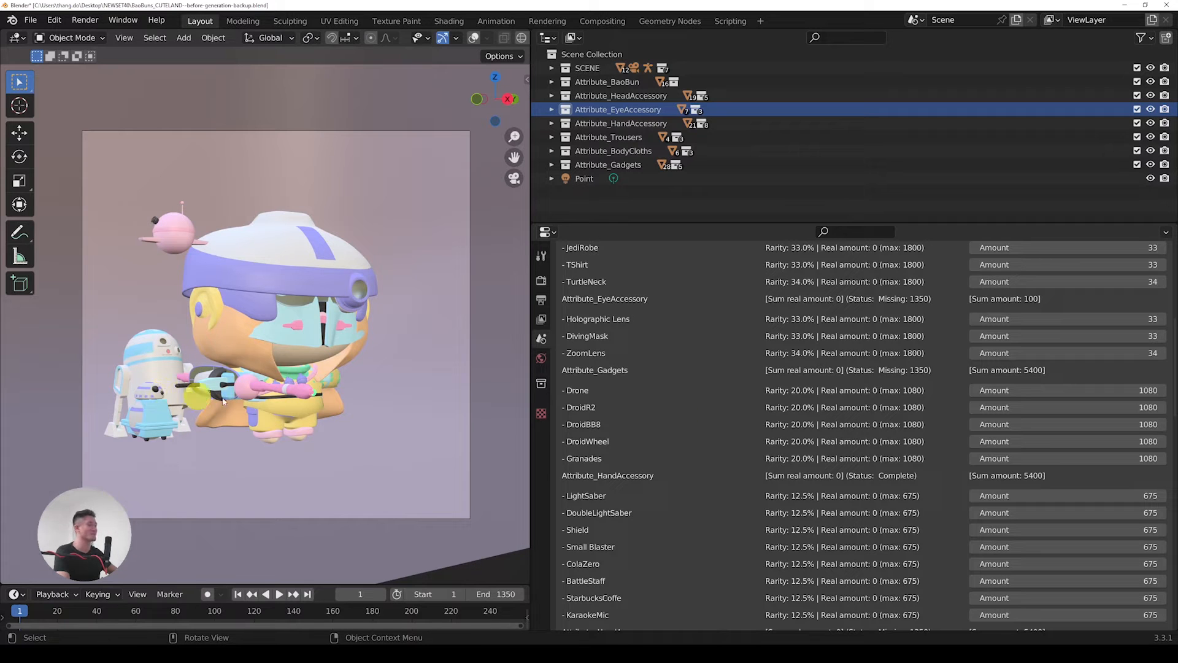
mouse_move(1052, 390)
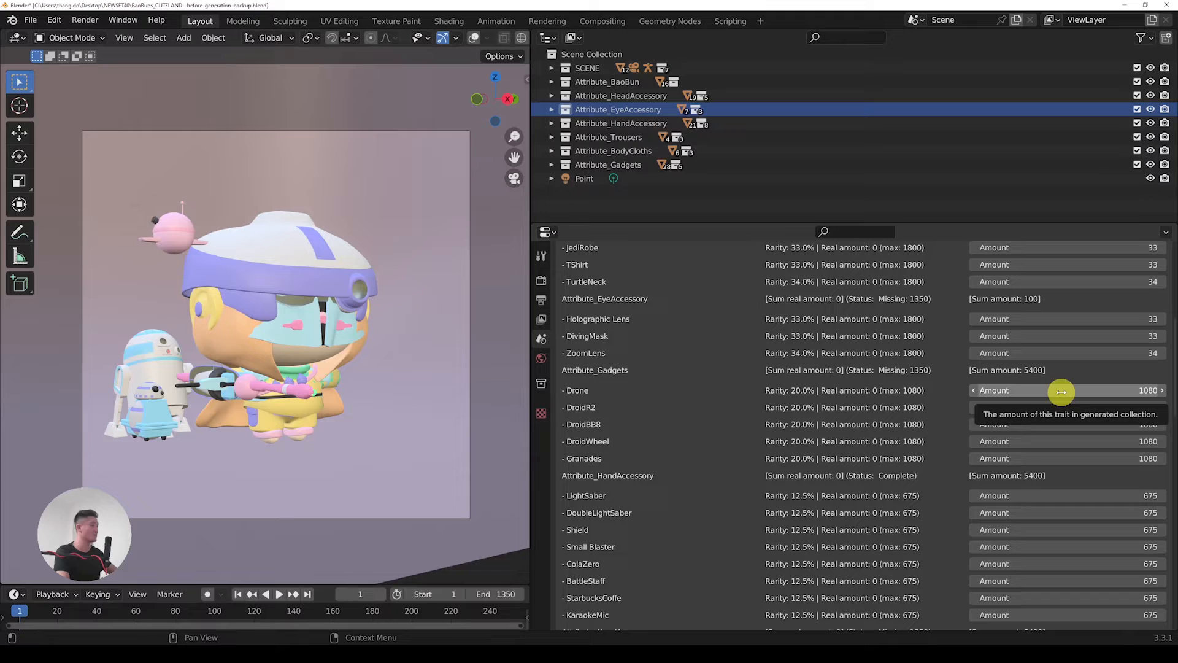
mouse_move(803, 390)
text(20)
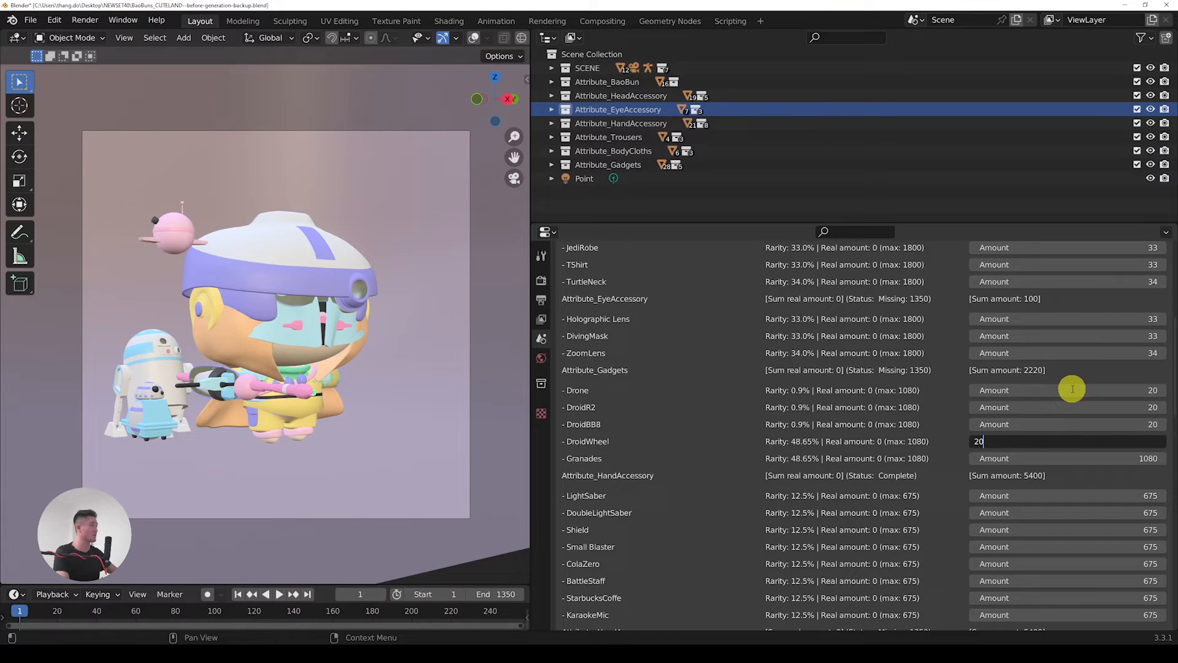
key(Return)
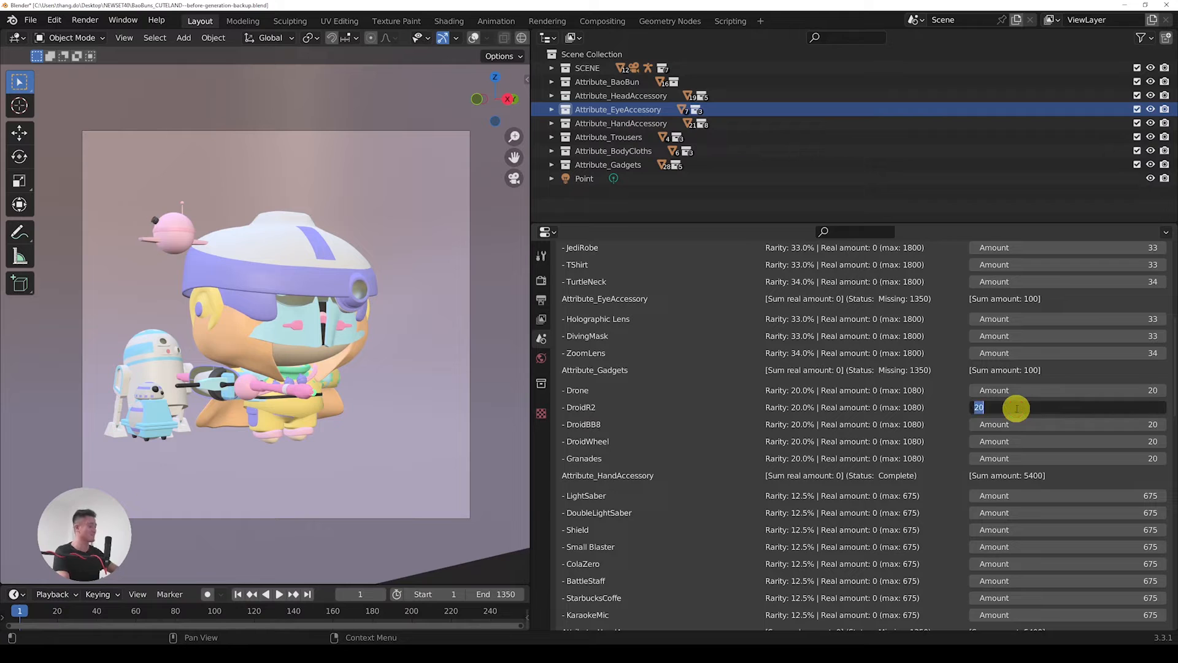
text(5)
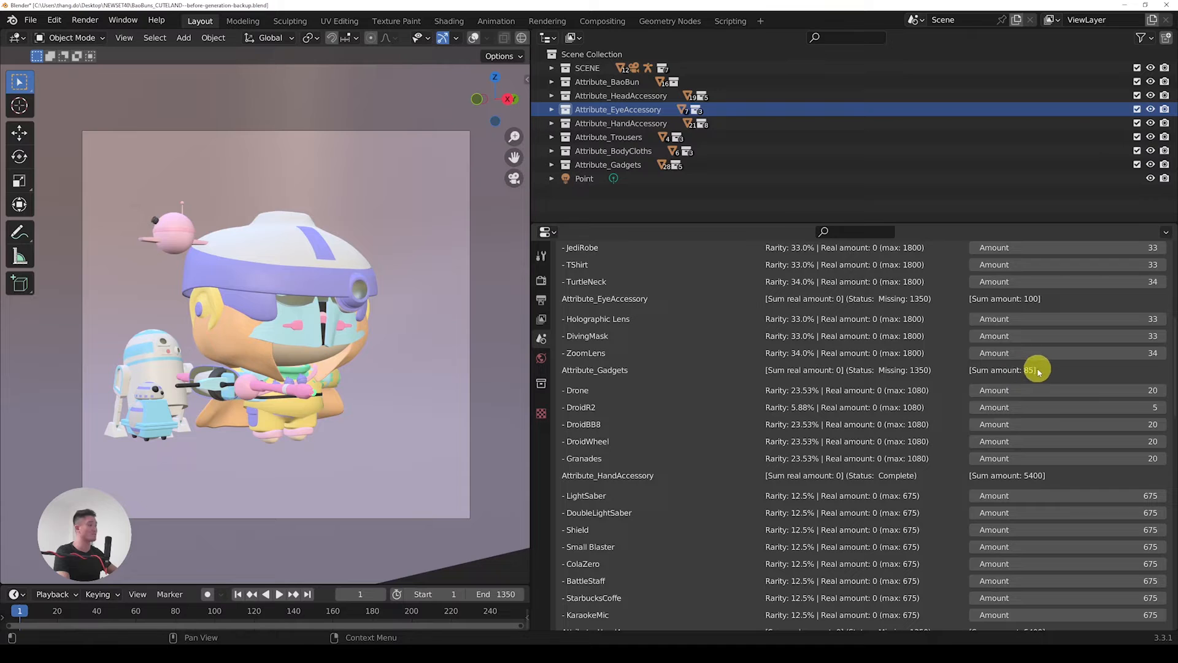
mouse_move(1024, 389)
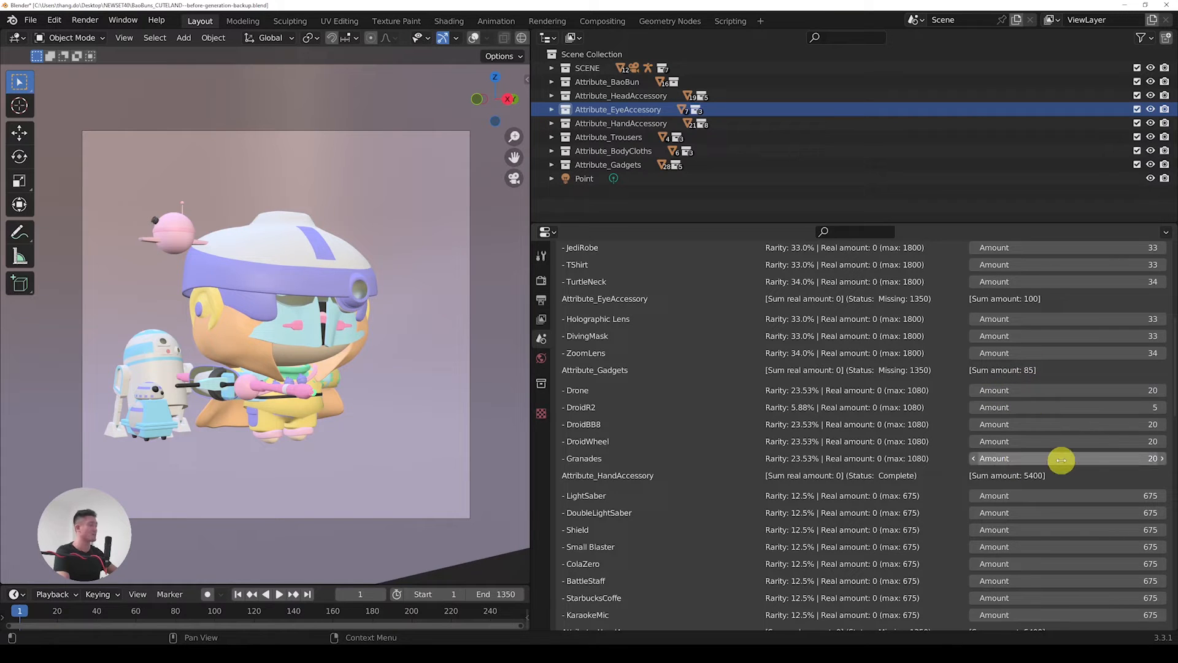
mouse_move(1045, 399)
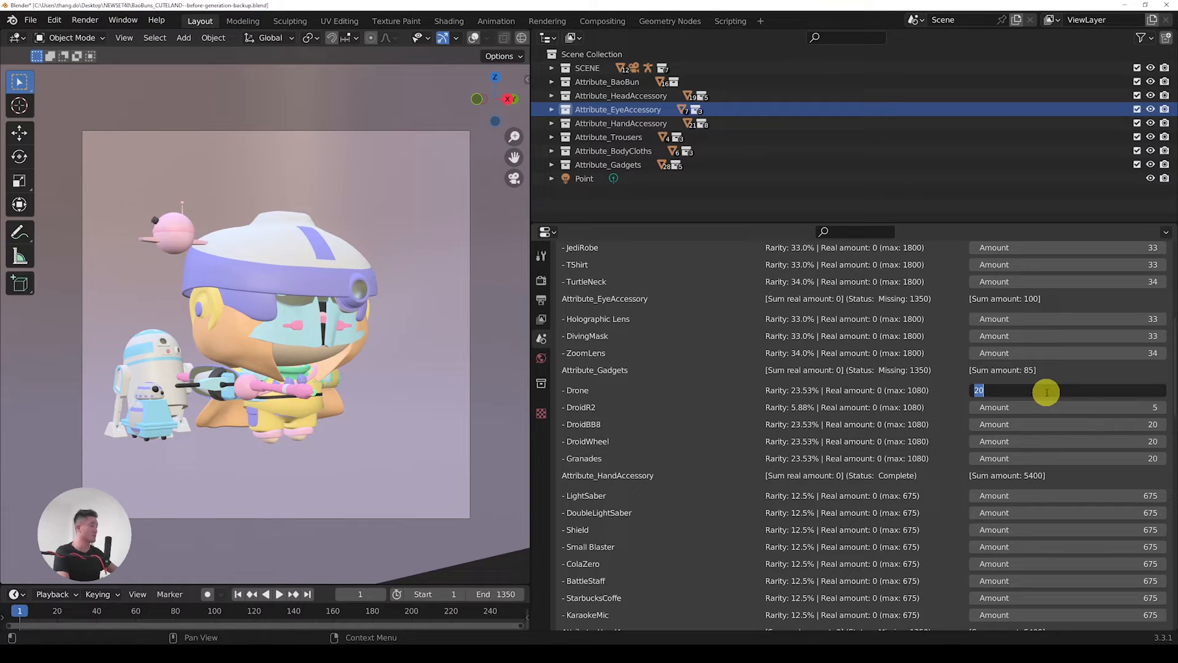
text(30)
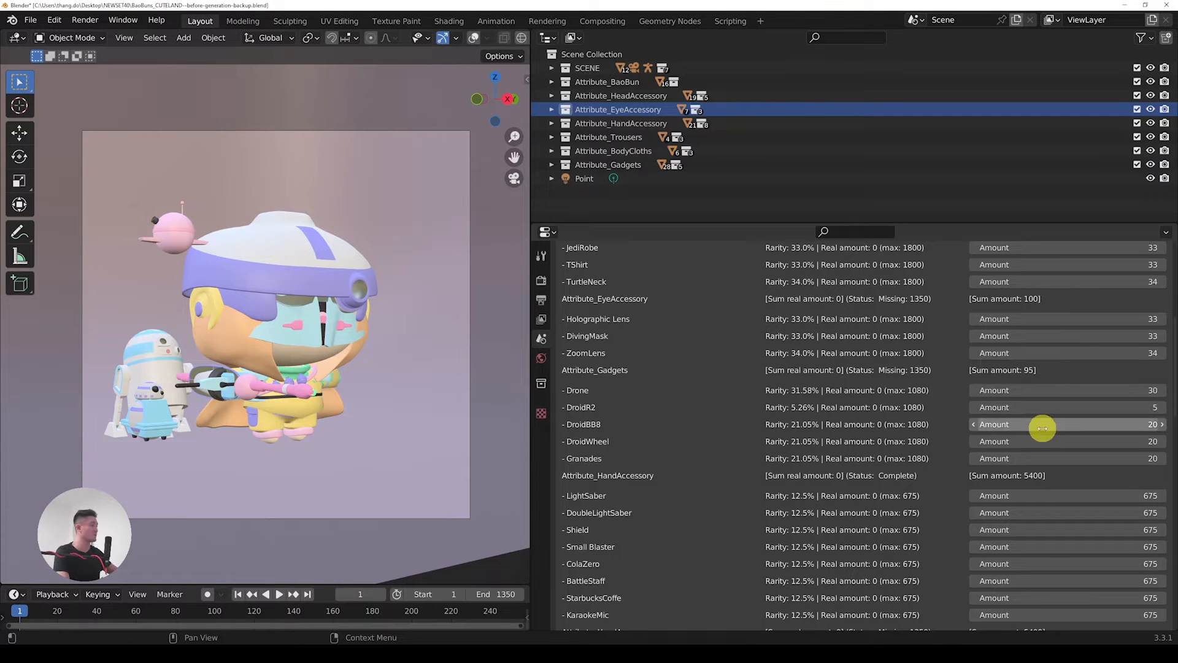
mouse_move(725, 441)
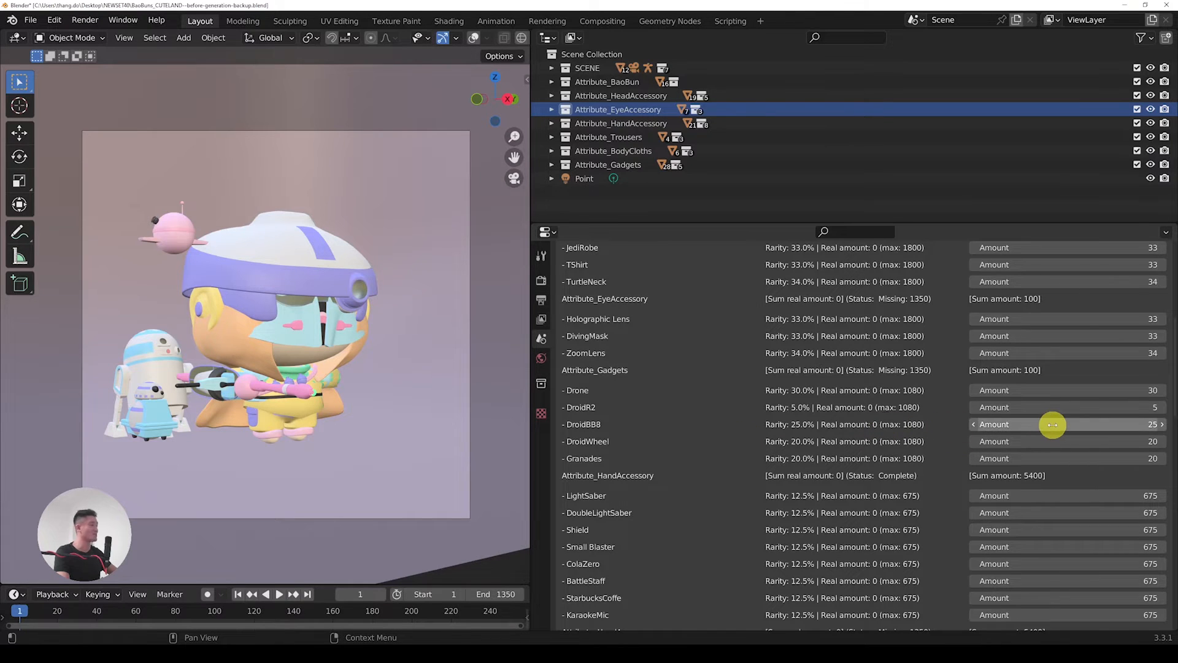
- Set HandAccessory amounts, including Small Blaster 37 and DoubleLightSaber 2
scroll(down, 3)
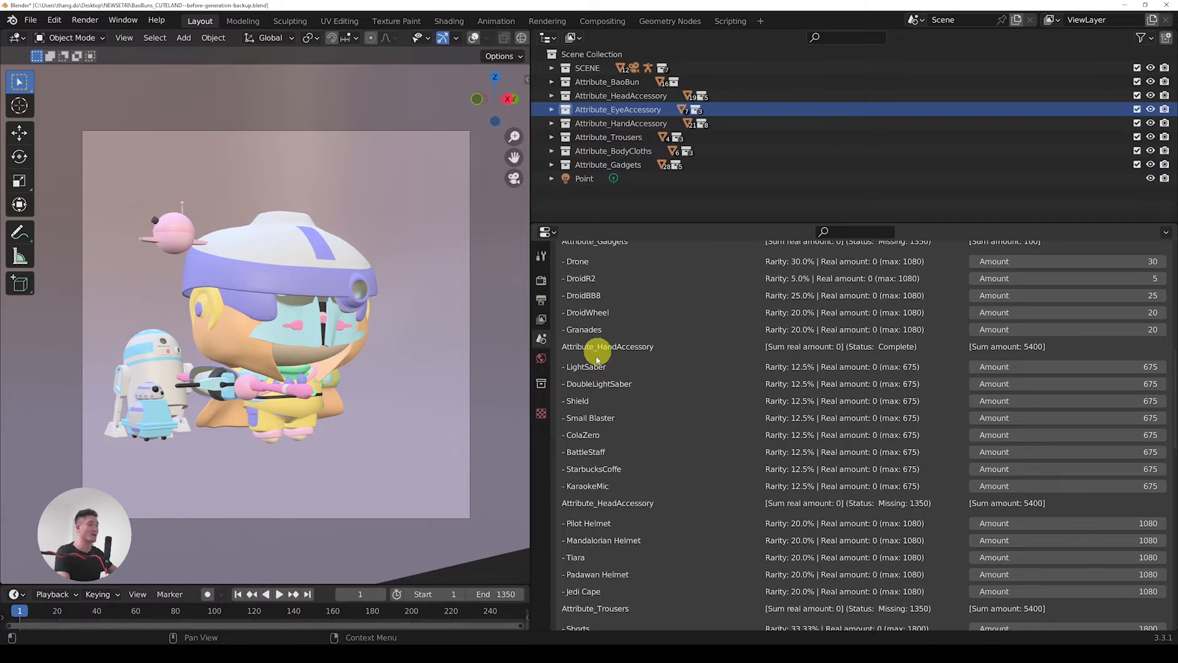
mouse_move(672, 397)
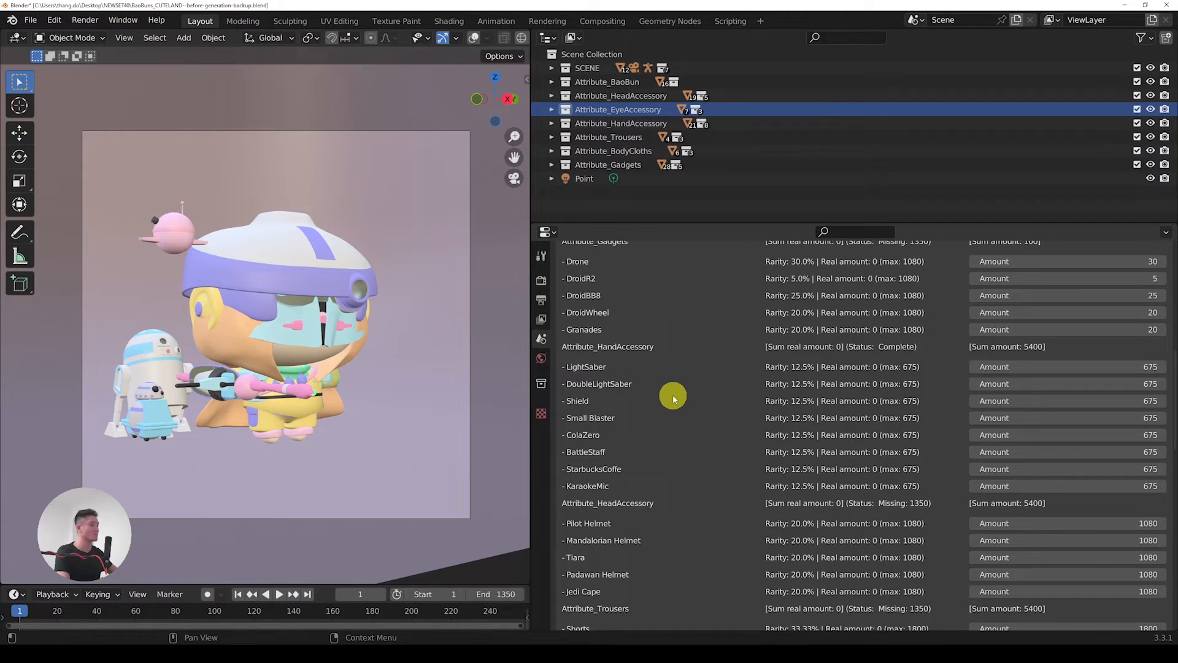
mouse_move(629, 368)
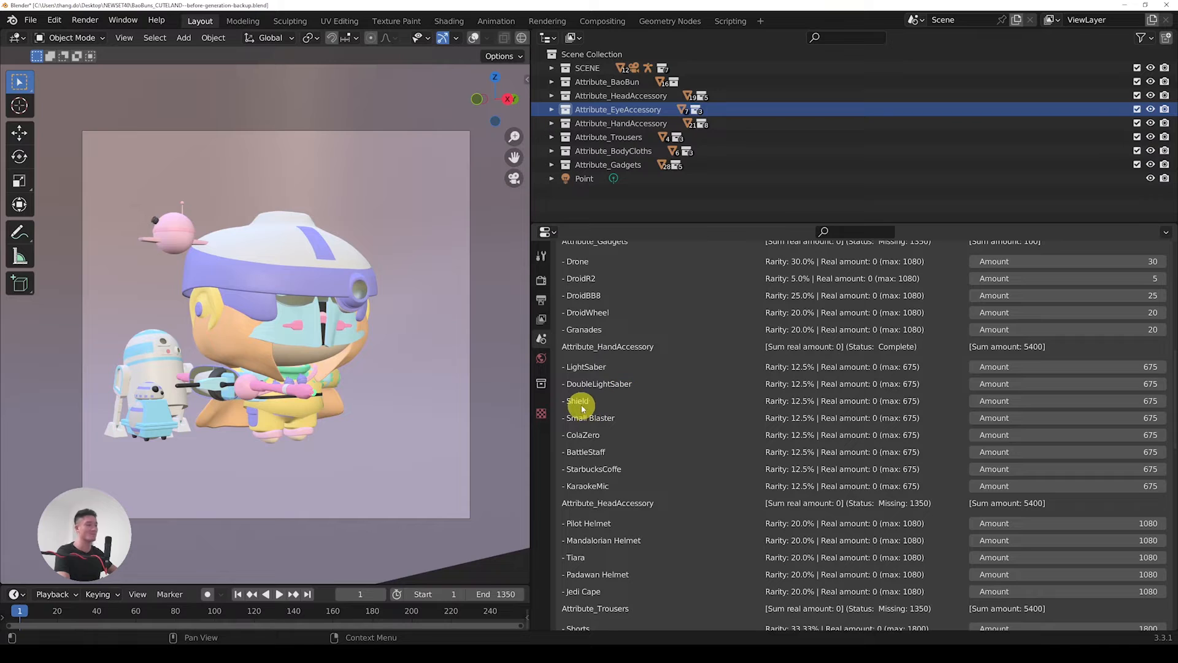
mouse_move(615, 476)
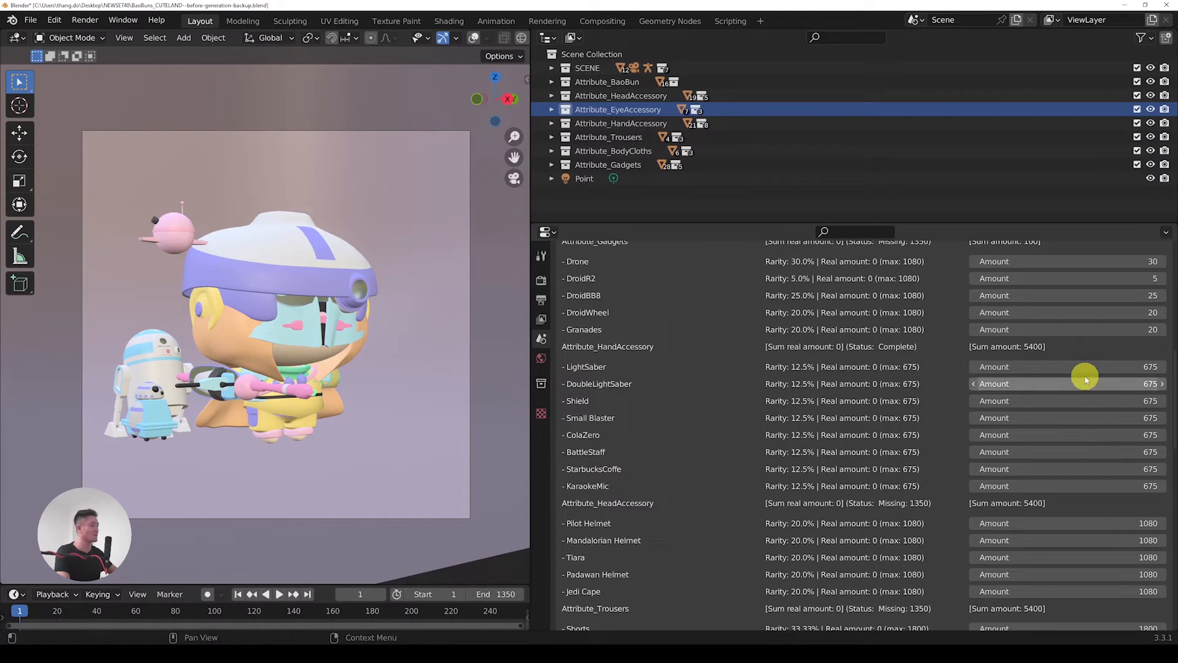
mouse_move(1073, 366)
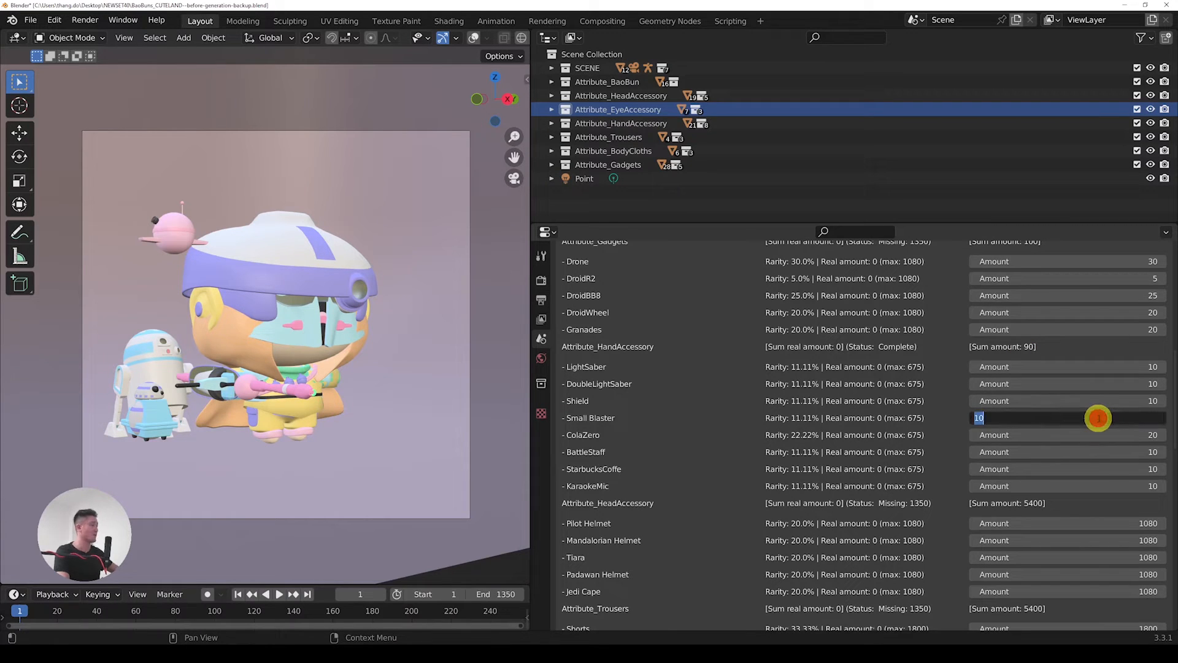
click(1097, 418)
text(20)
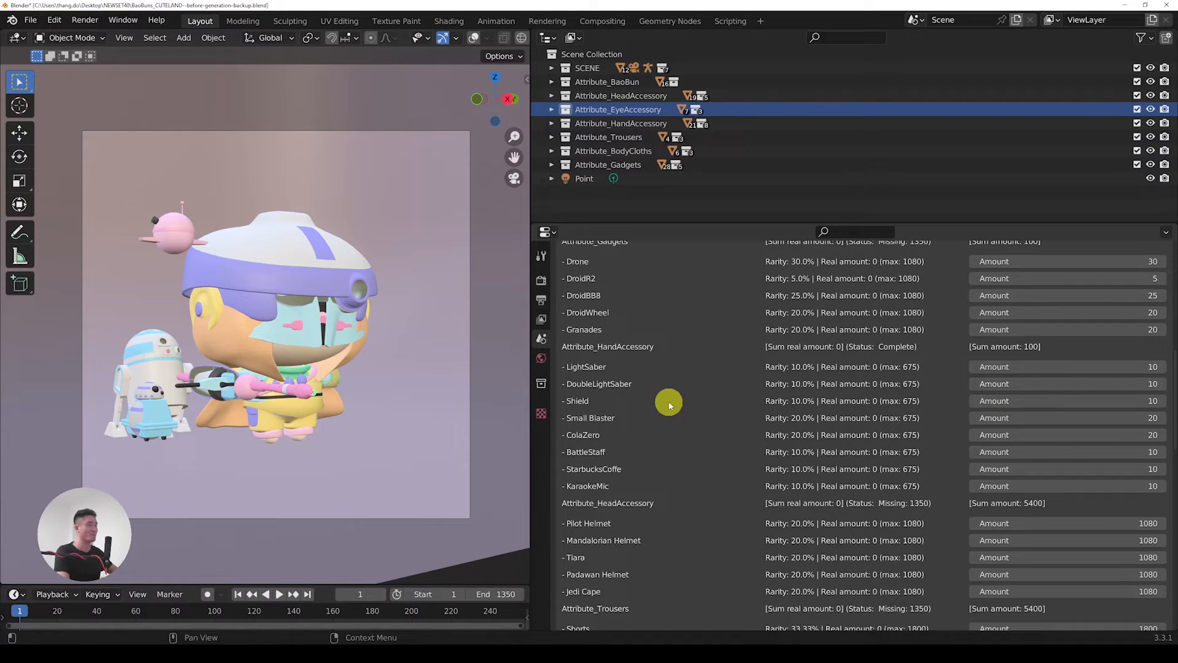
mouse_move(635, 380)
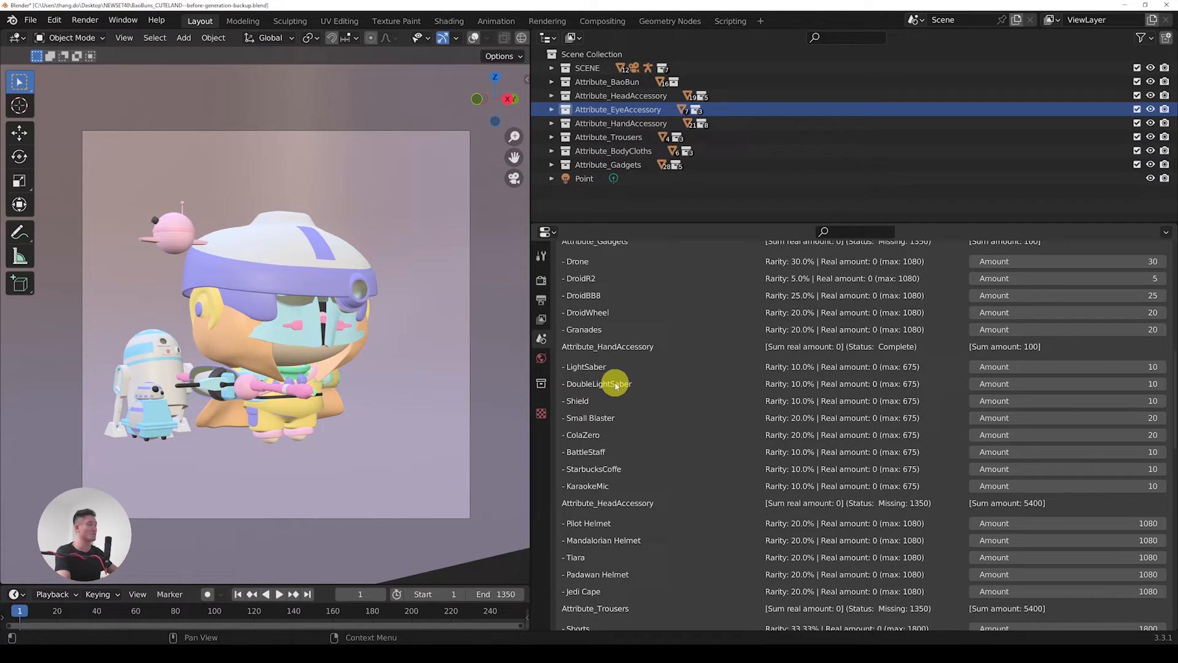
mouse_move(619, 373)
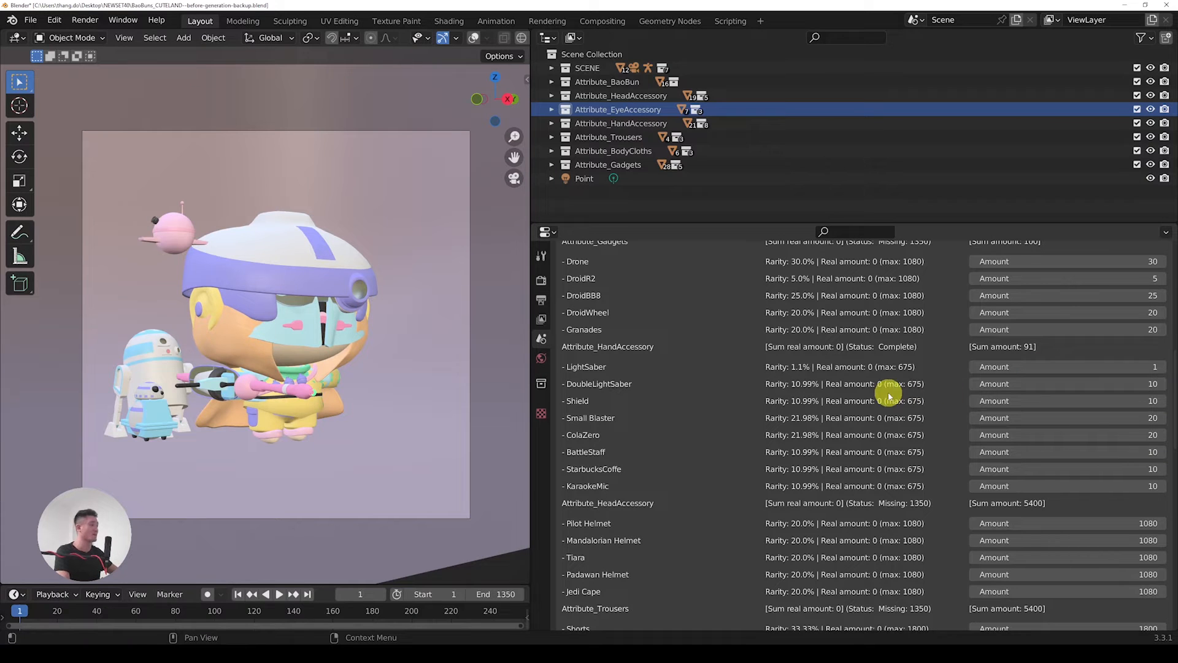
mouse_move(800, 374)
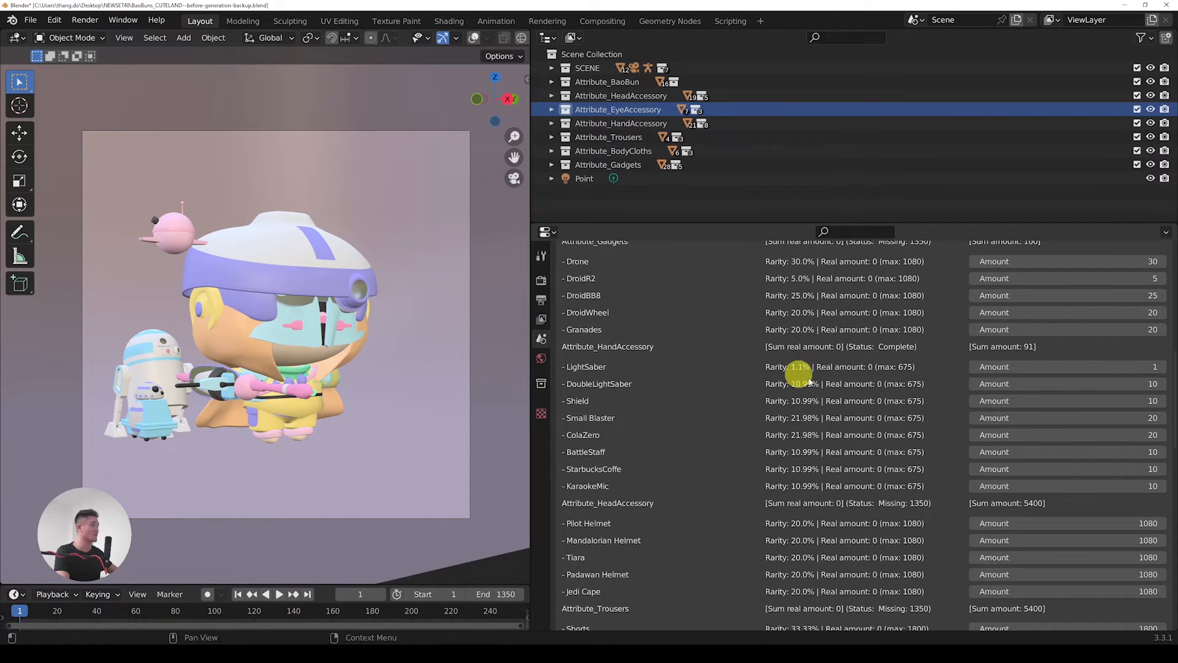
double_click(1052, 383)
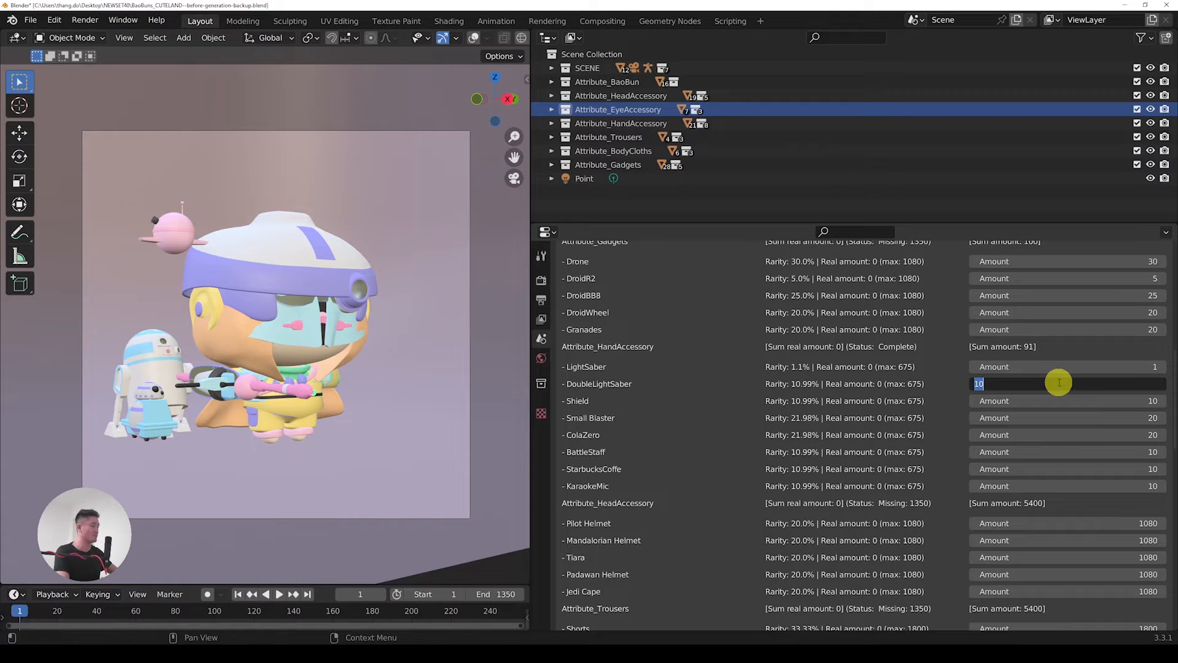
text(2)
click(1065, 417)
text(37)
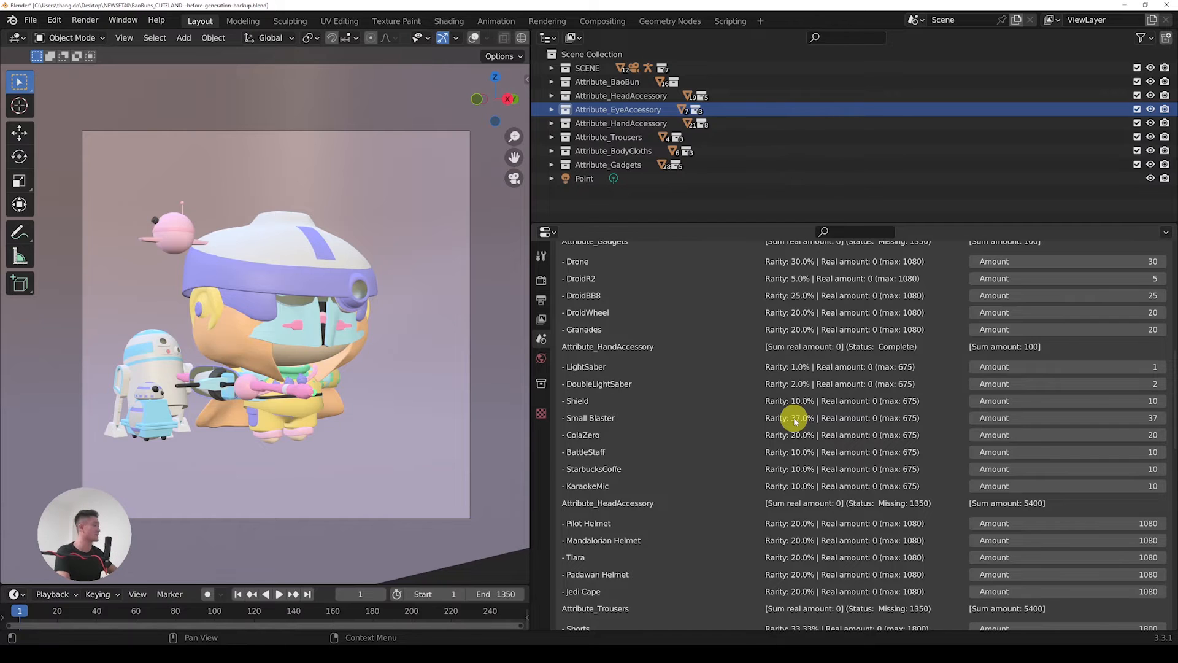
scroll(down, 3)
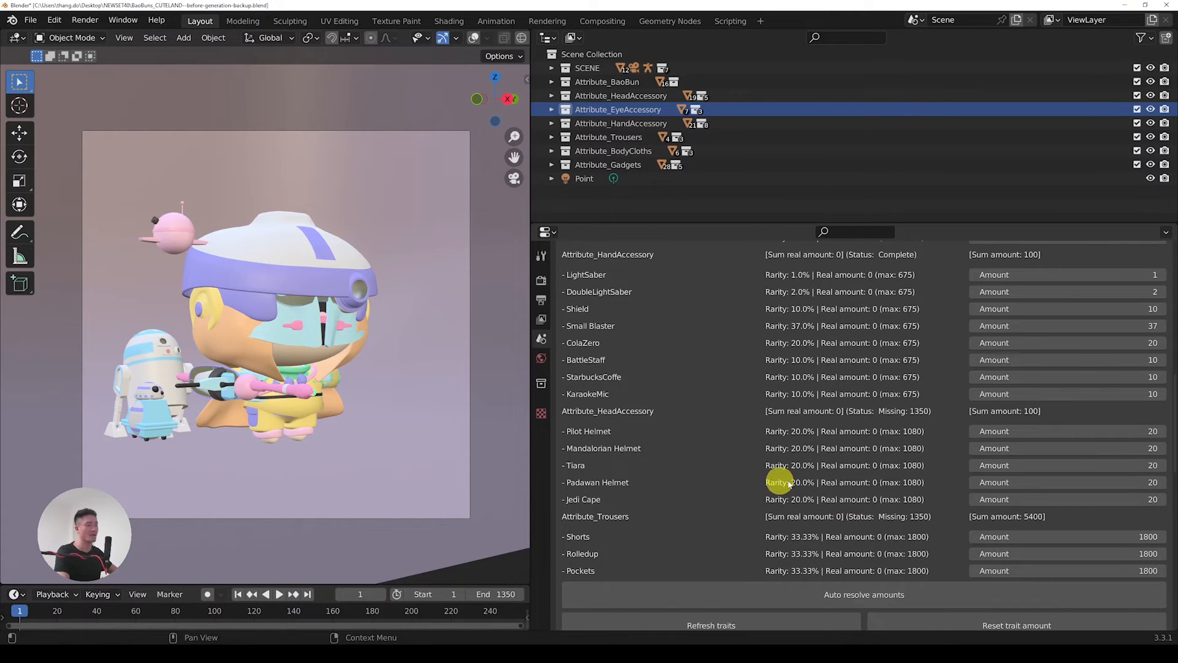
mouse_move(719, 476)
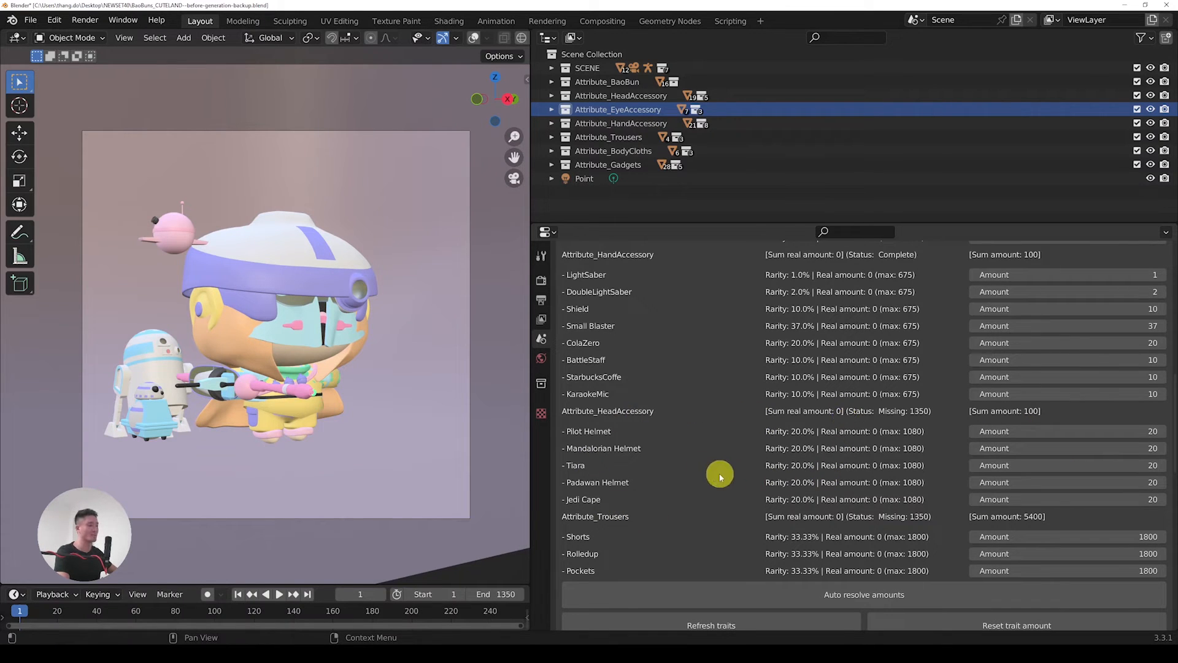
mouse_move(900, 469)
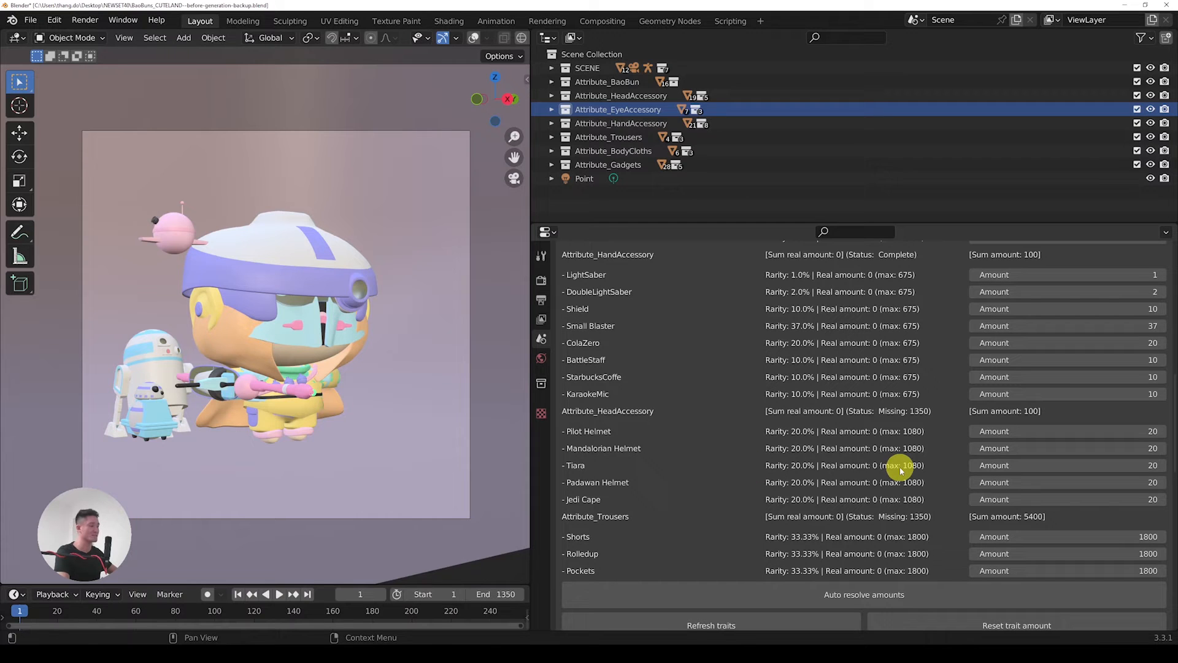
mouse_move(615, 532)
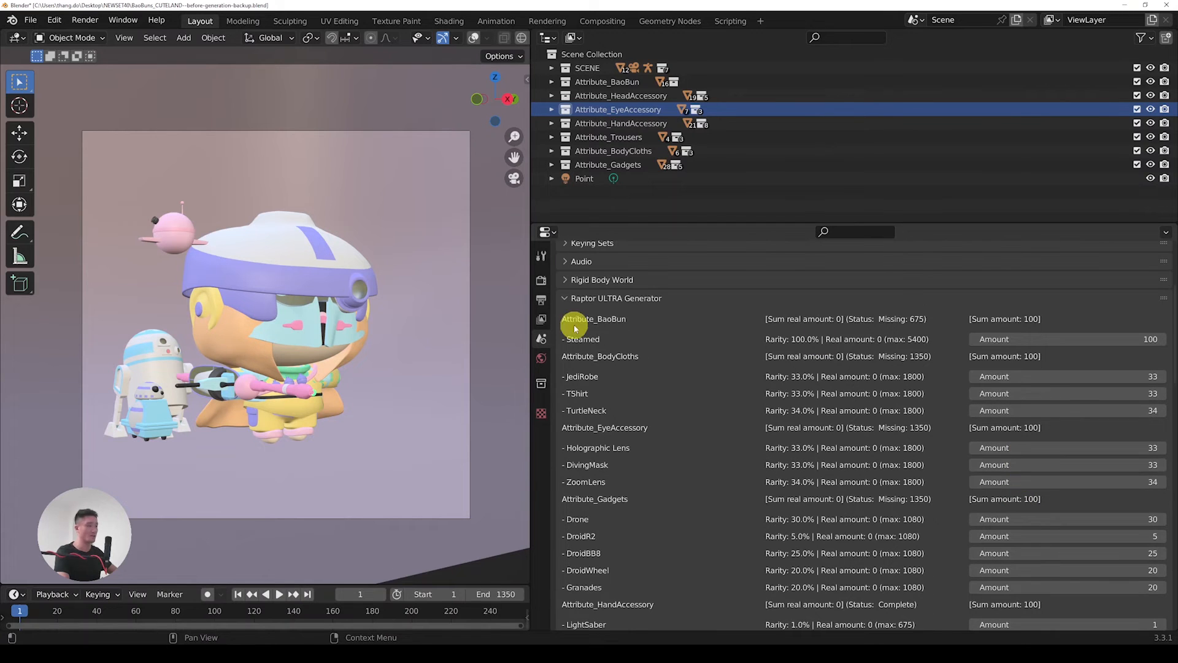
- Scroll down to the Trousers traits Shorts, Rolledup and Pockets
scroll(down, 3)
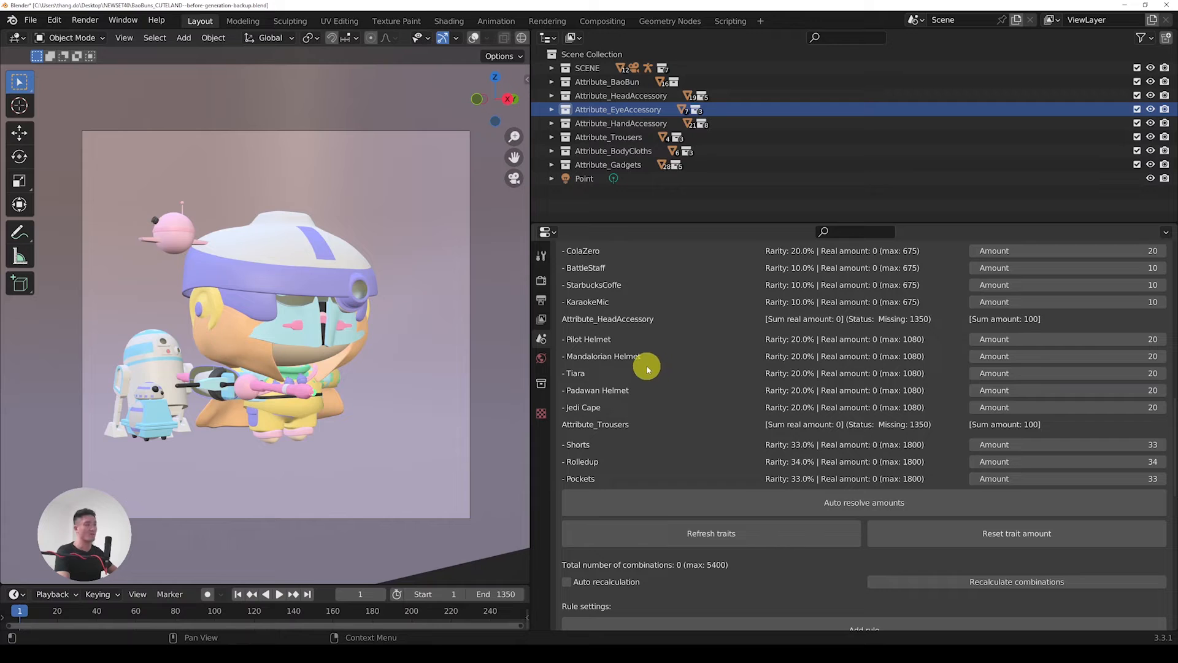
mouse_move(931, 567)
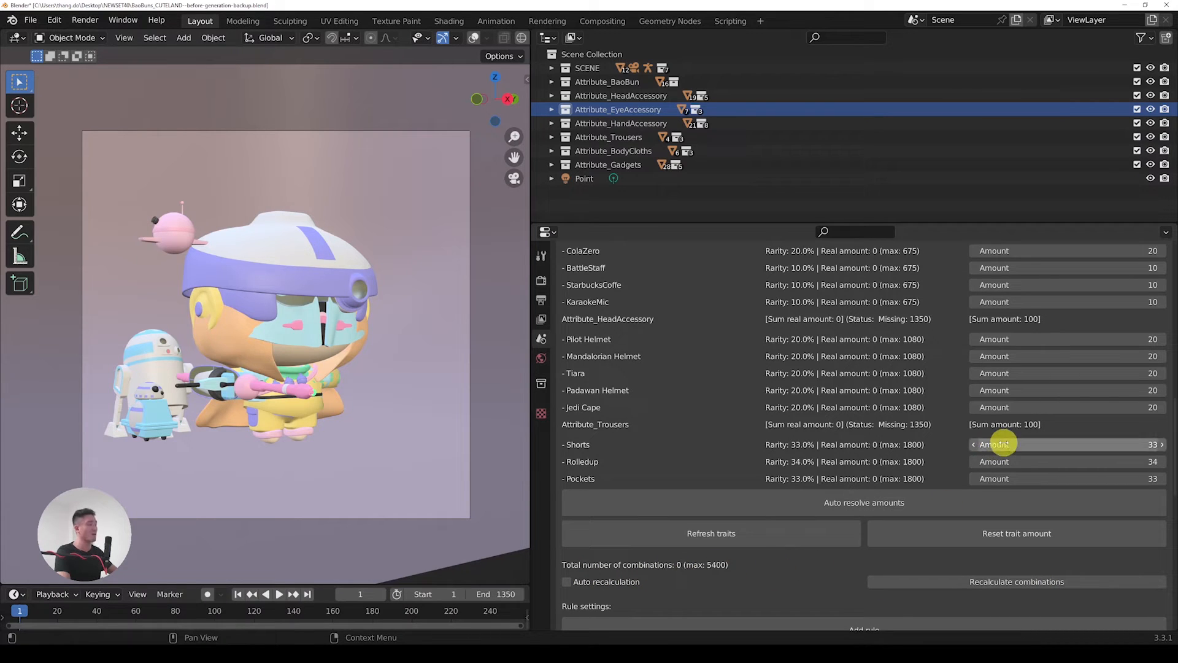
mouse_move(1041, 338)
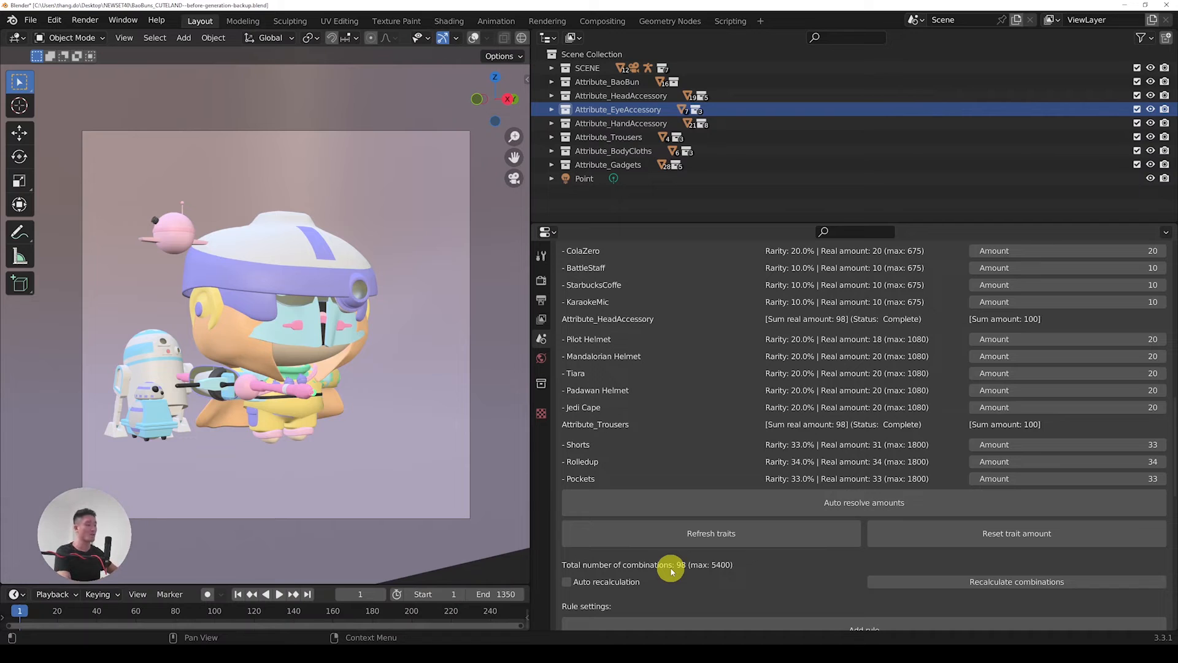
mouse_move(915, 414)
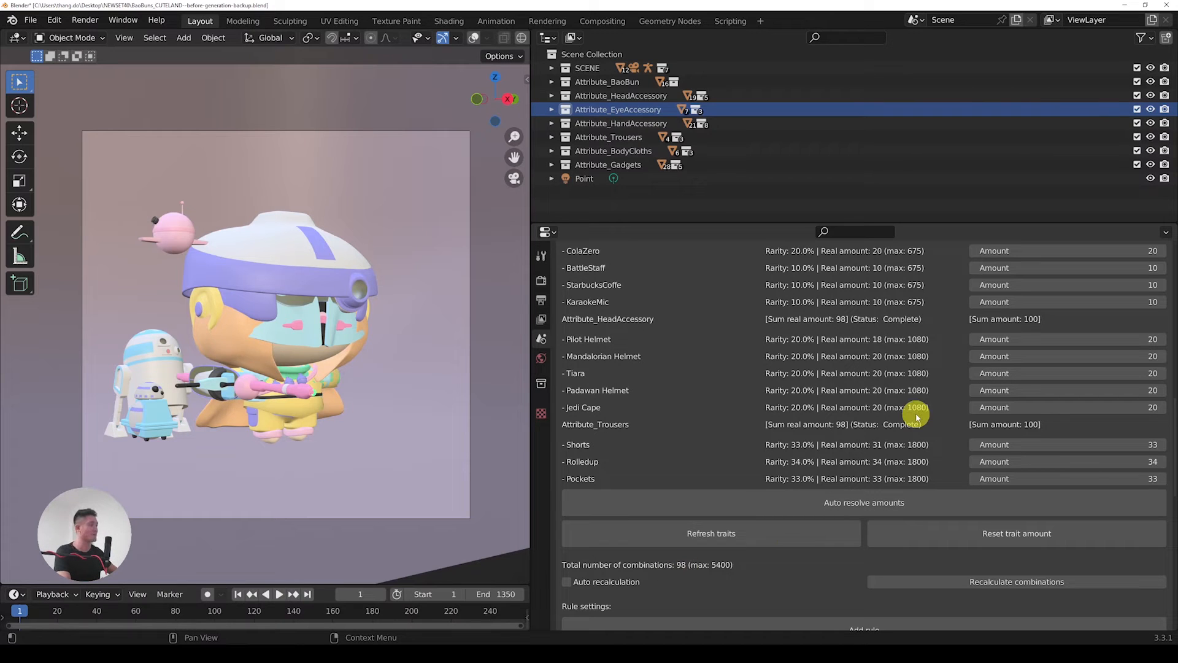
mouse_move(905, 413)
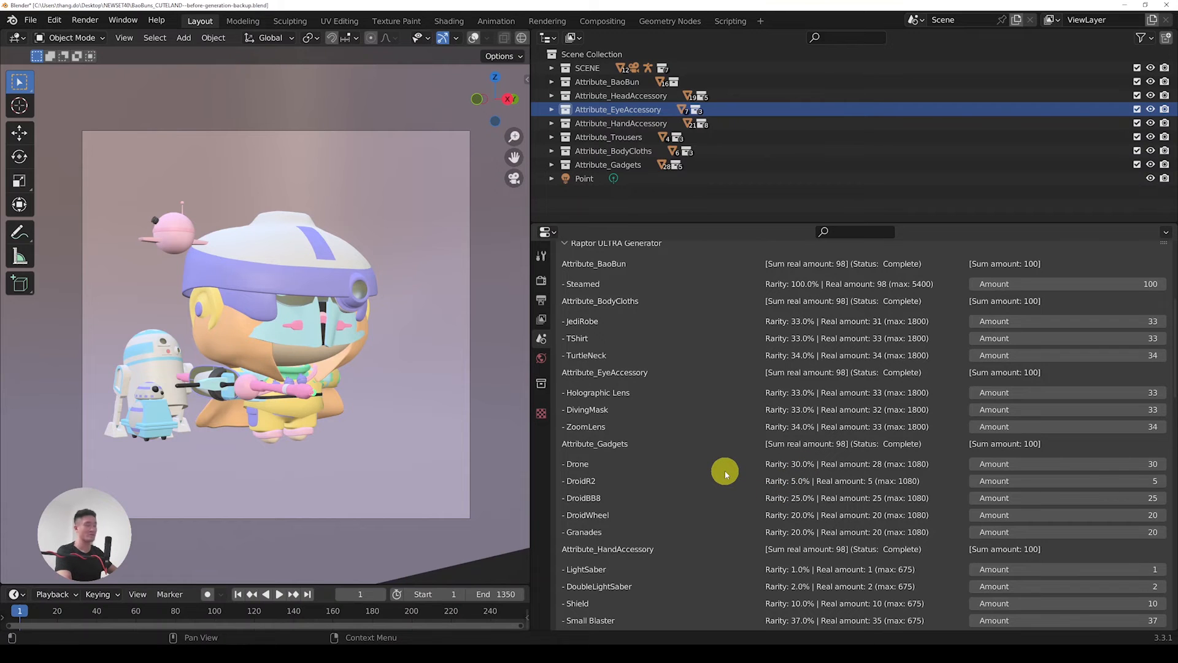
scroll(down, 3)
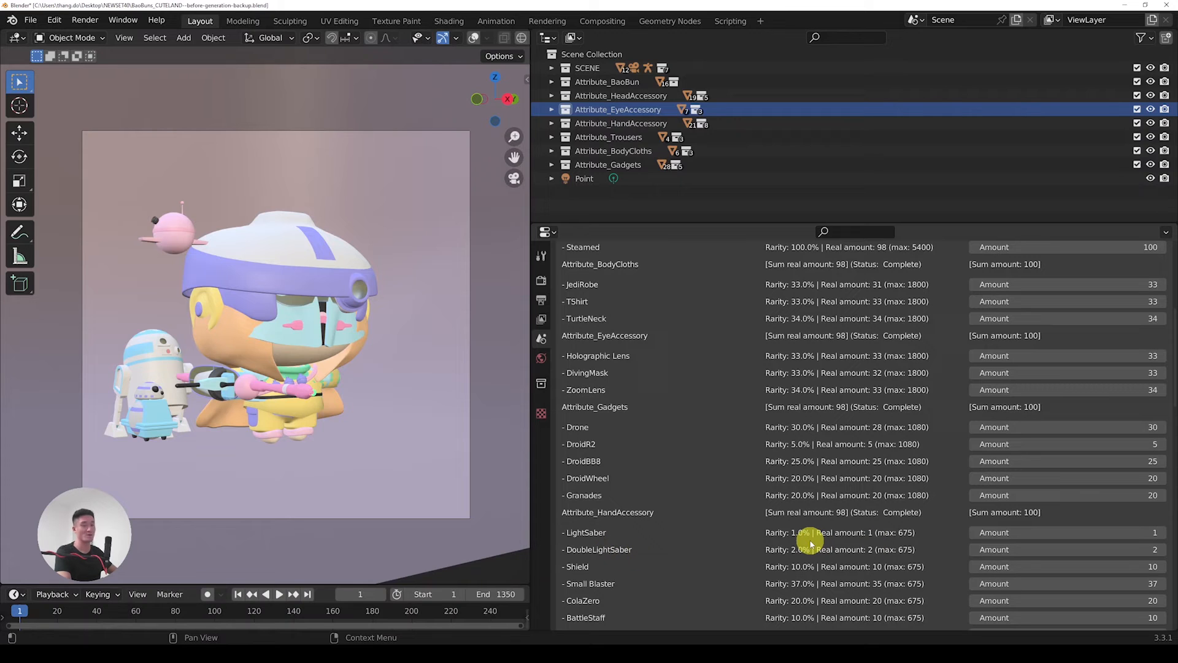
mouse_move(819, 538)
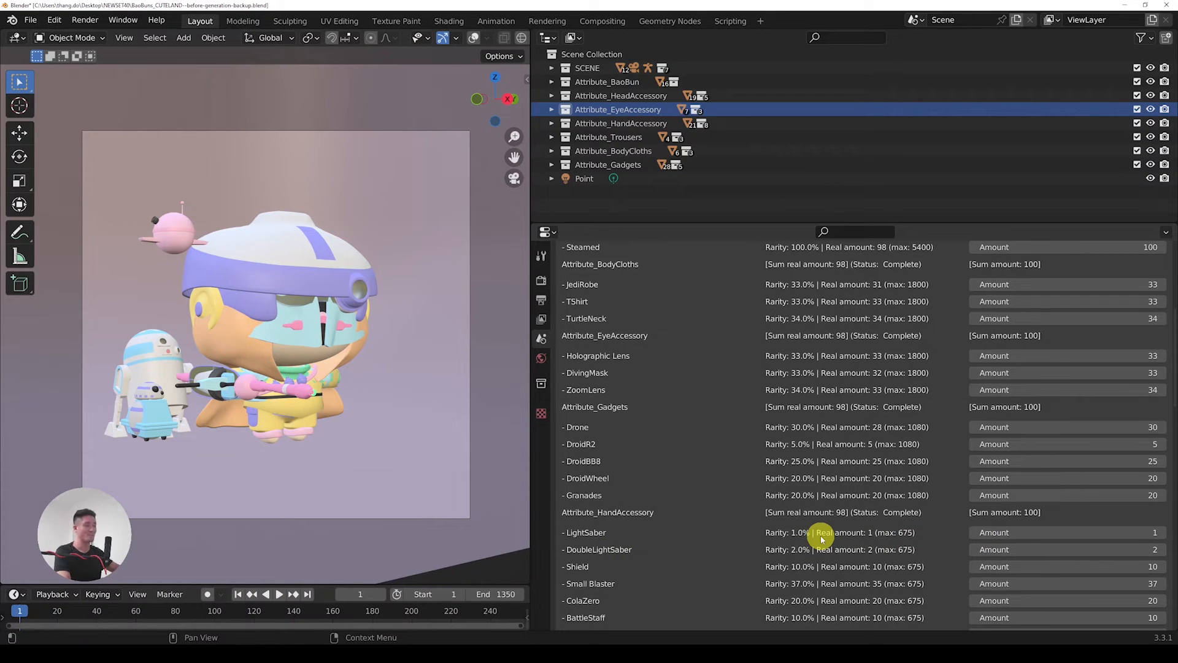
mouse_move(821, 317)
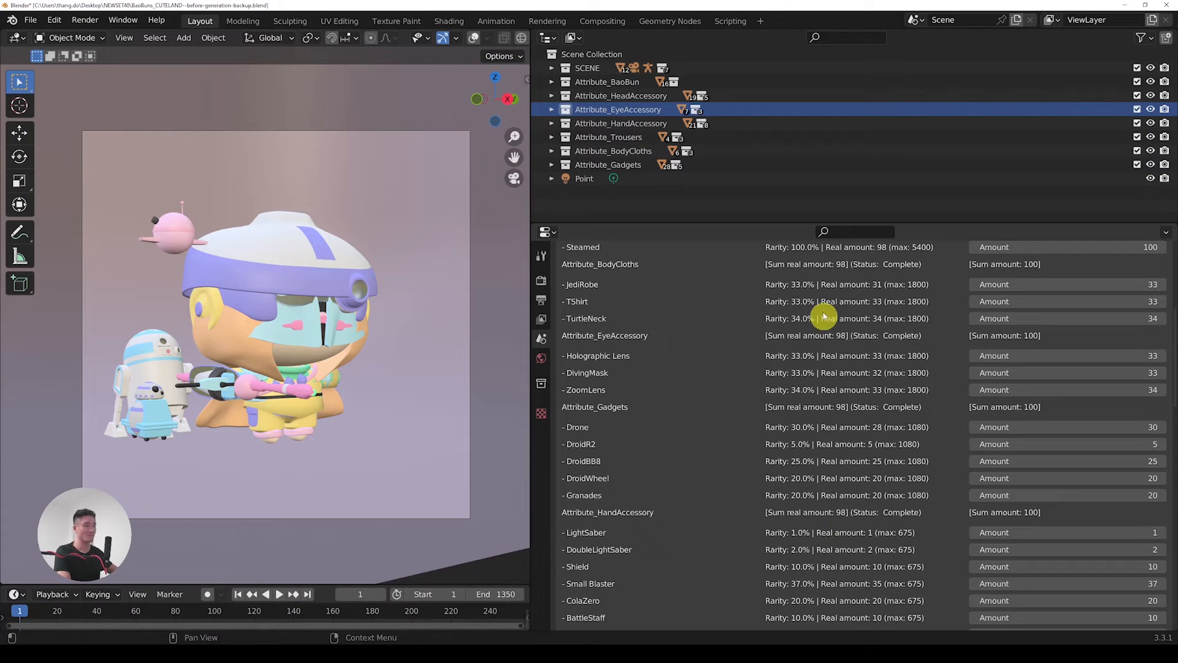
mouse_move(800, 532)
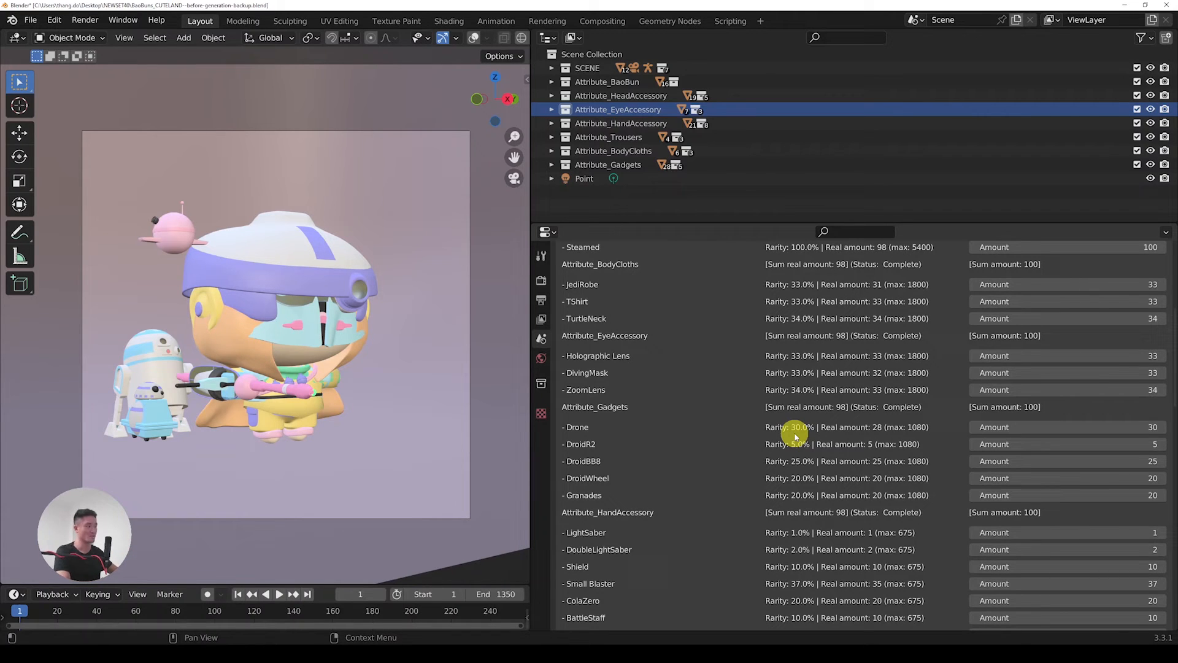
scroll(down, 3)
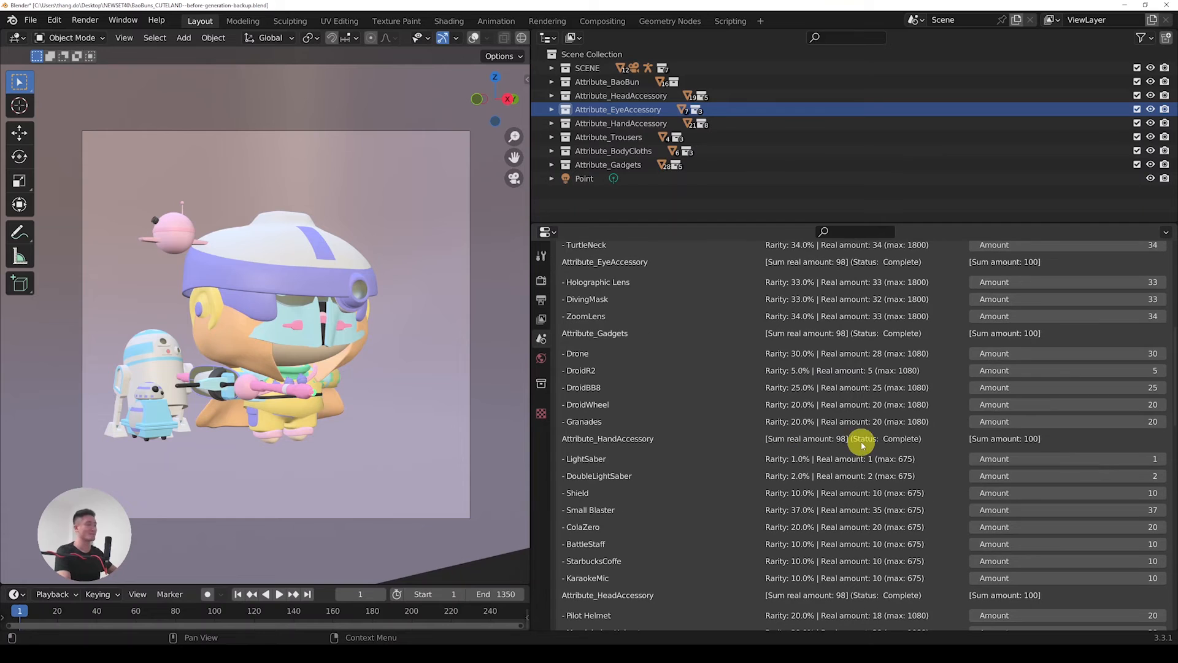
mouse_move(844, 443)
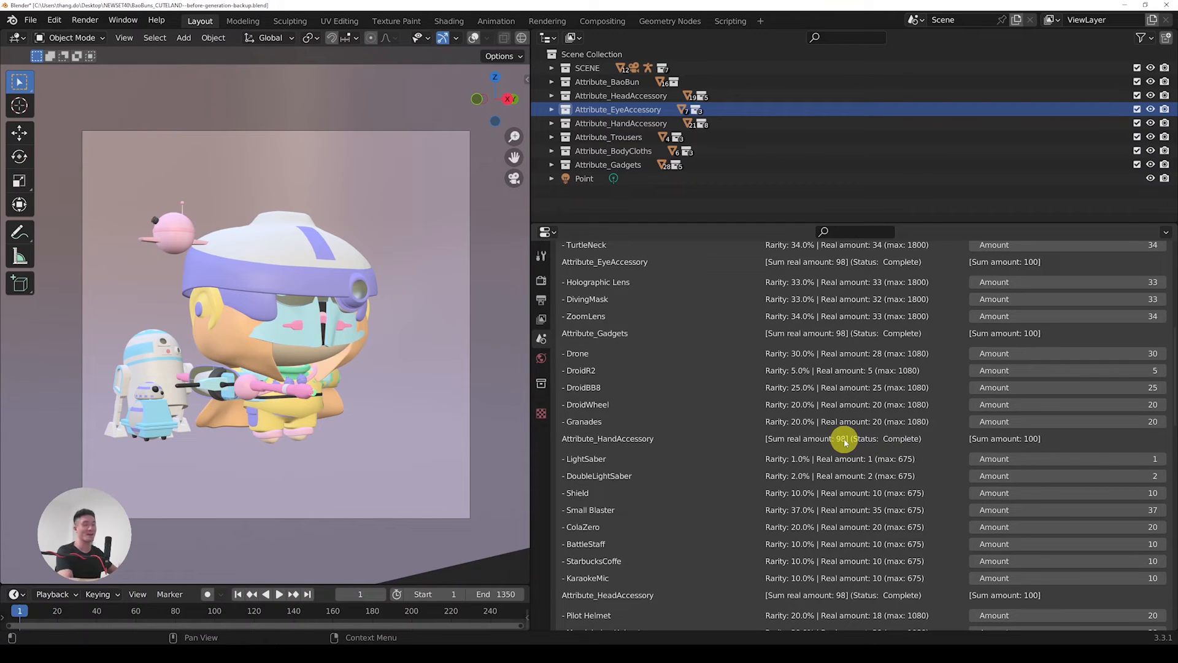
mouse_move(827, 439)
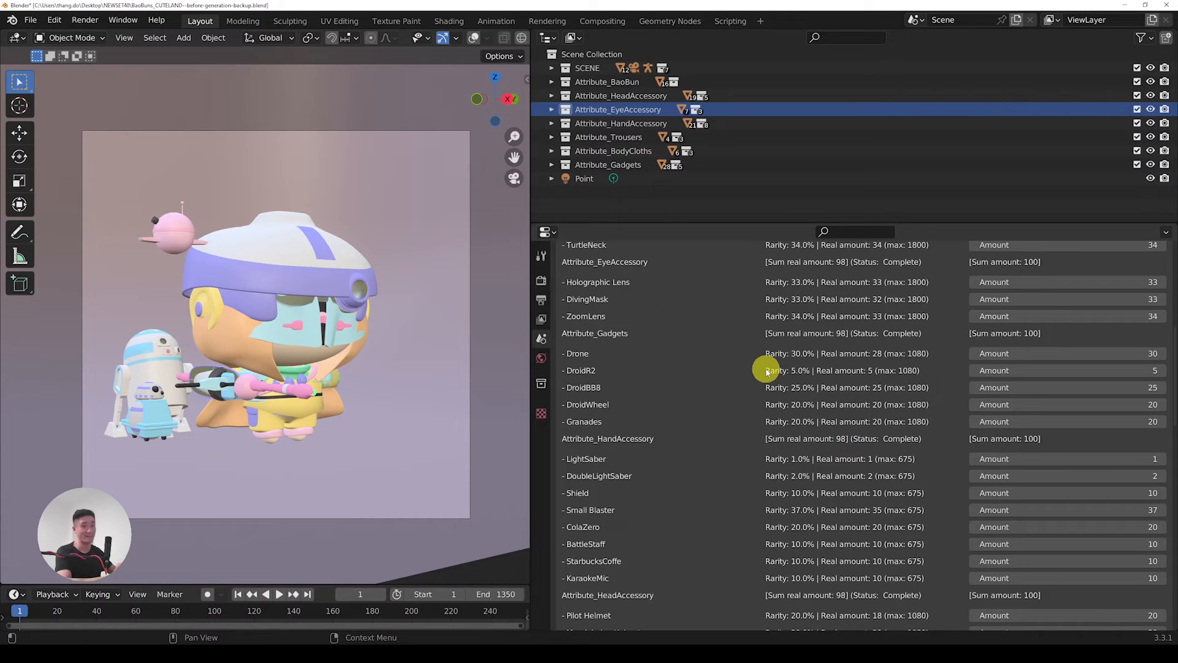
mouse_move(1079, 369)
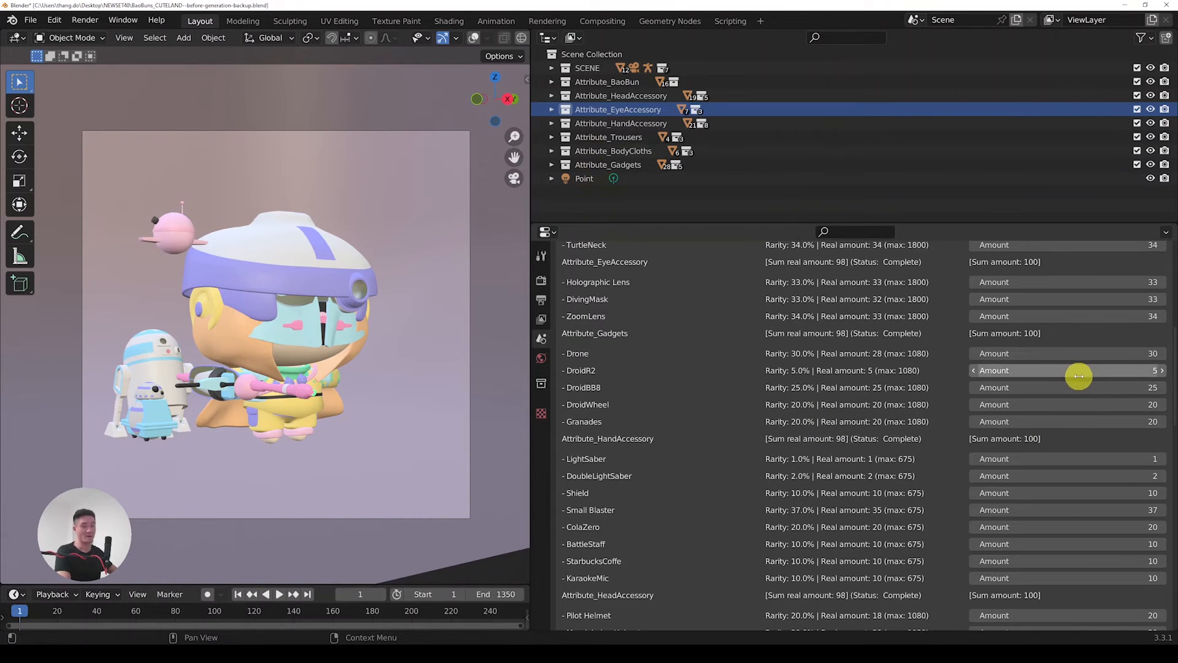
scroll(down, 3)
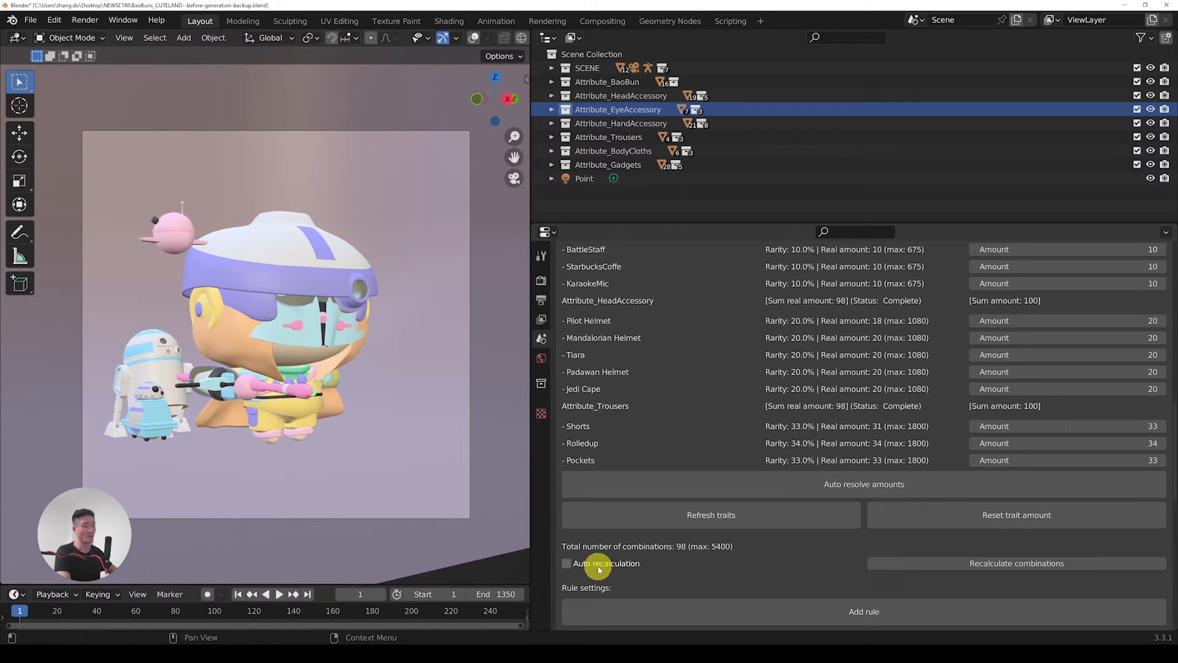
mouse_move(599, 569)
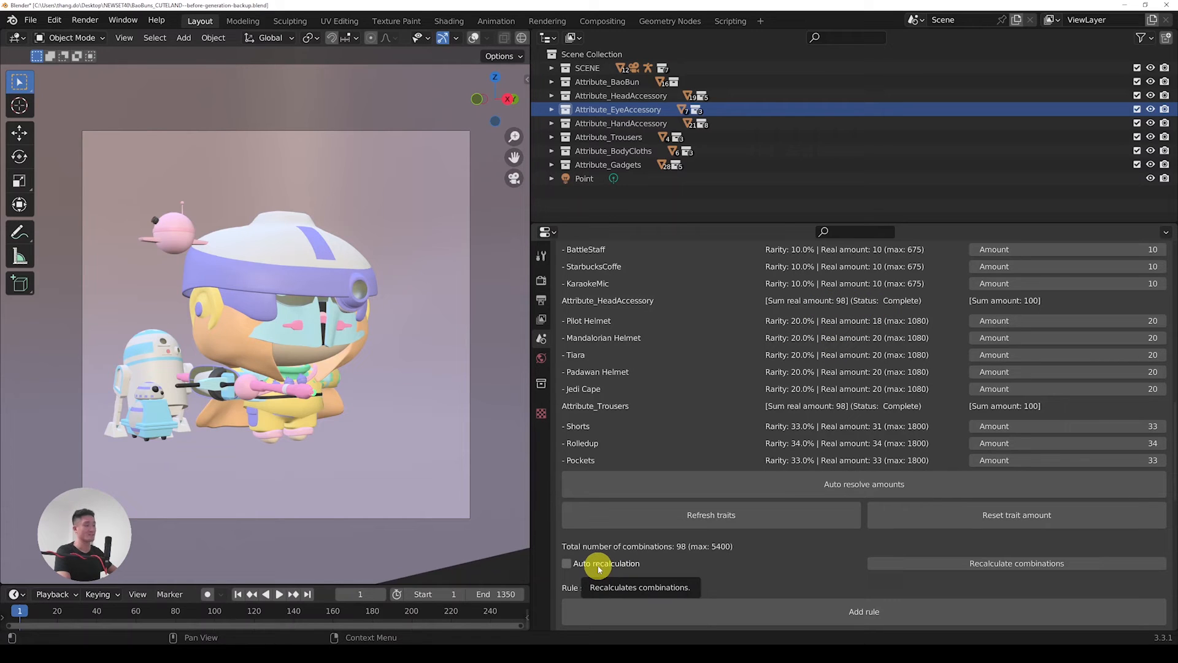
click(566, 562)
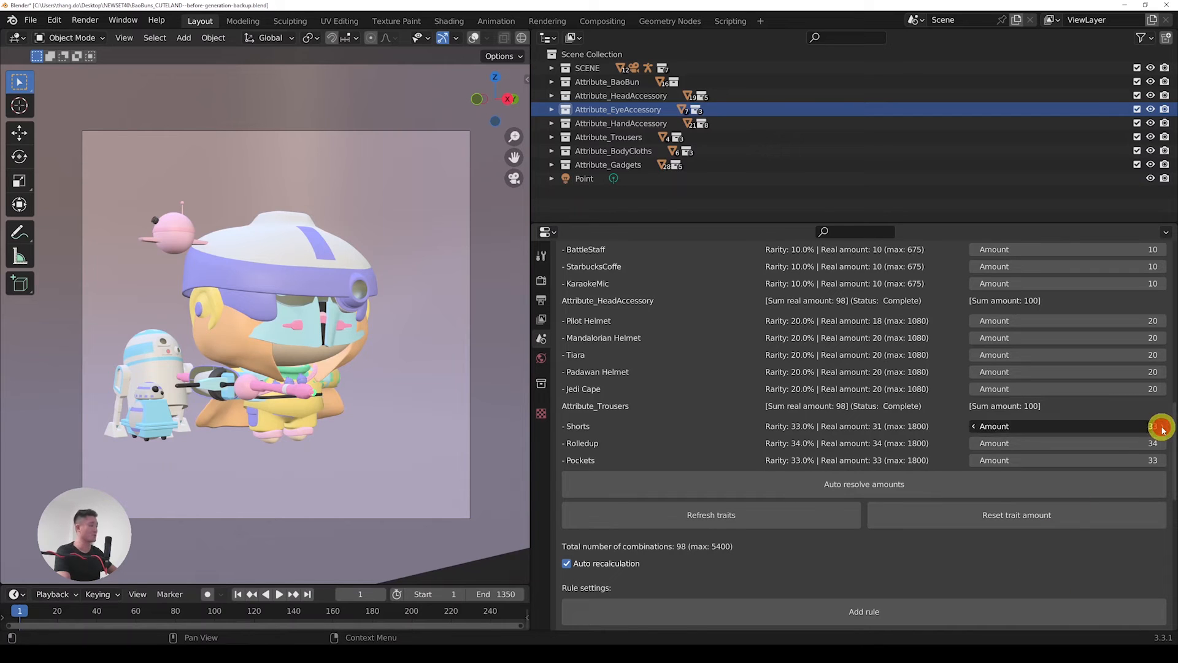
click(1161, 426)
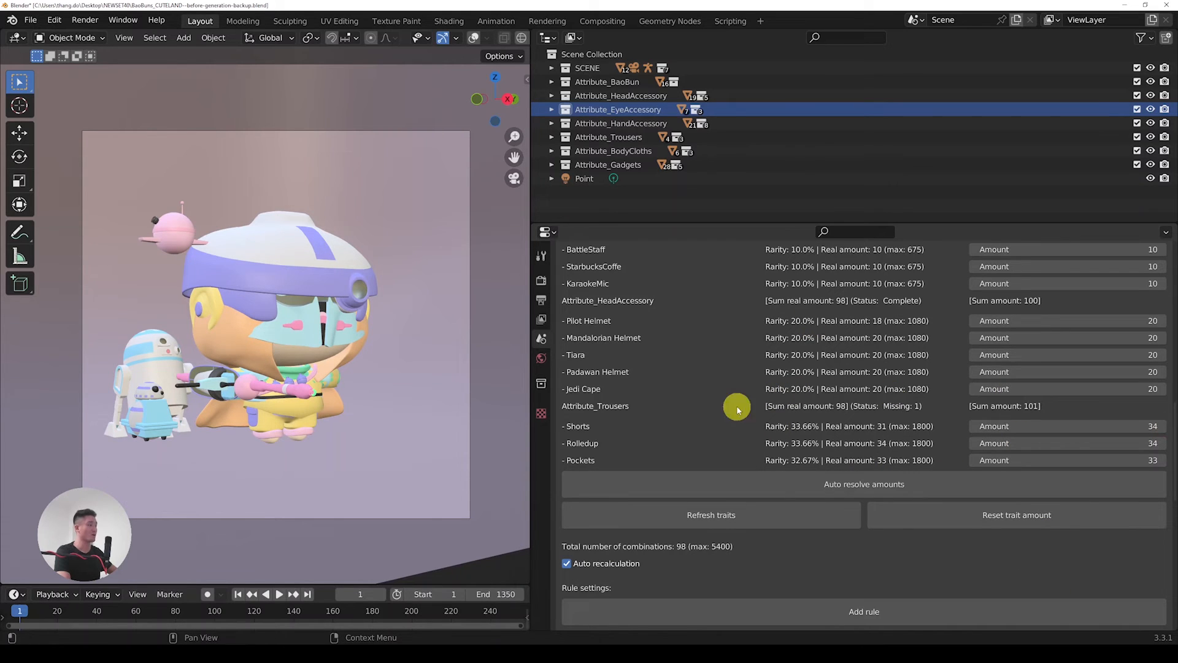
mouse_move(692, 556)
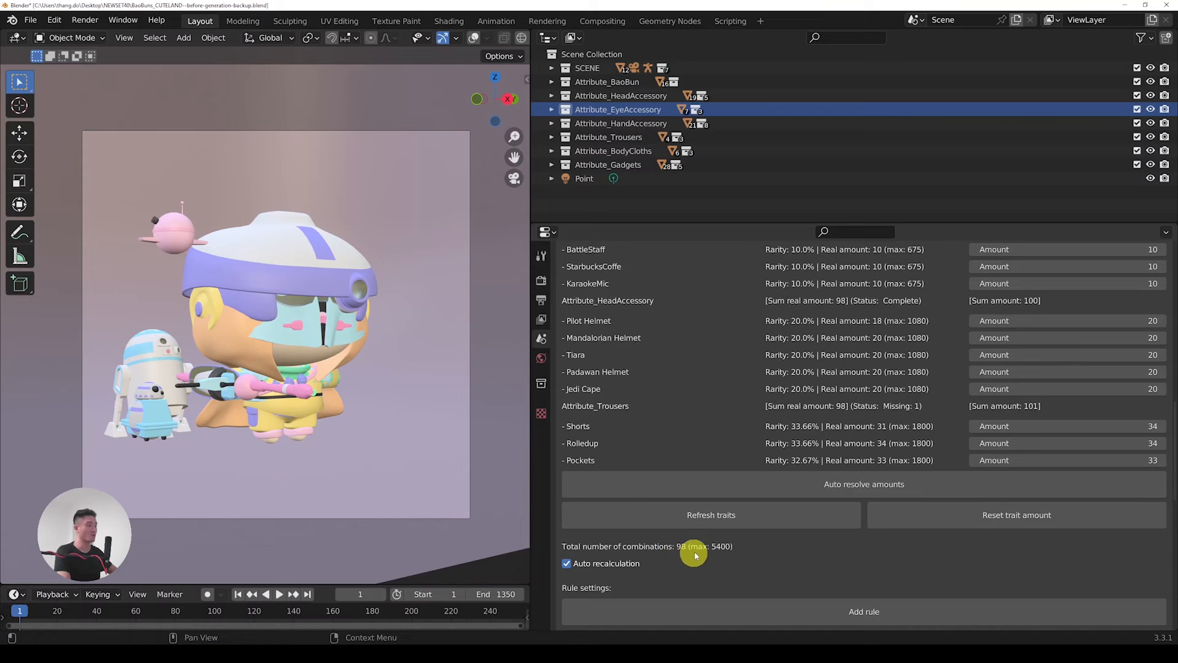
mouse_move(960, 419)
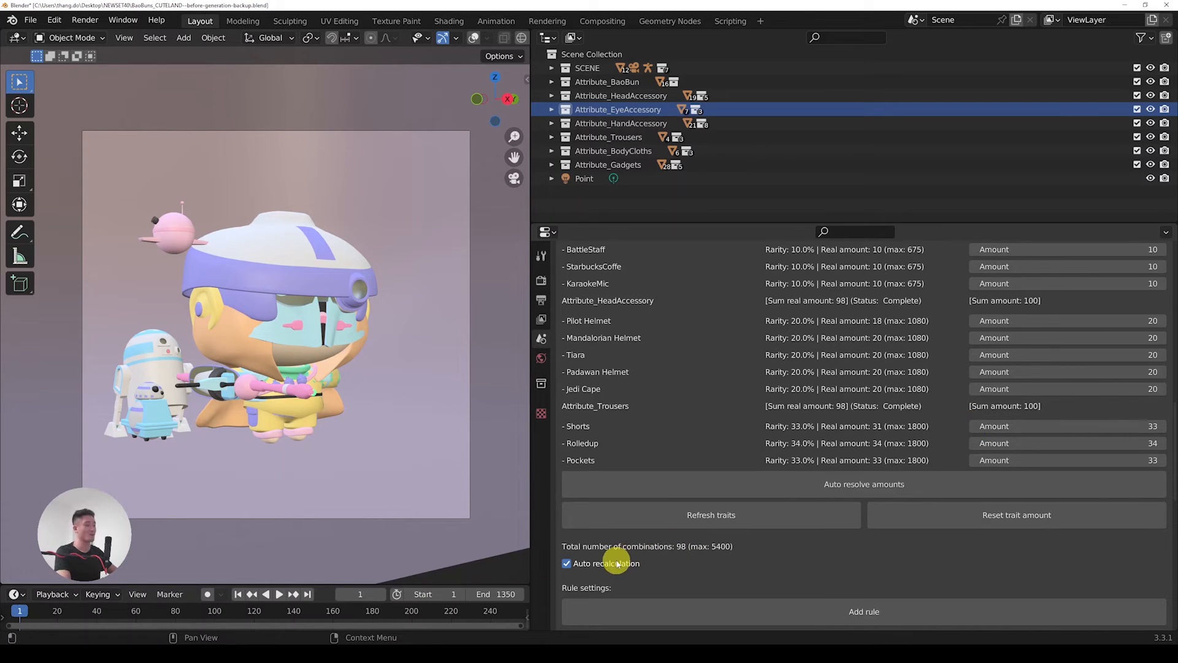
click(566, 562)
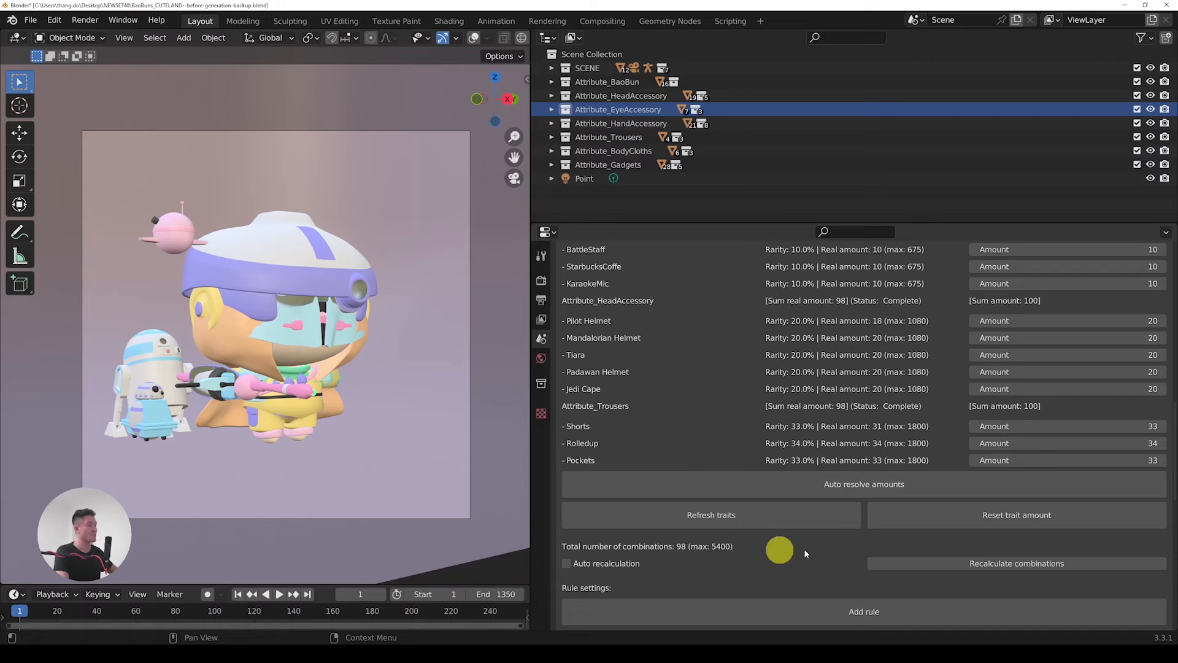
mouse_move(931, 486)
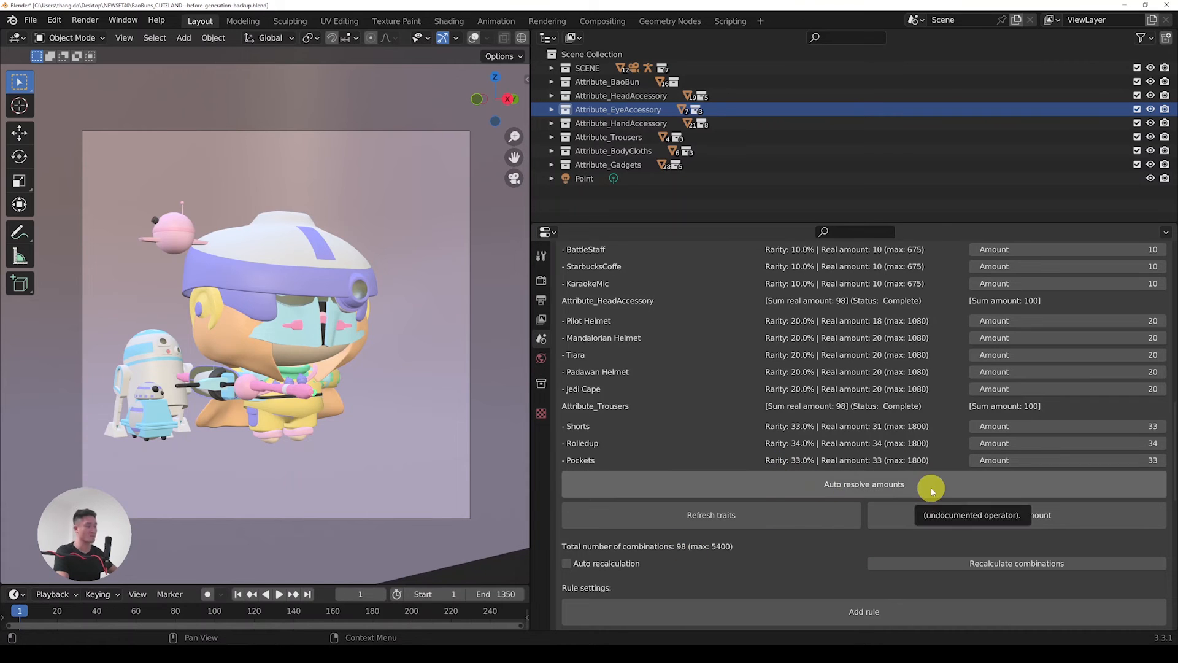
- Preview Auto resolve amounts for 100 combinations and accept the proposed changes
click(863, 484)
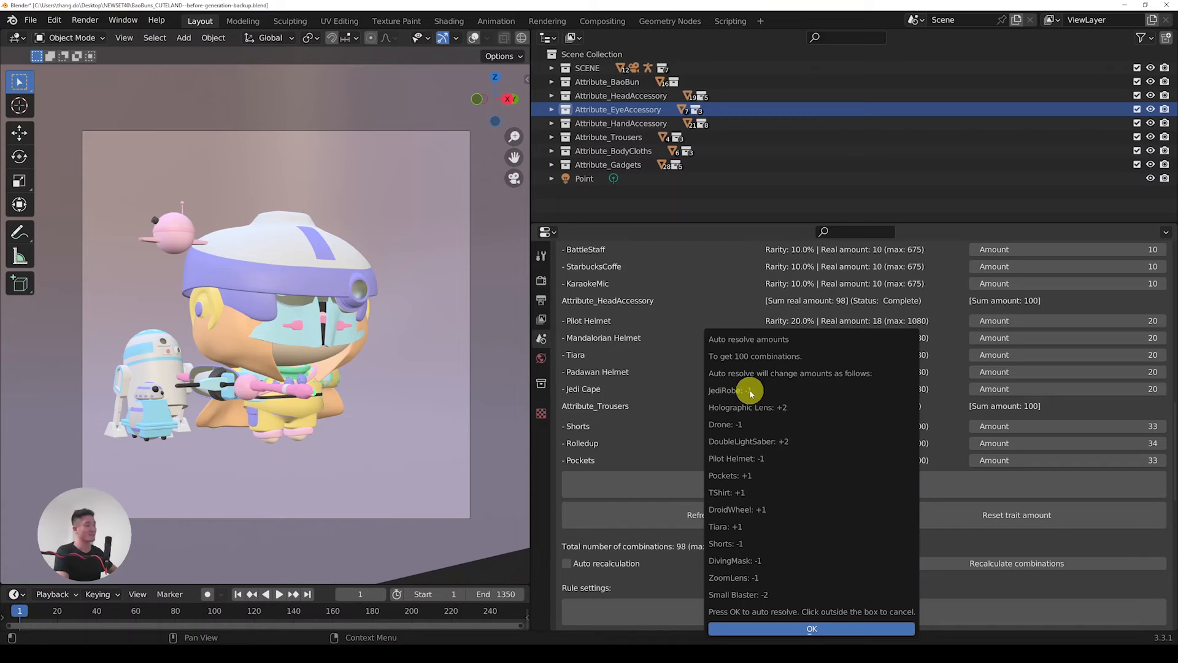
mouse_move(753, 427)
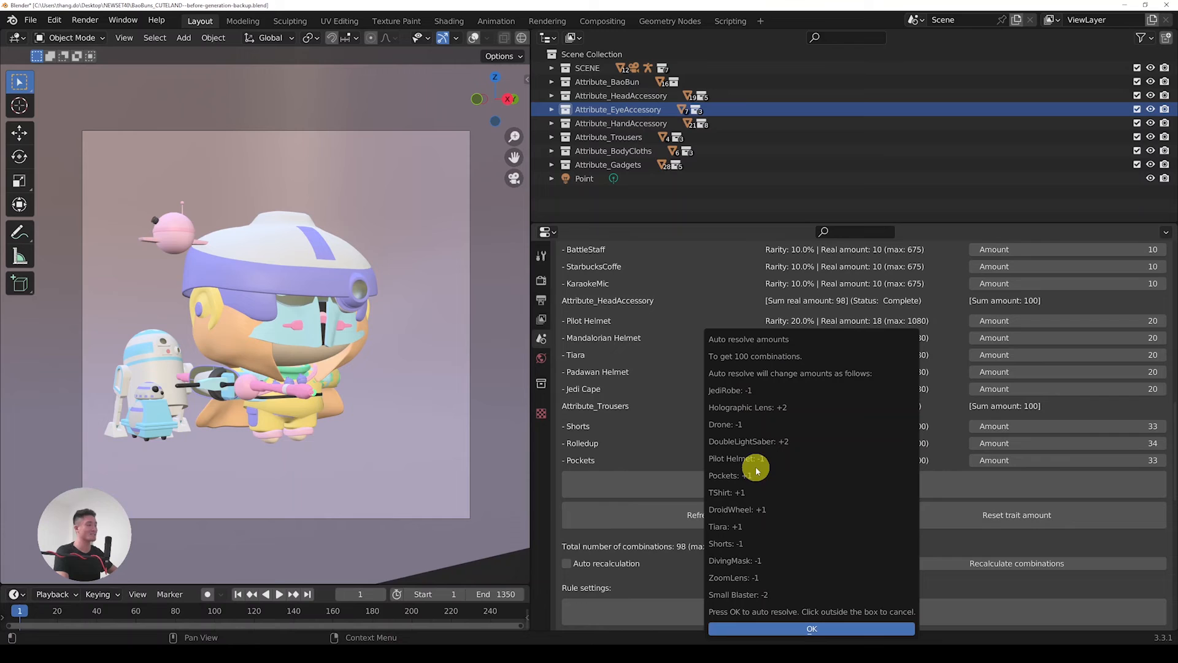
mouse_move(744, 432)
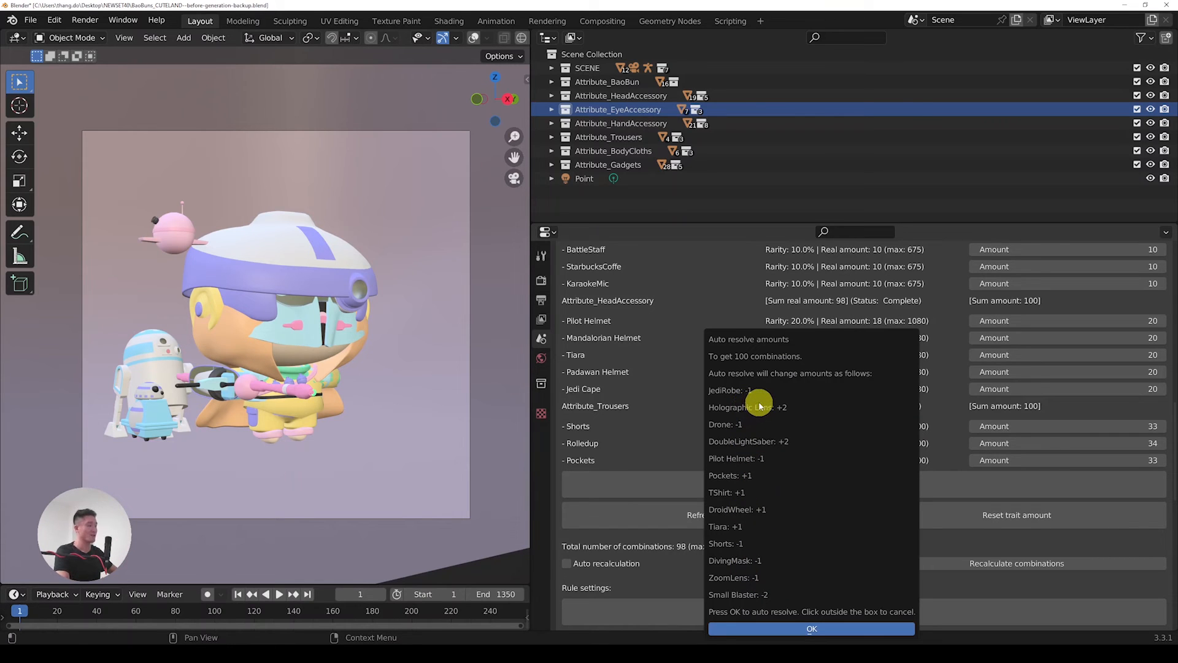
mouse_move(744, 394)
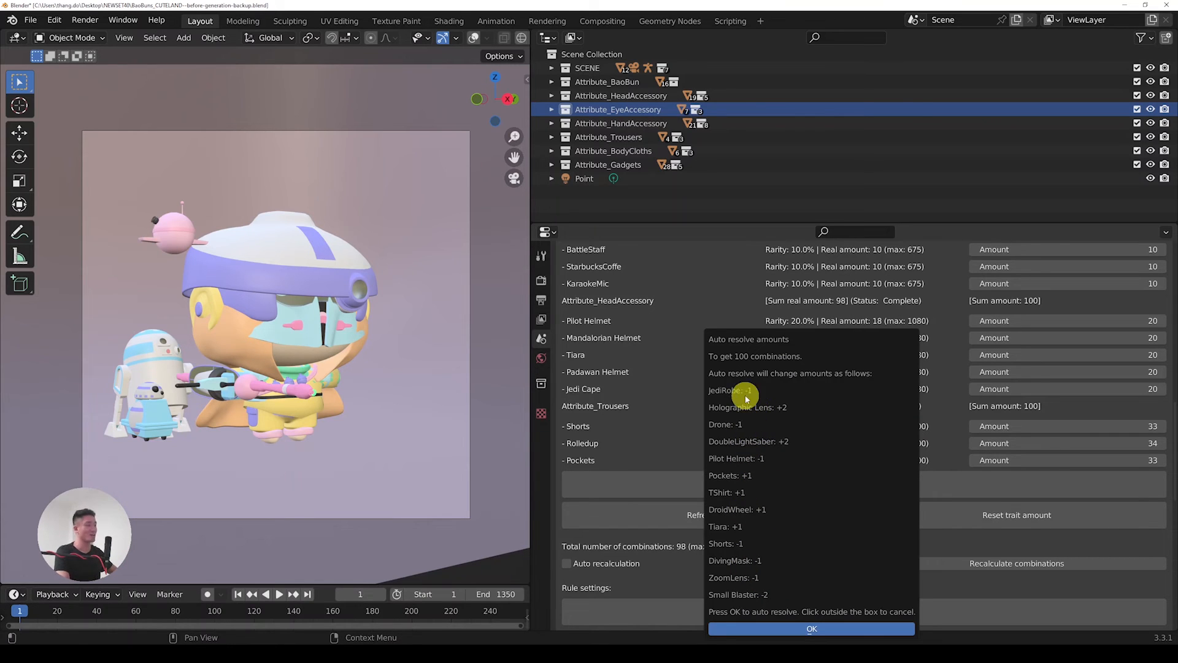
mouse_move(769, 435)
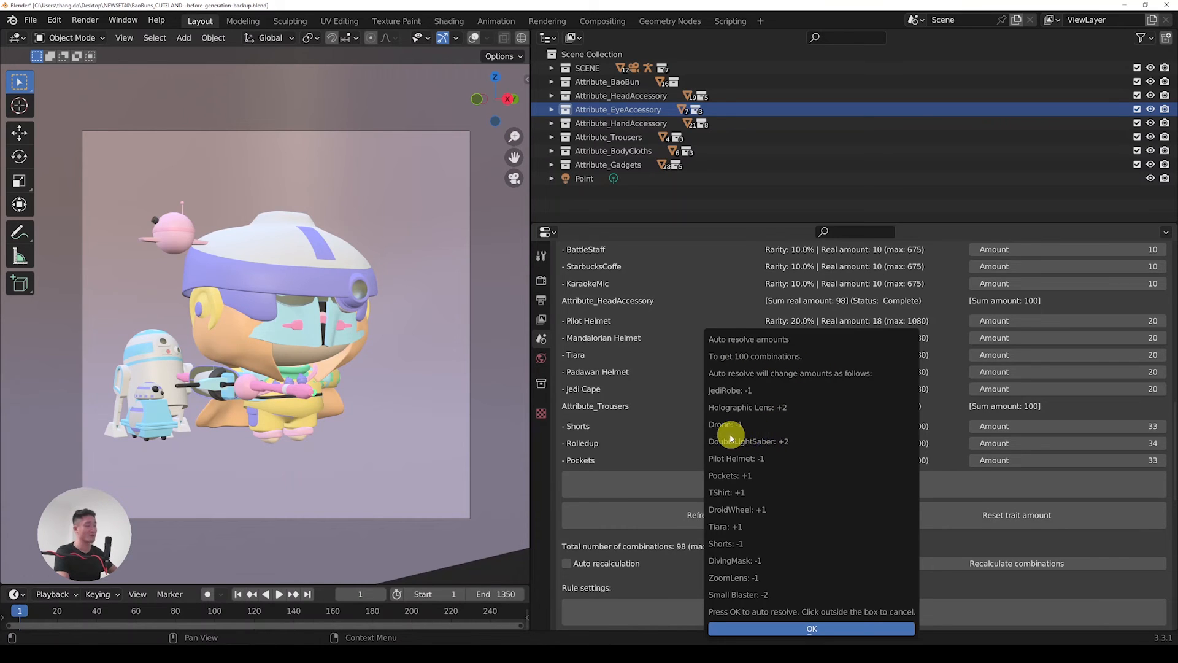
mouse_move(740, 451)
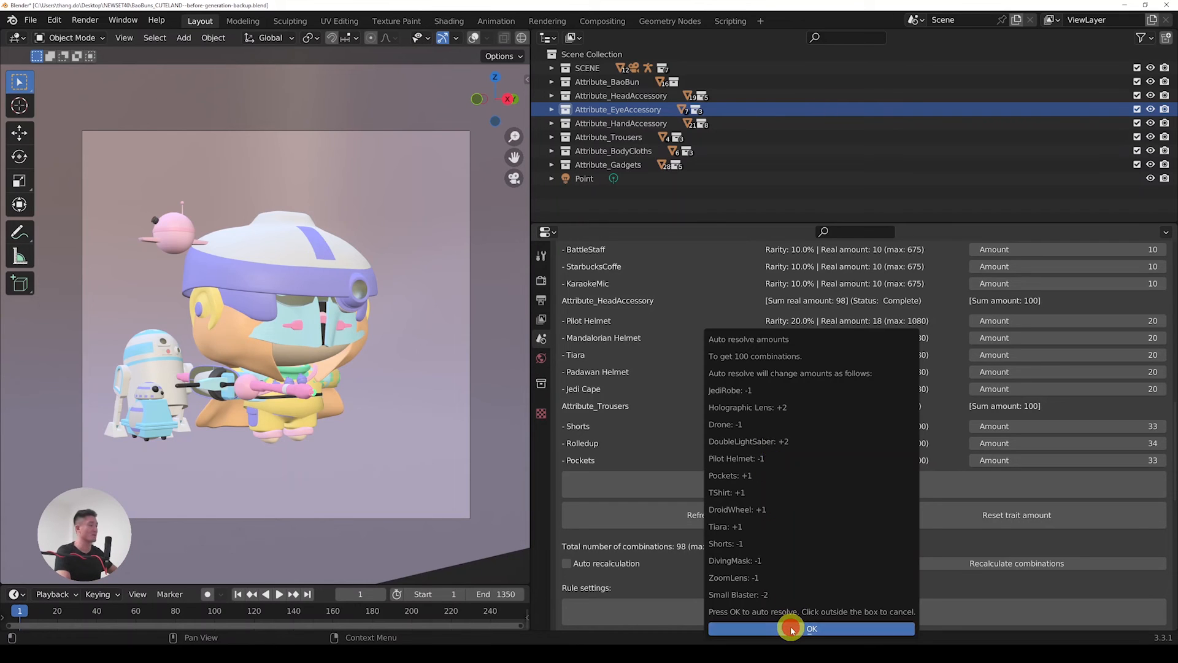
click(811, 629)
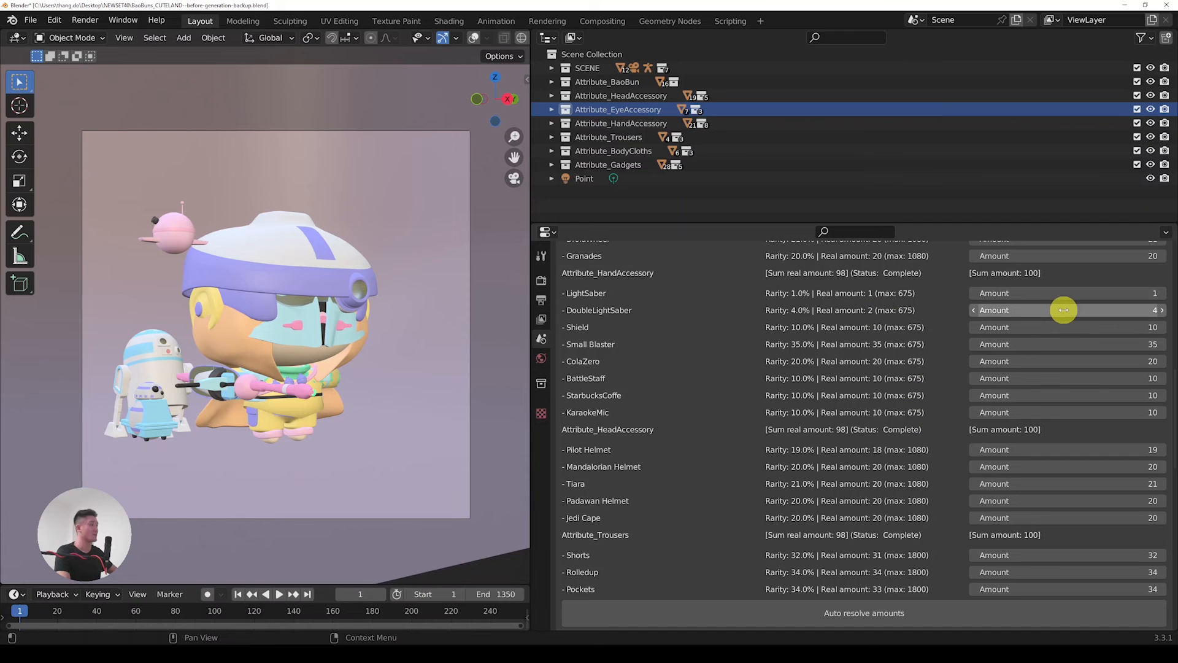
- Scroll through every trait group, confirming each sums to 100 and totals 100 combinations
scroll(down, 3)
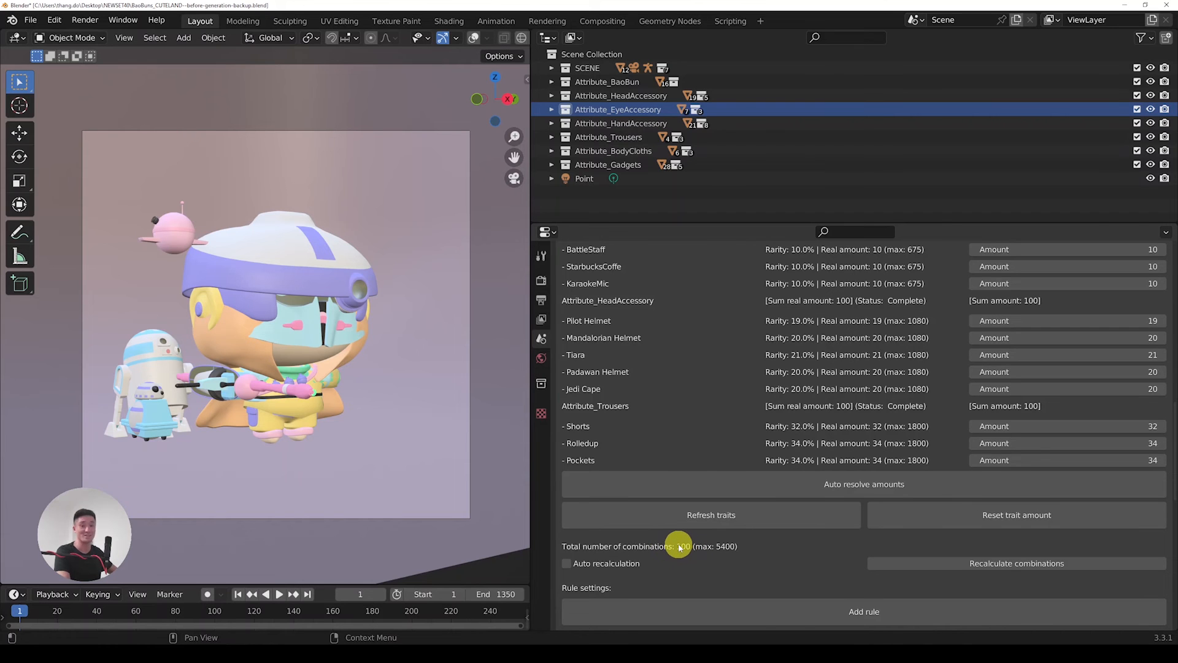
scroll(down, 3)
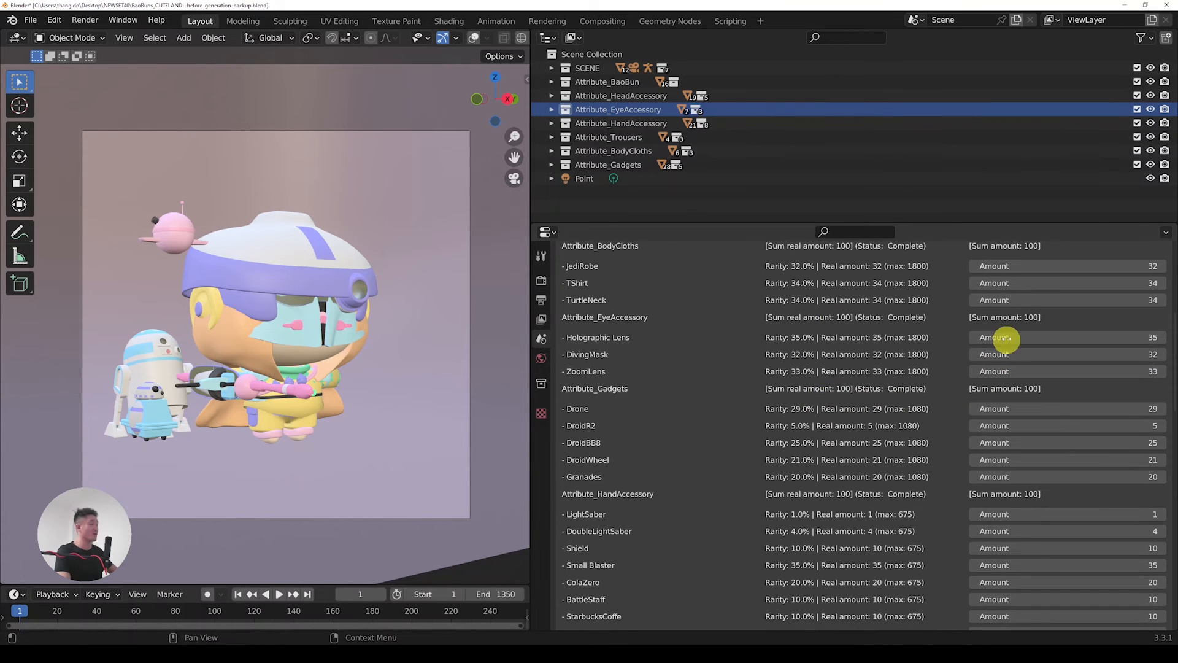
scroll(down, 3)
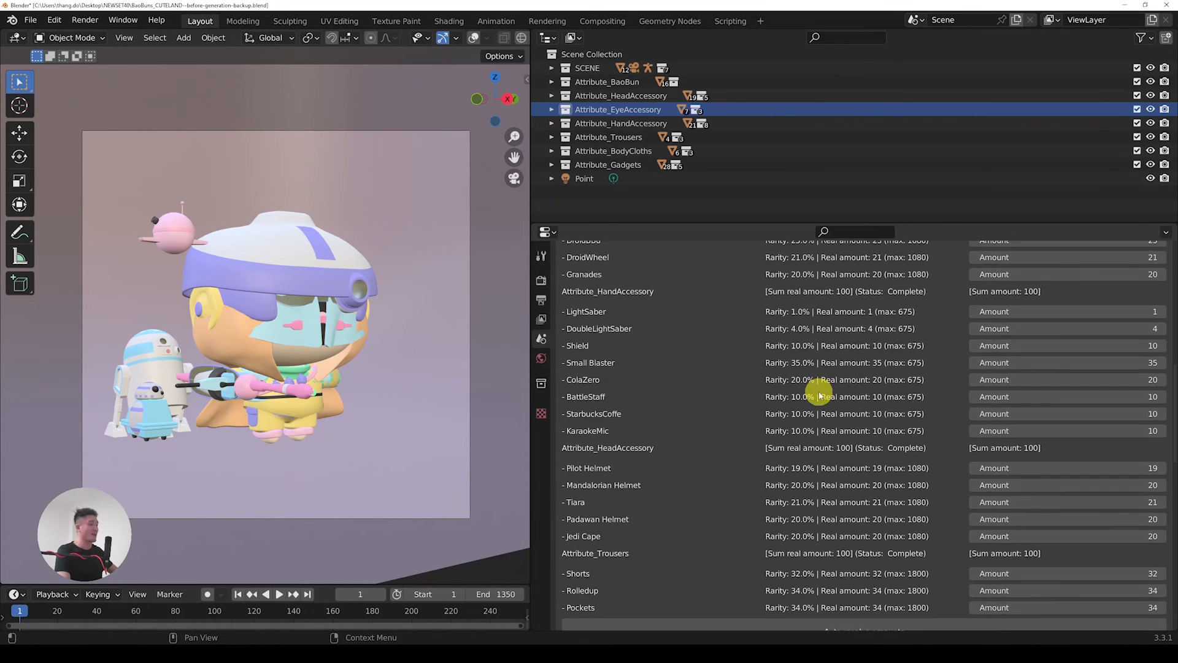
scroll(down, 3)
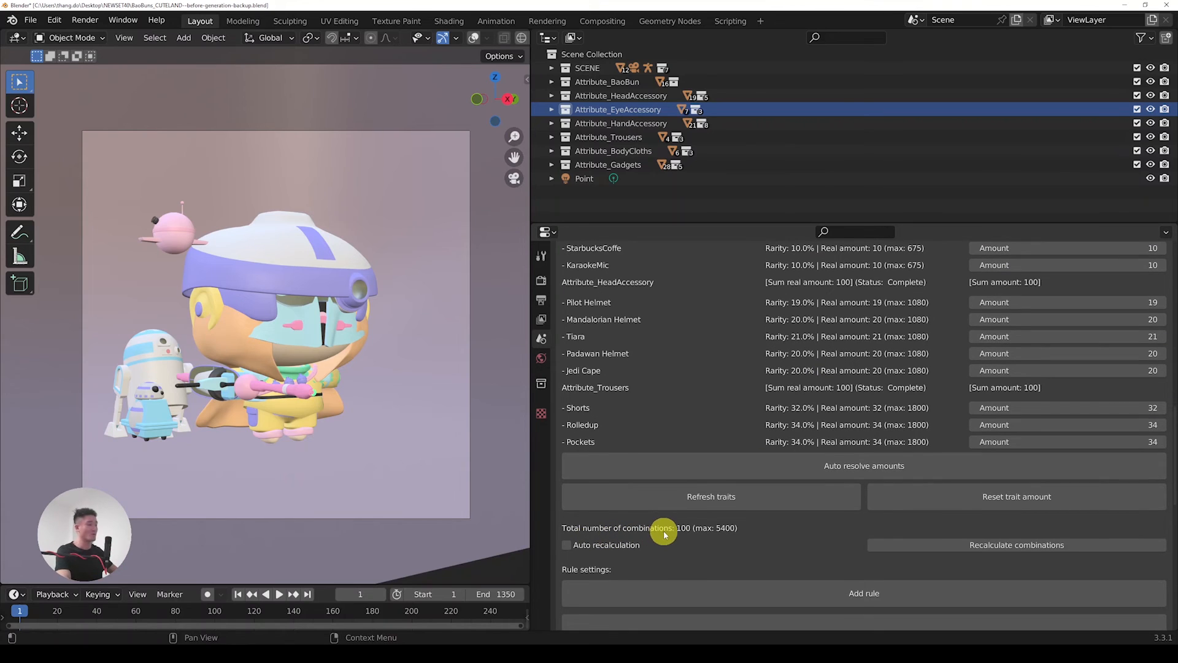
scroll(down, 3)
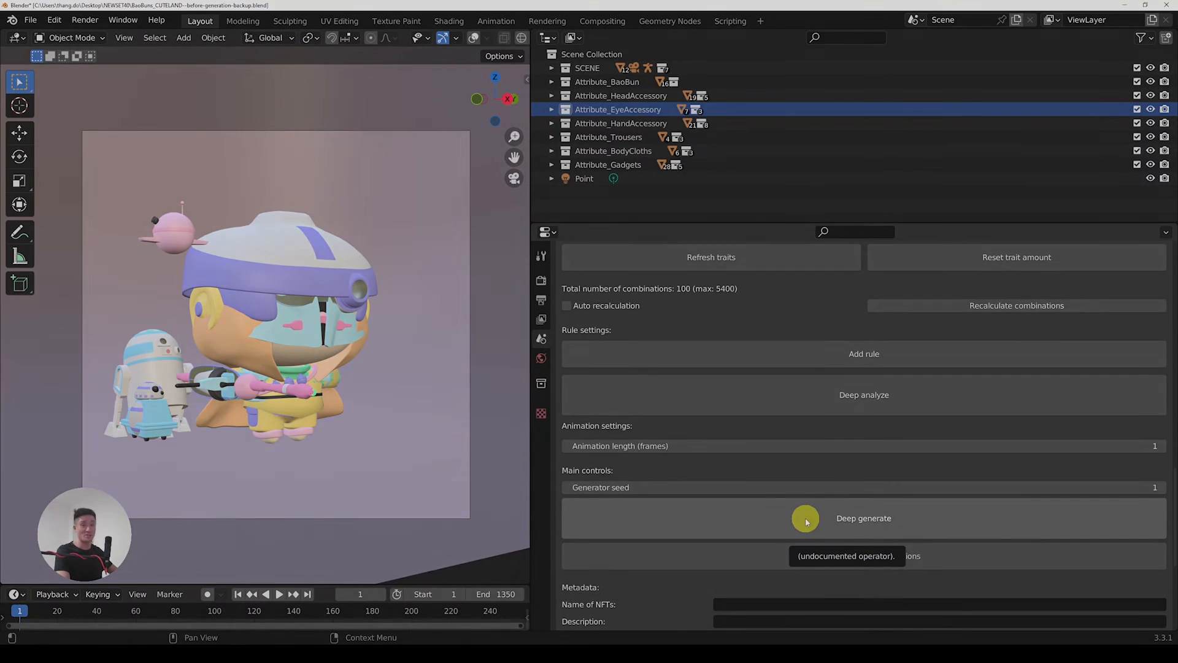
- Run Deep generate to place the 100 unique characters on the timeline
click(864, 517)
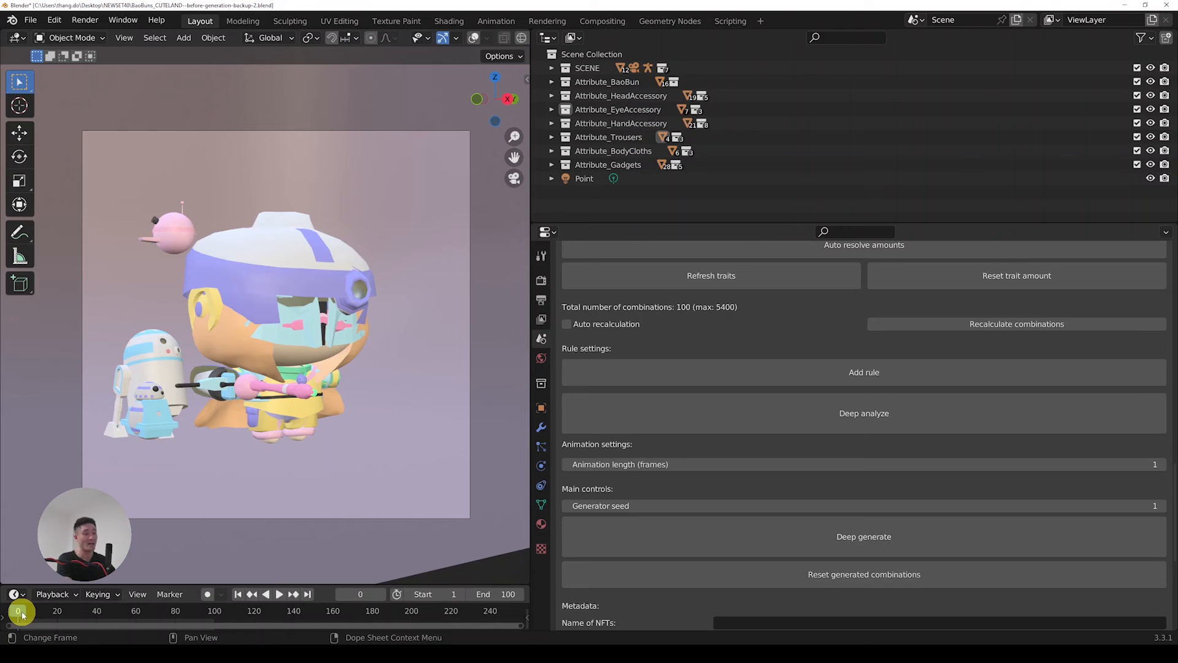
- Jump to timeline frames 10 and 19 to preview different generated characters
click(279, 594)
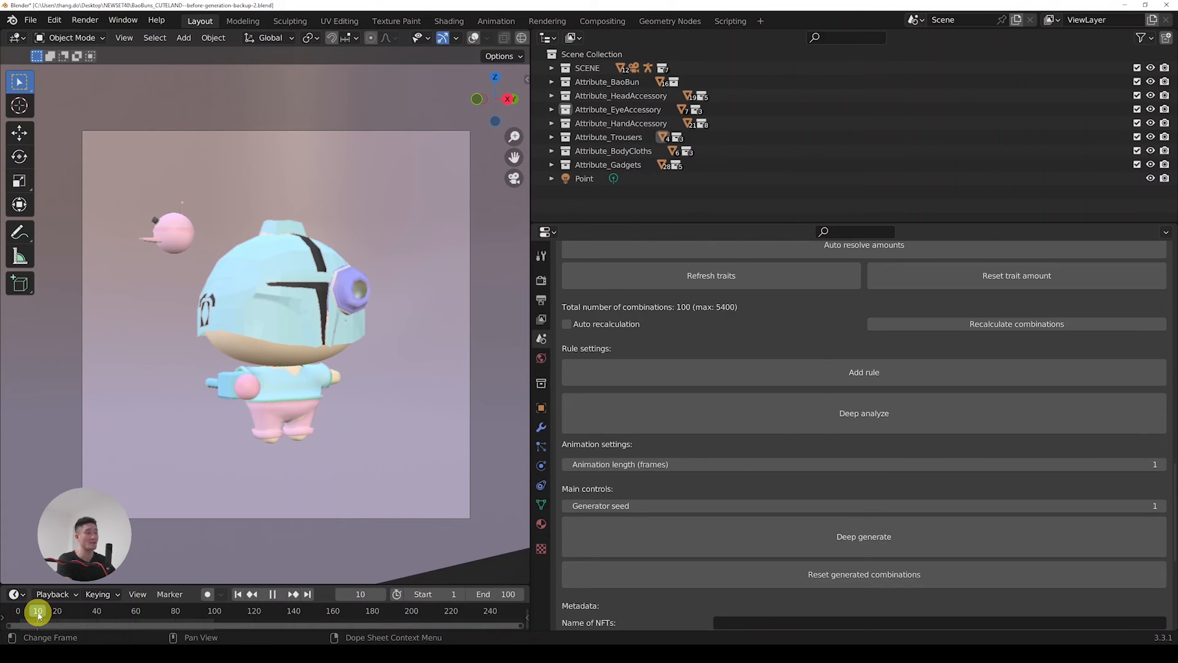
click(40, 610)
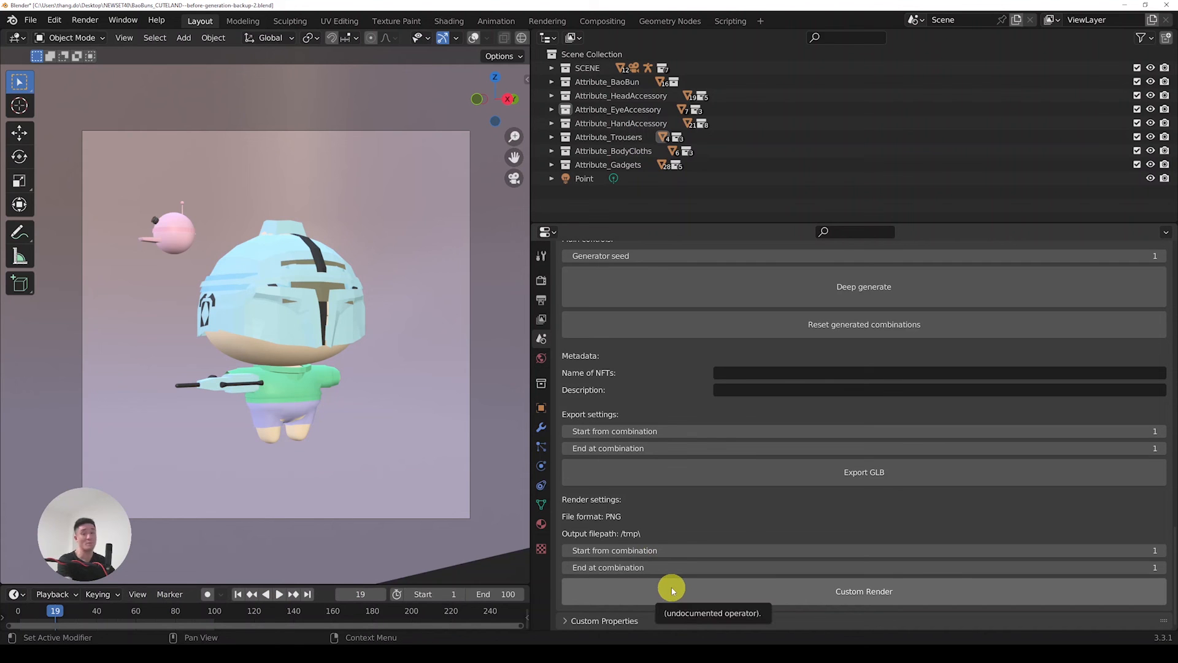
click(863, 590)
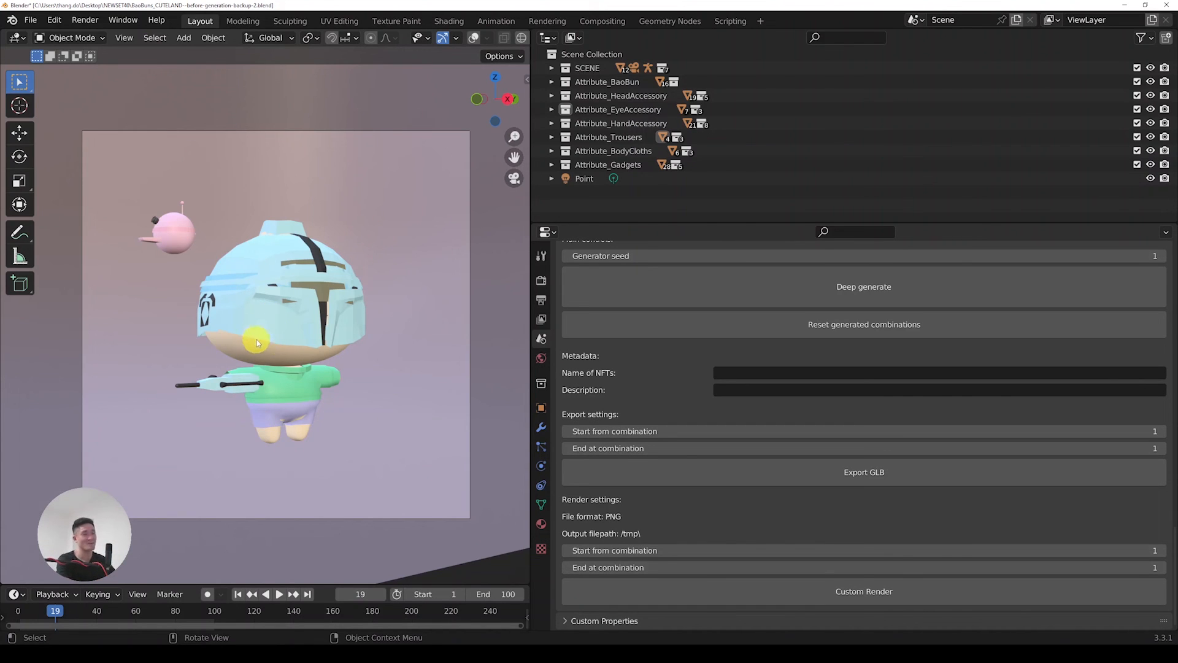
mouse_move(277, 341)
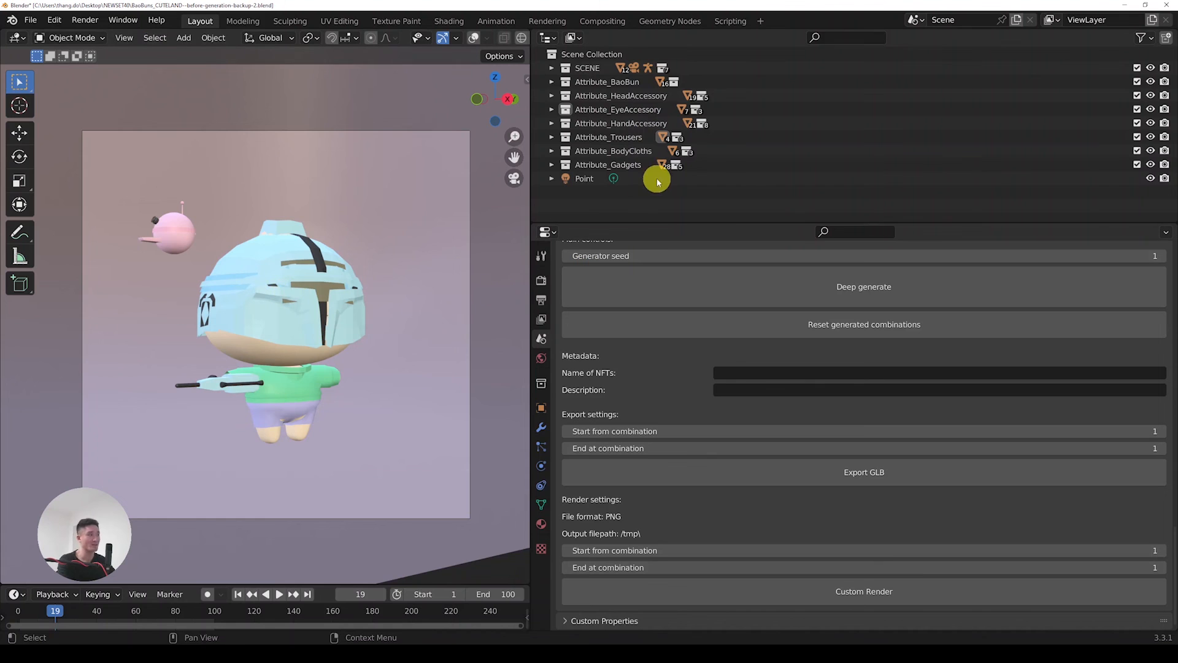
mouse_move(705, 432)
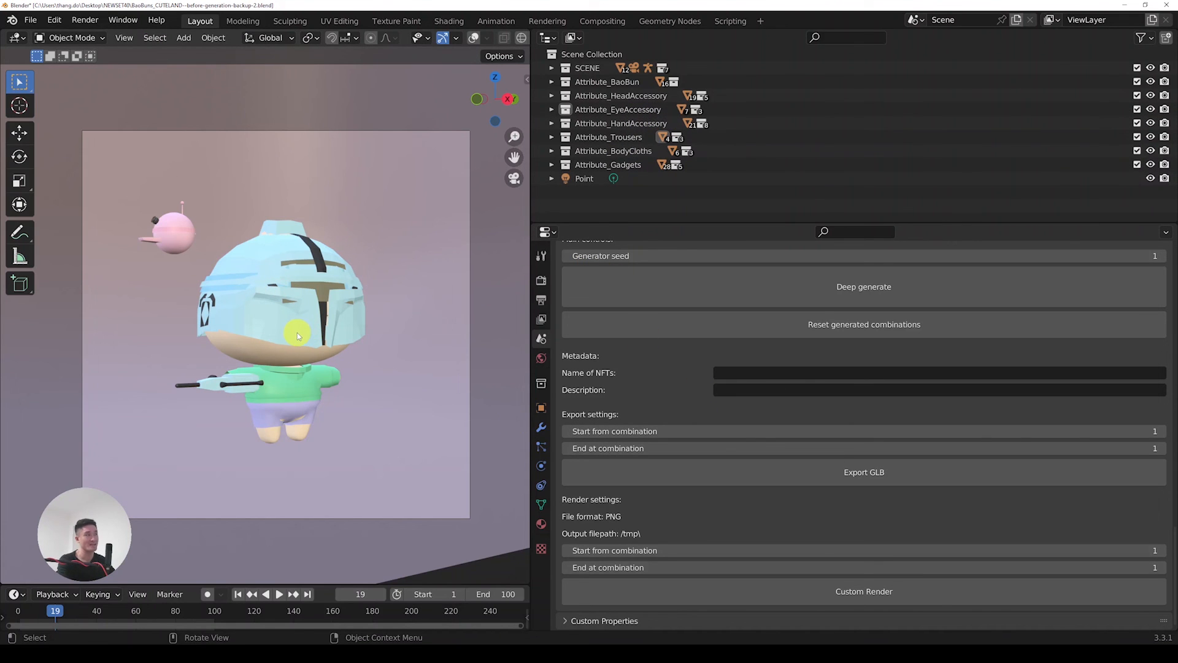
mouse_move(278, 251)
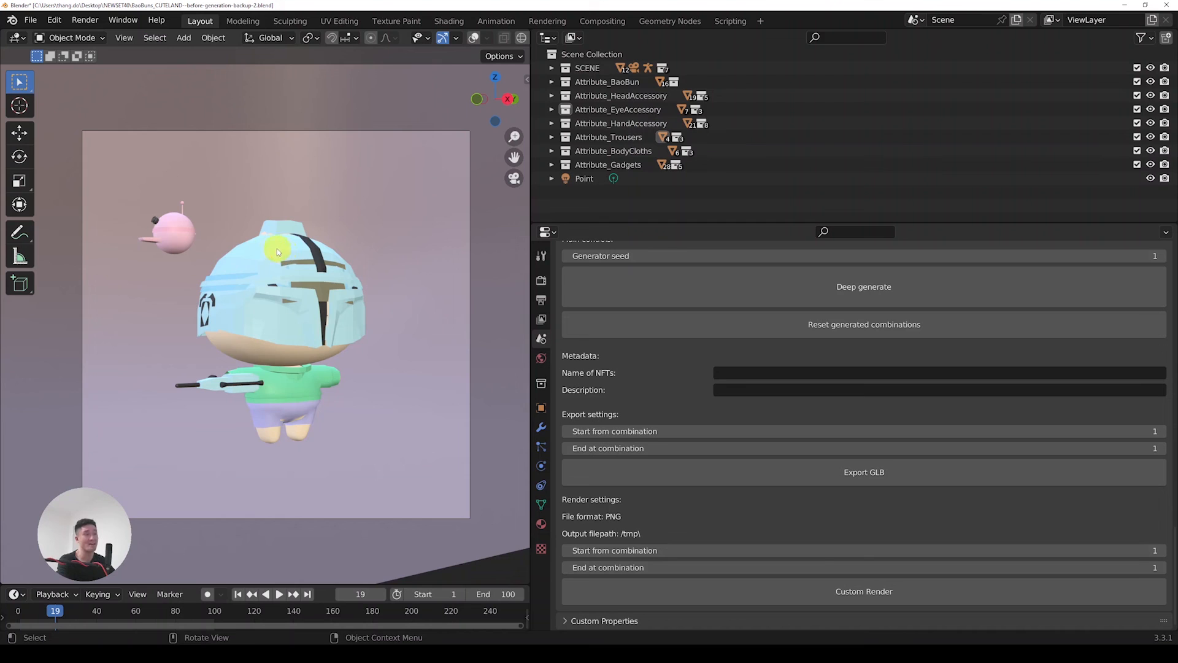
mouse_move(277, 316)
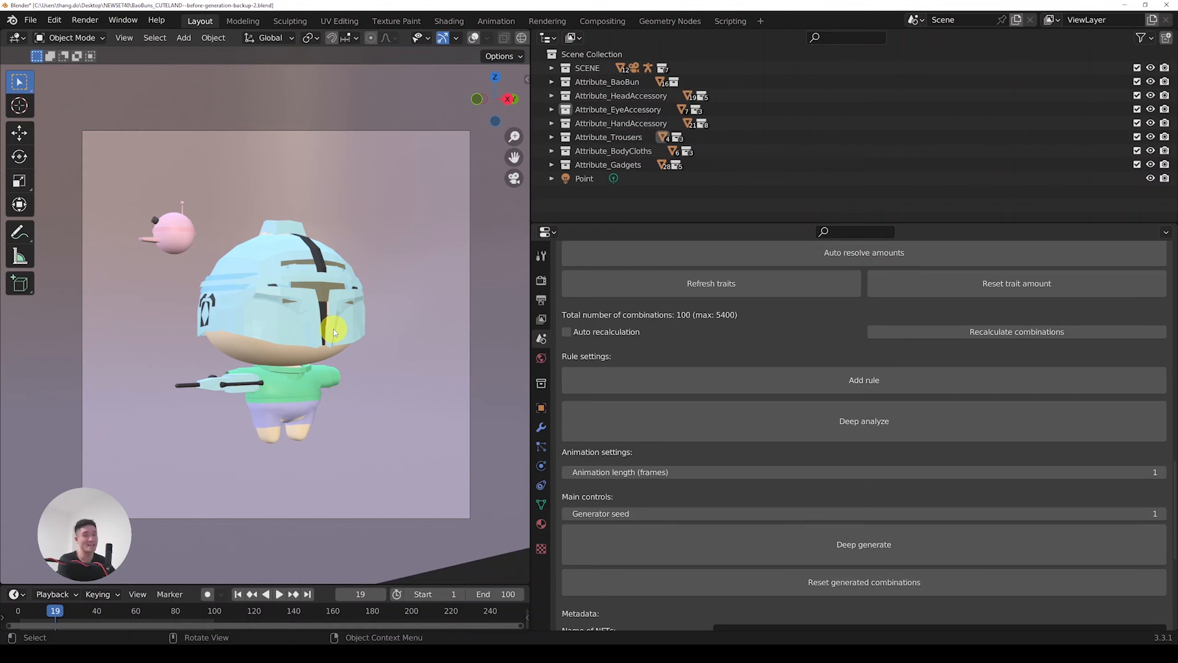
mouse_move(706, 327)
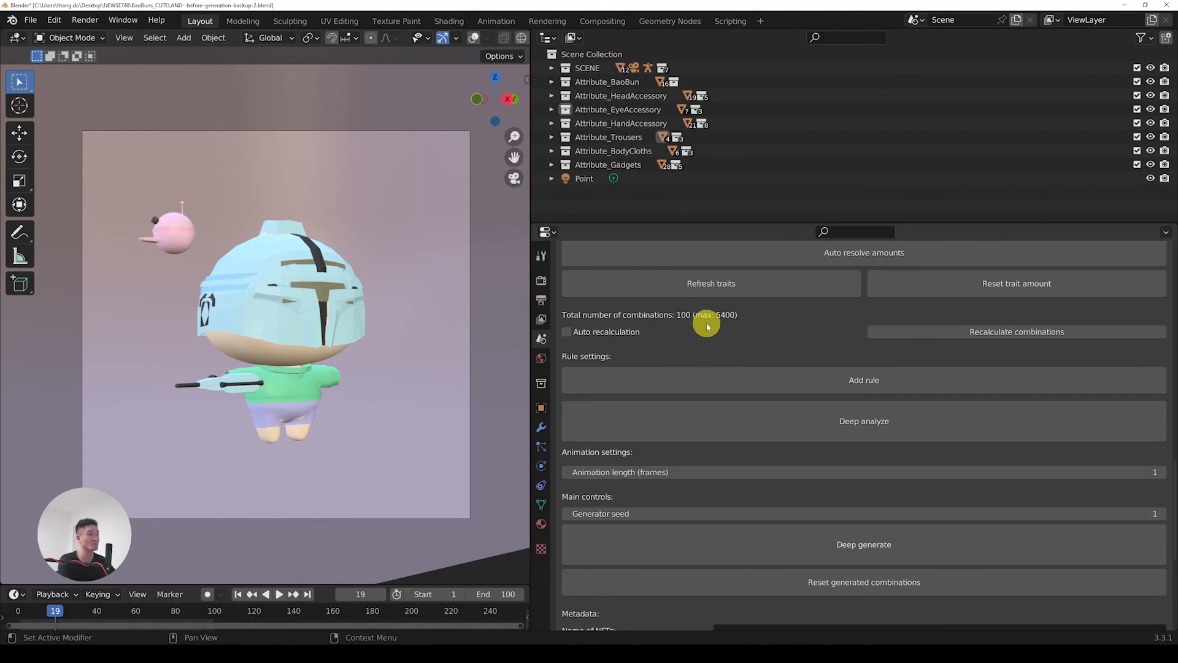